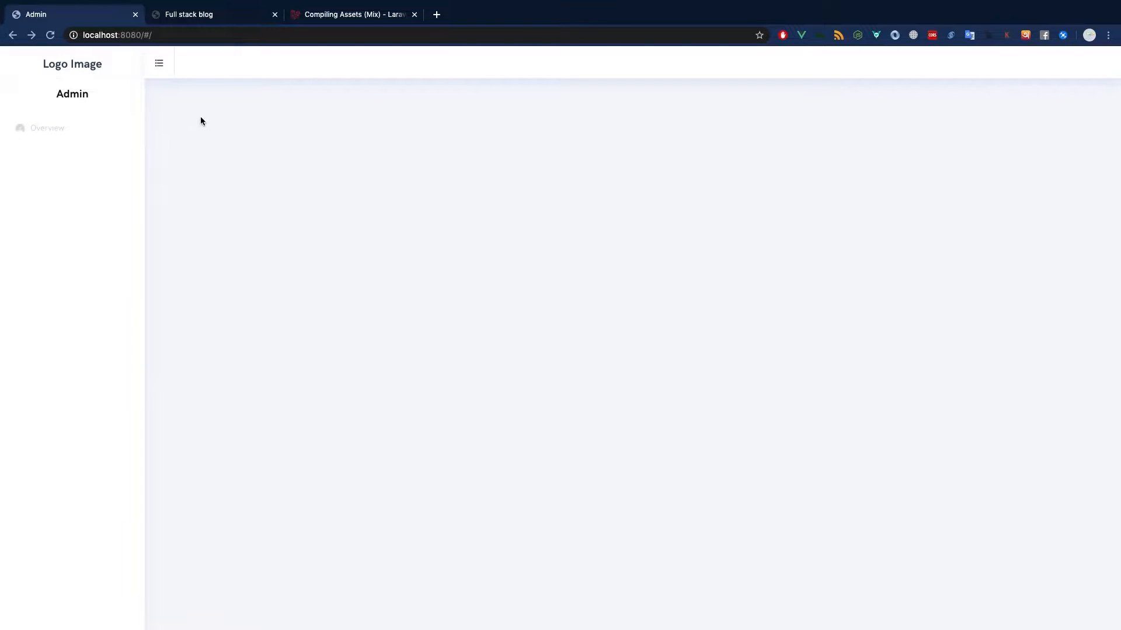
# Step: Switch Chrome to the Full stack blog tab, then head toward the Compiling Assets (Mix) tab
pyautogui.click(189, 14)
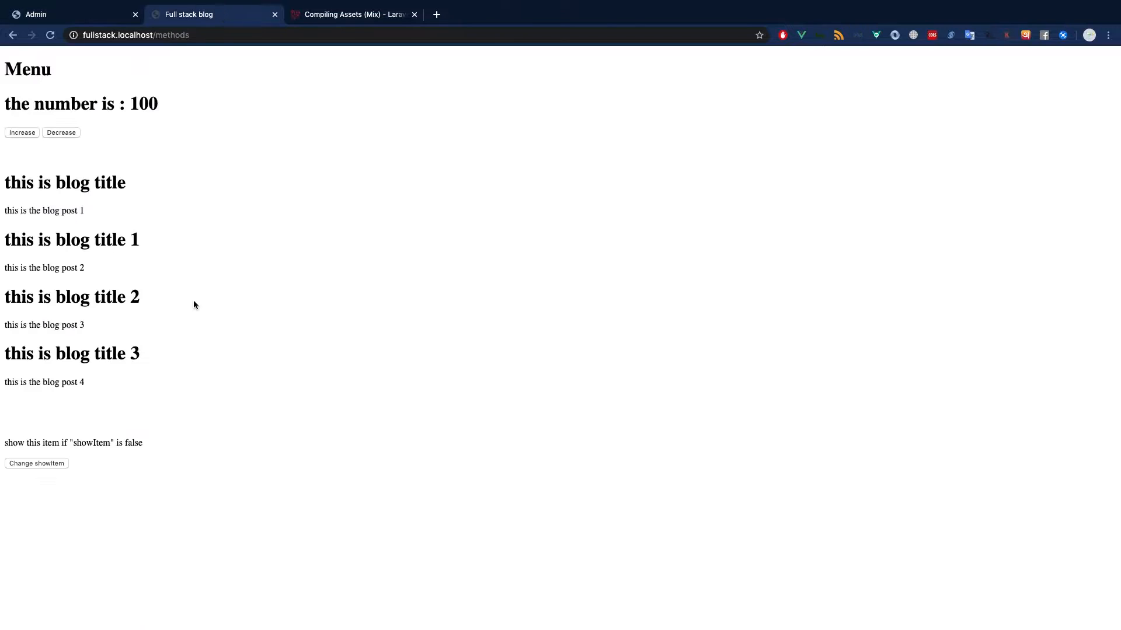
pyautogui.moveTo(322, 60)
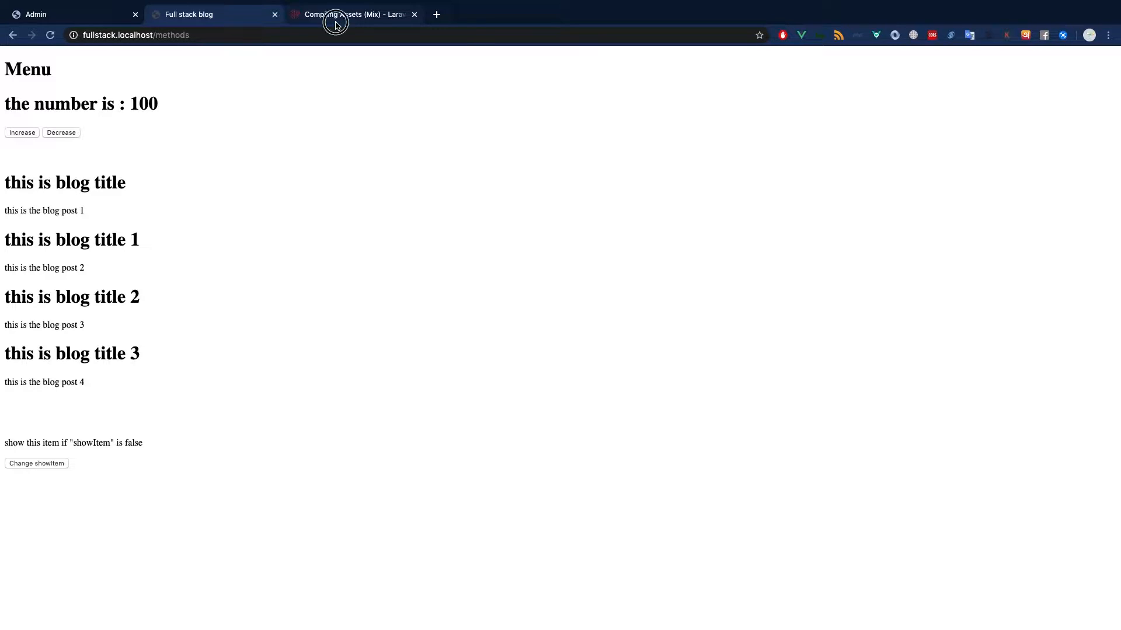
pyautogui.click(351, 14)
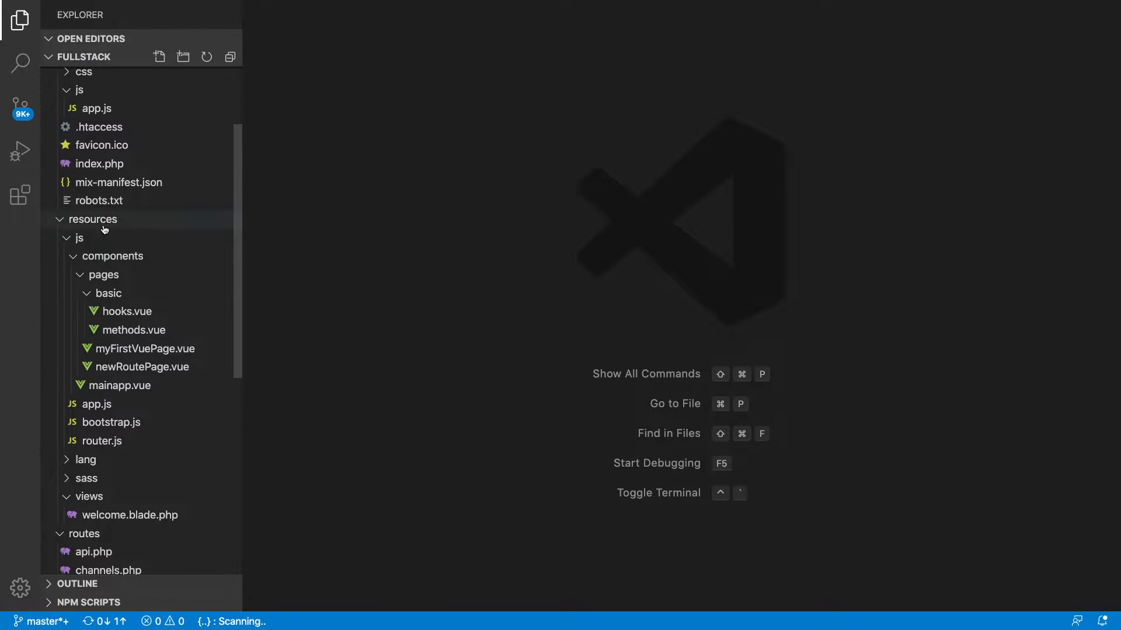
# Step: Collapse resources and js, expand public/css, and add a new file there
pyautogui.click(96, 220)
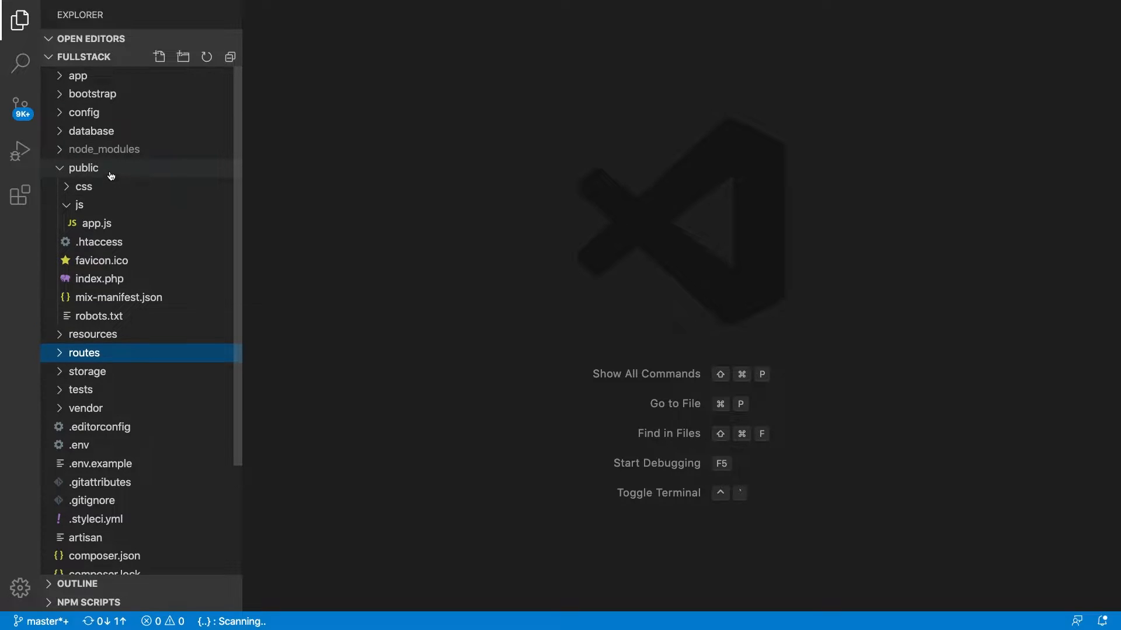
pyautogui.click(79, 205)
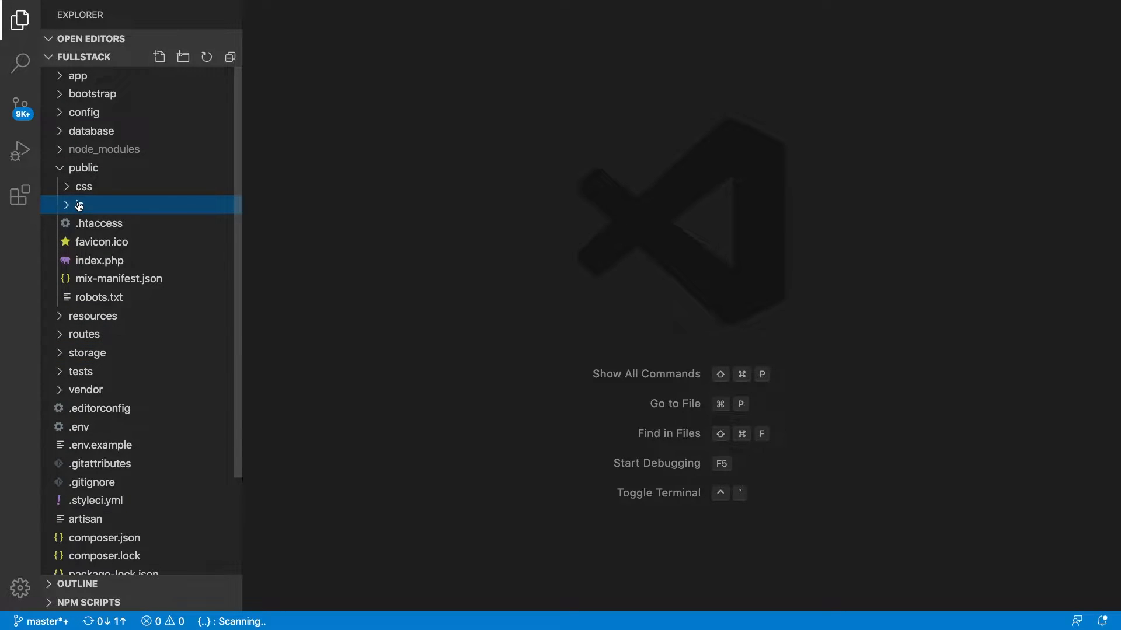
pyautogui.click(84, 187)
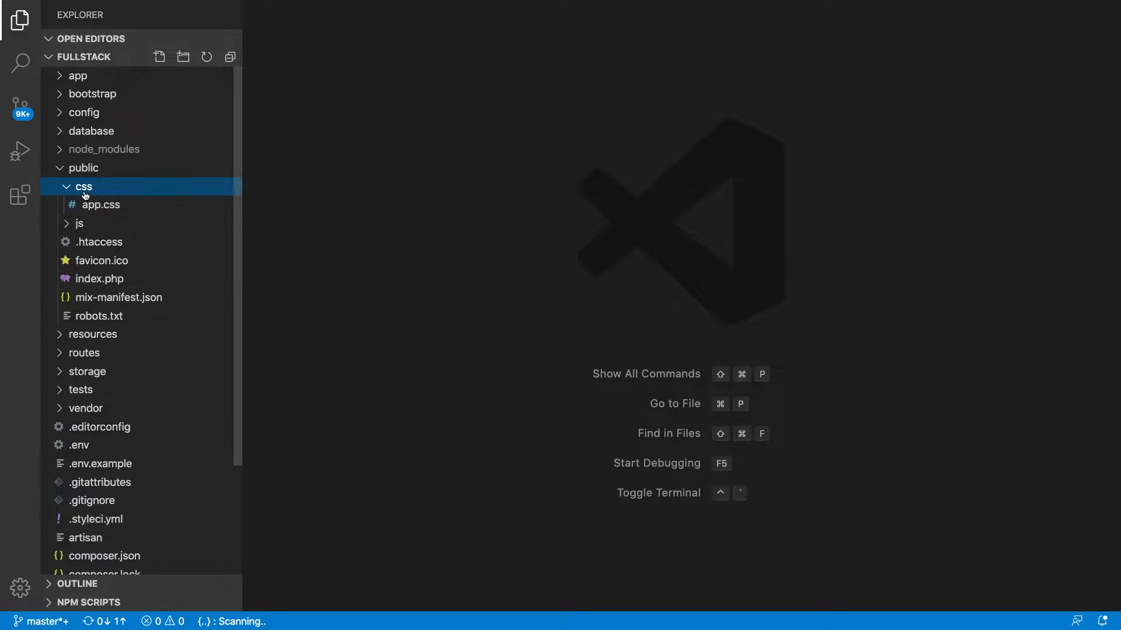
pyautogui.rightClick(82, 187)
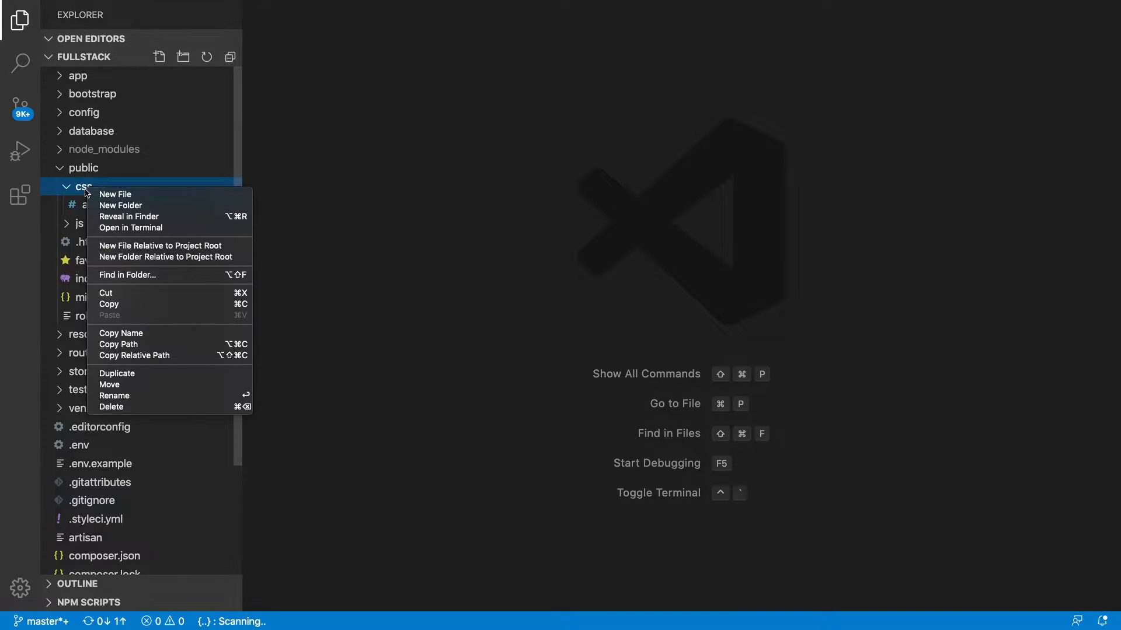
pyautogui.click(115, 194)
pyautogui.write('css1.css')
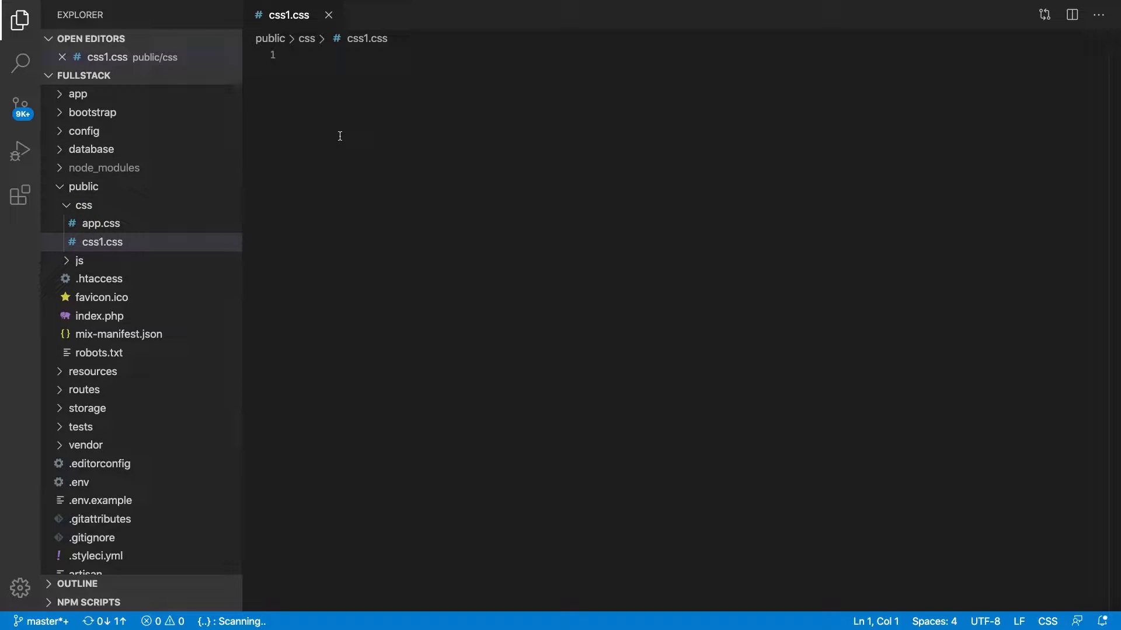
# Step: Start writing the .css1 { color rule in the new file
pyautogui.write('.')
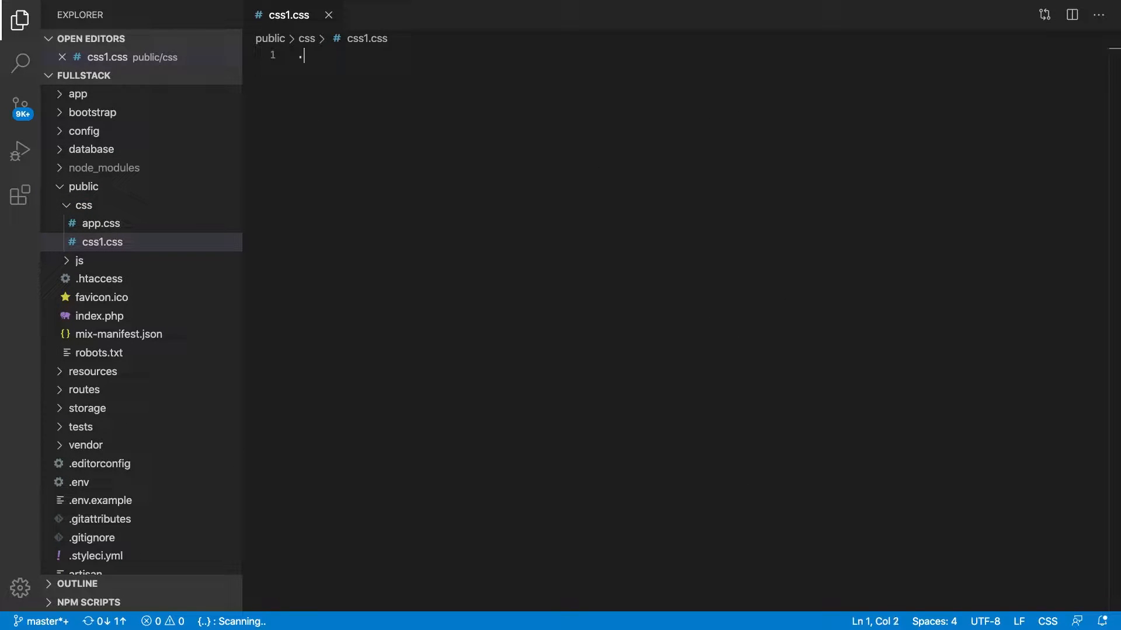
pyautogui.write('css1')
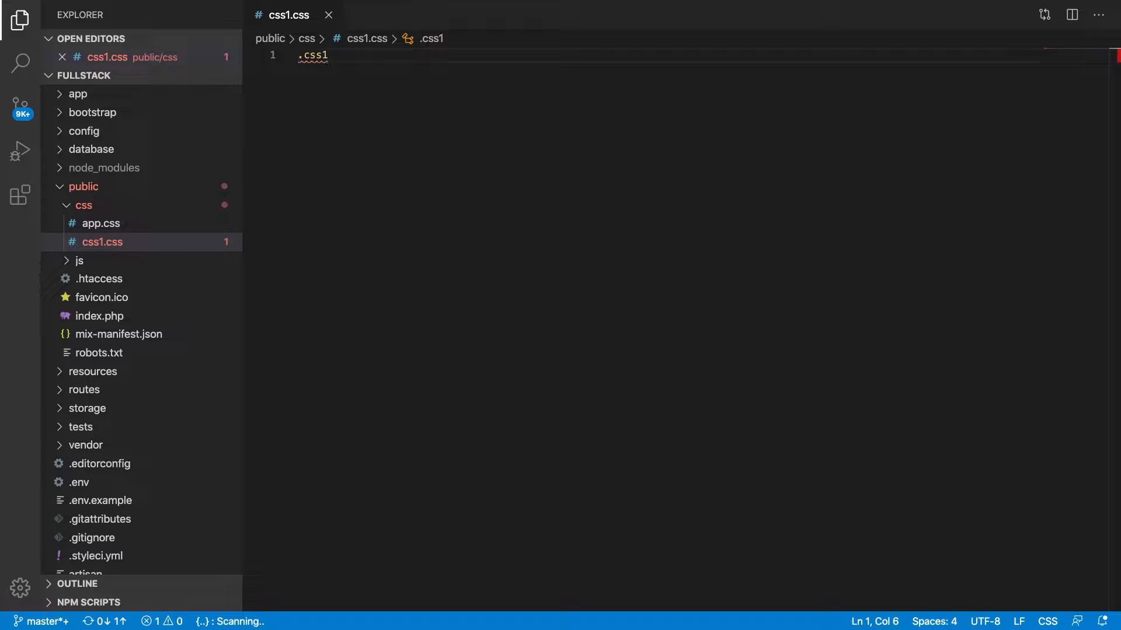
pyautogui.write('{')
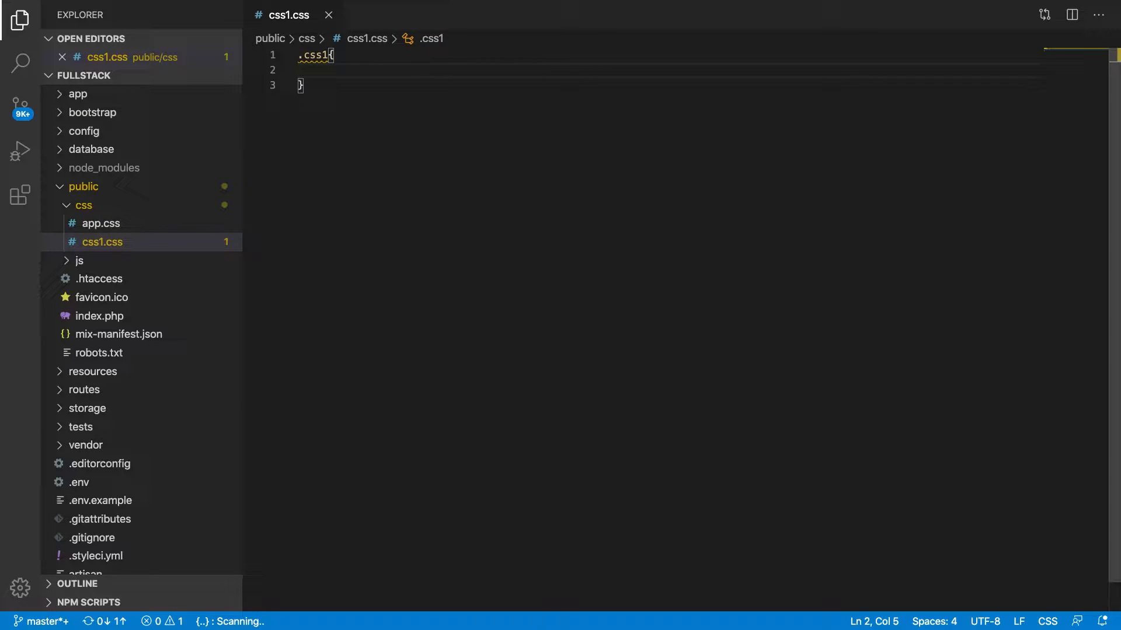
pyautogui.write('color: red;')
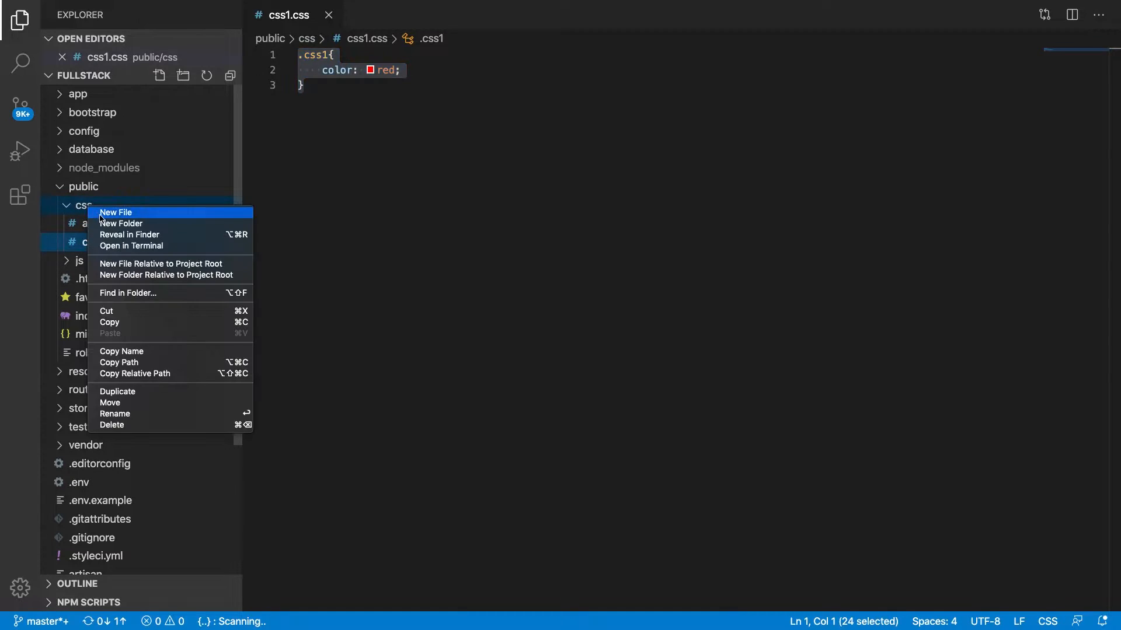
# Step: Add a second new file, css2.css, to the css folder
pyautogui.click(115, 213)
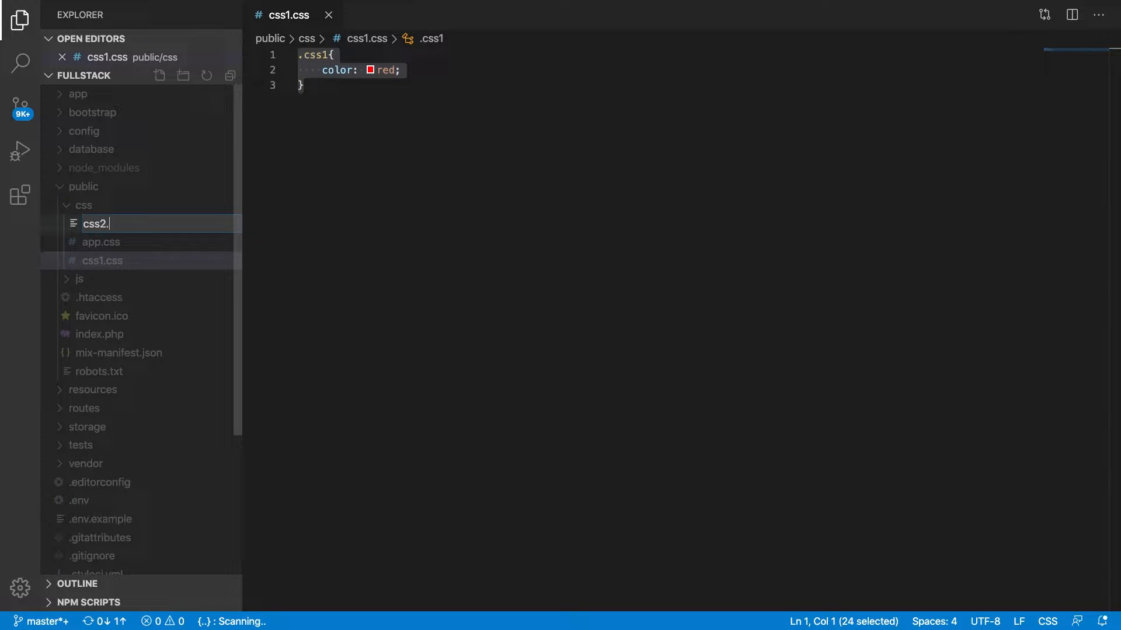
pyautogui.press('Enter')
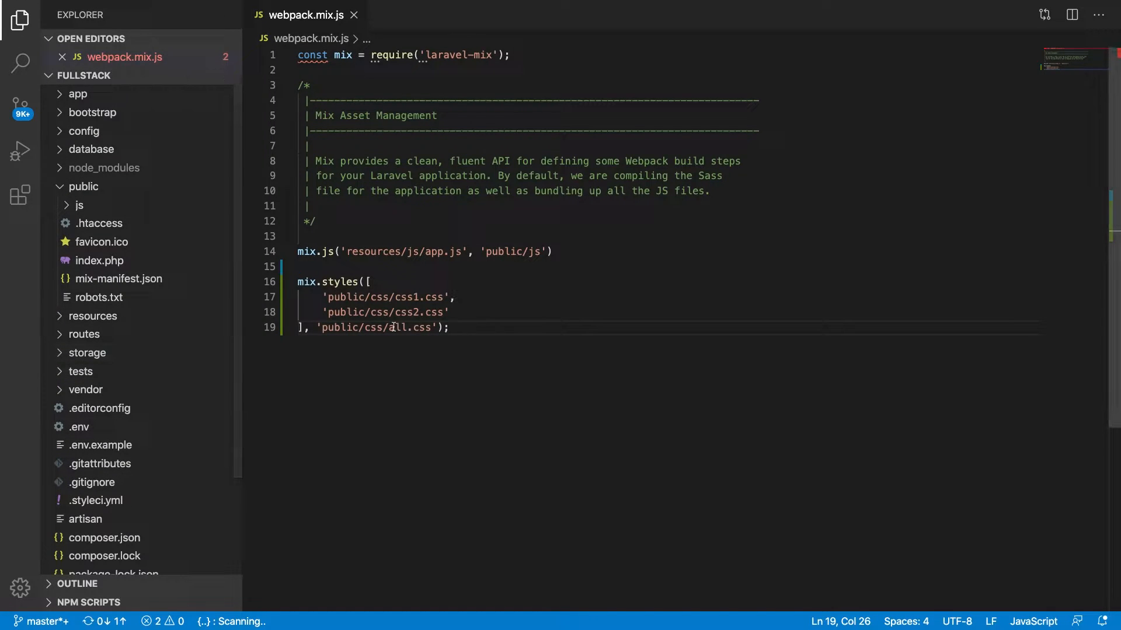
# Step: Refresh the public folder in Explorer and begin the .css2 rule
pyautogui.click(78, 205)
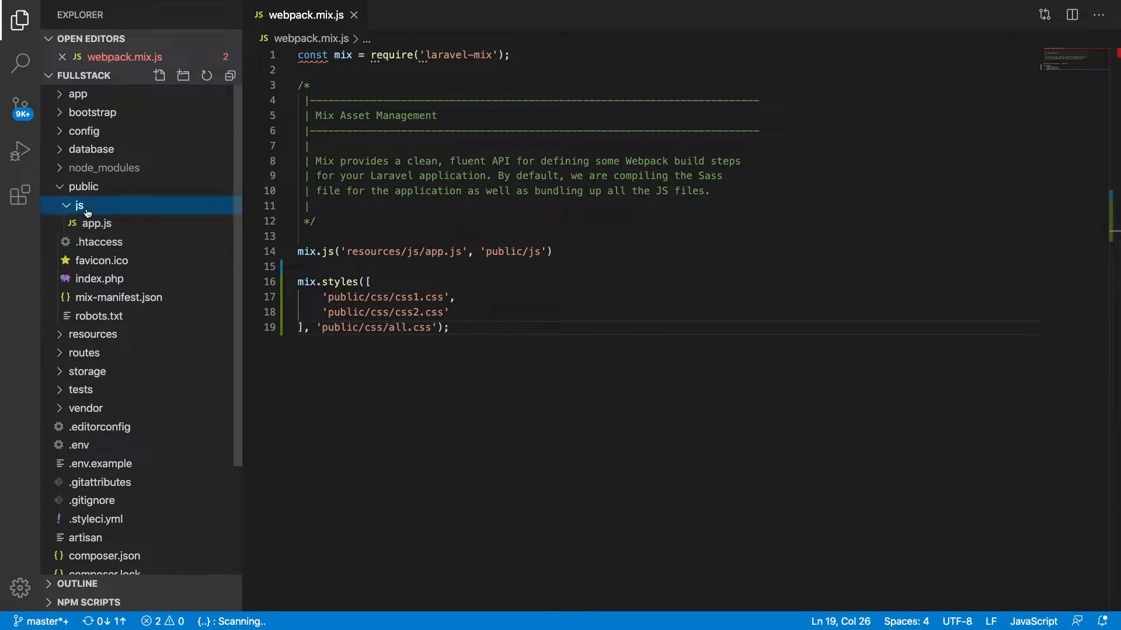
pyautogui.click(86, 187)
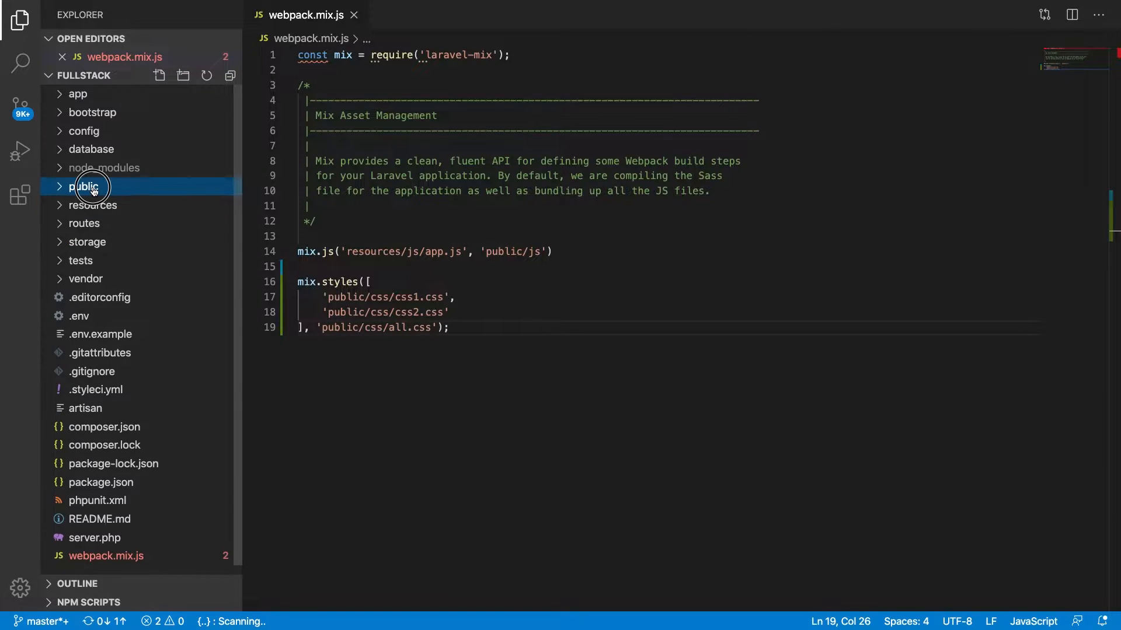
pyautogui.click(84, 187)
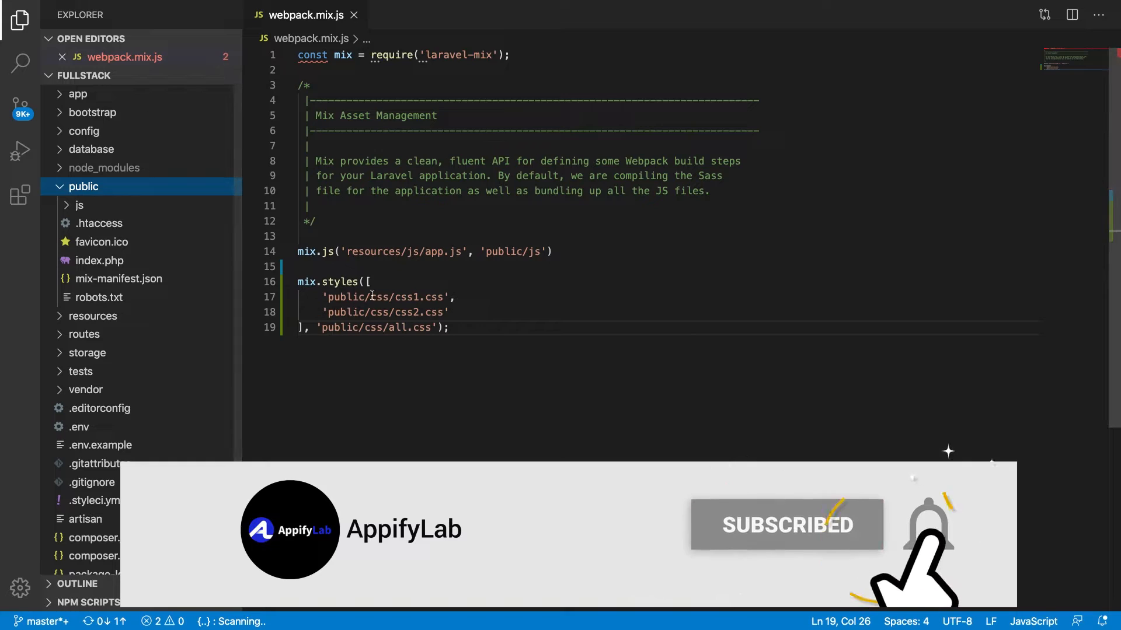
pyautogui.rightClick(83, 186)
pyautogui.write('cs')
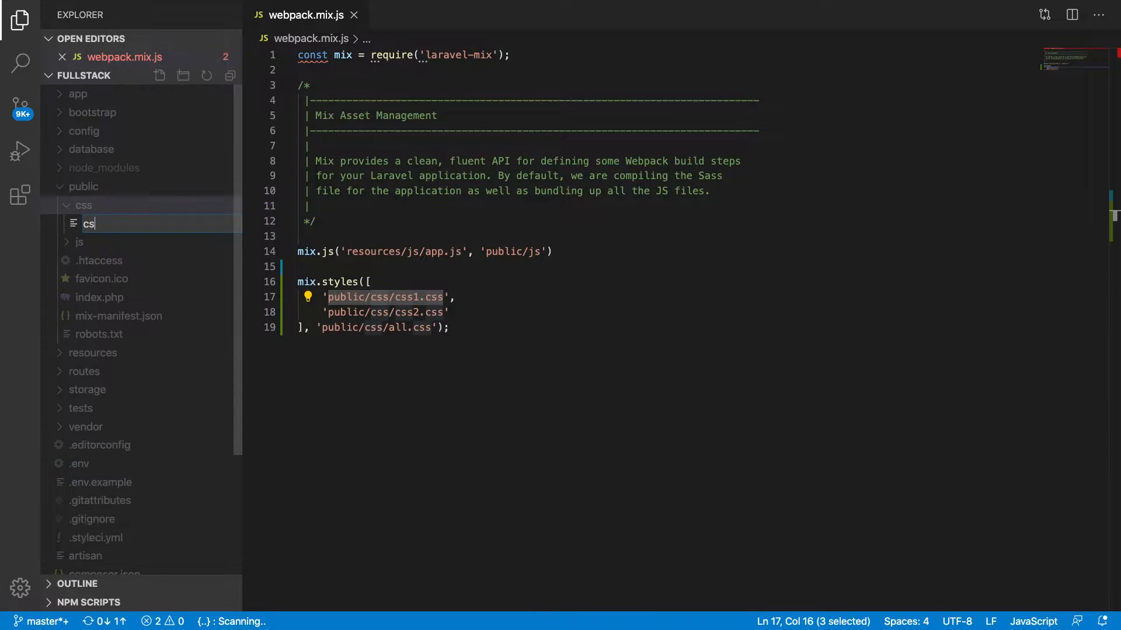
pyautogui.press('Enter')
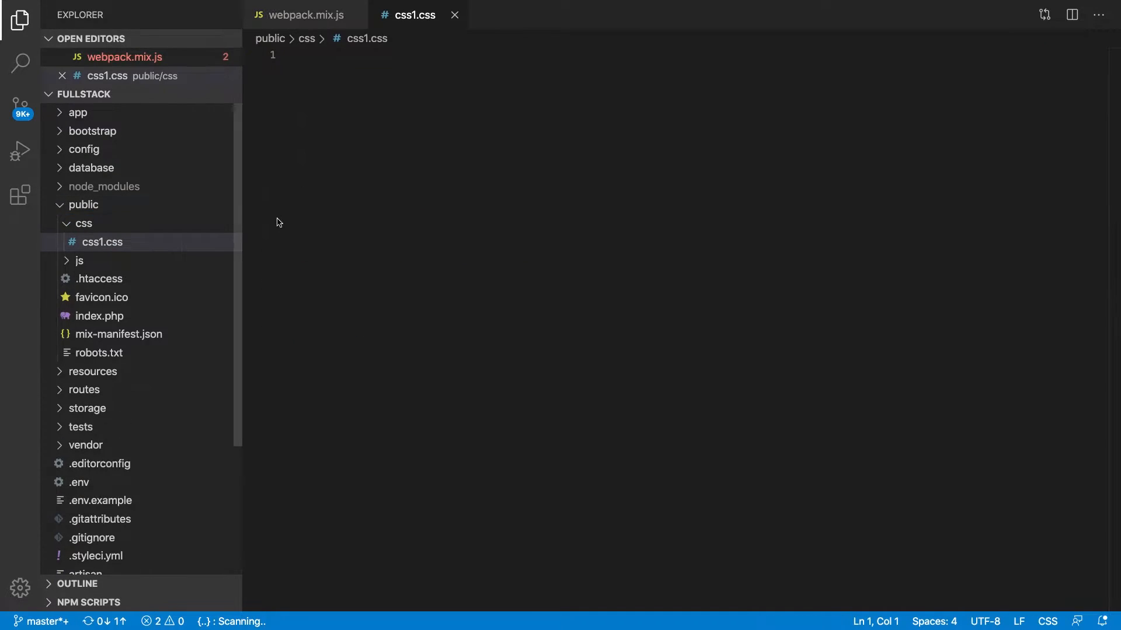
pyautogui.write('.css2')
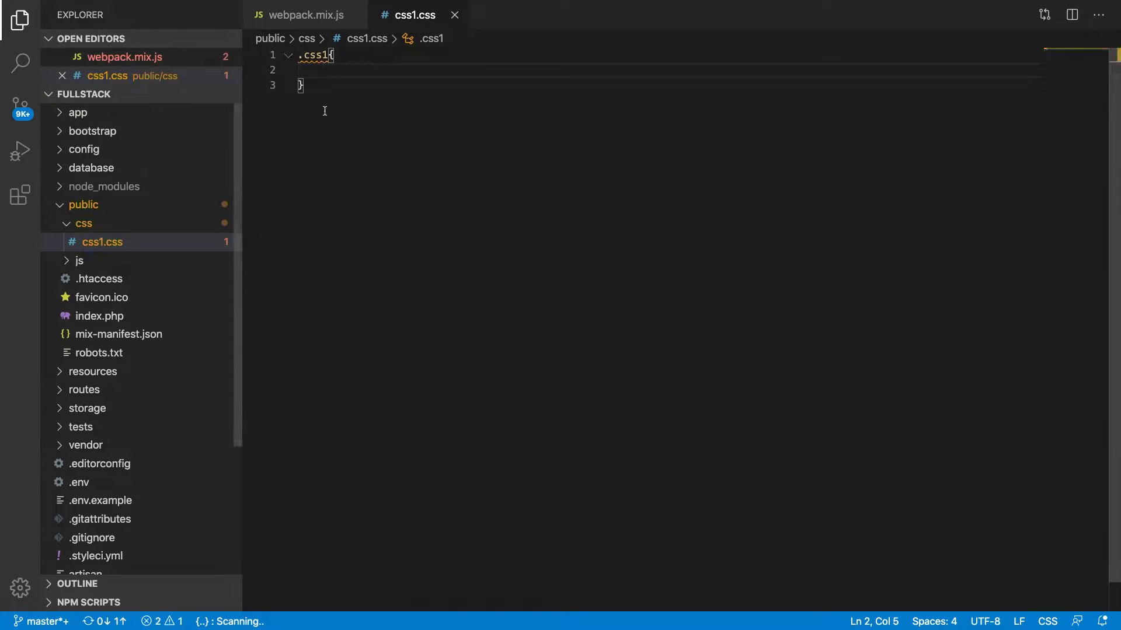
# Step: Create another file in public/css and type a .css1{ color rule
pyautogui.rightClick(83, 223)
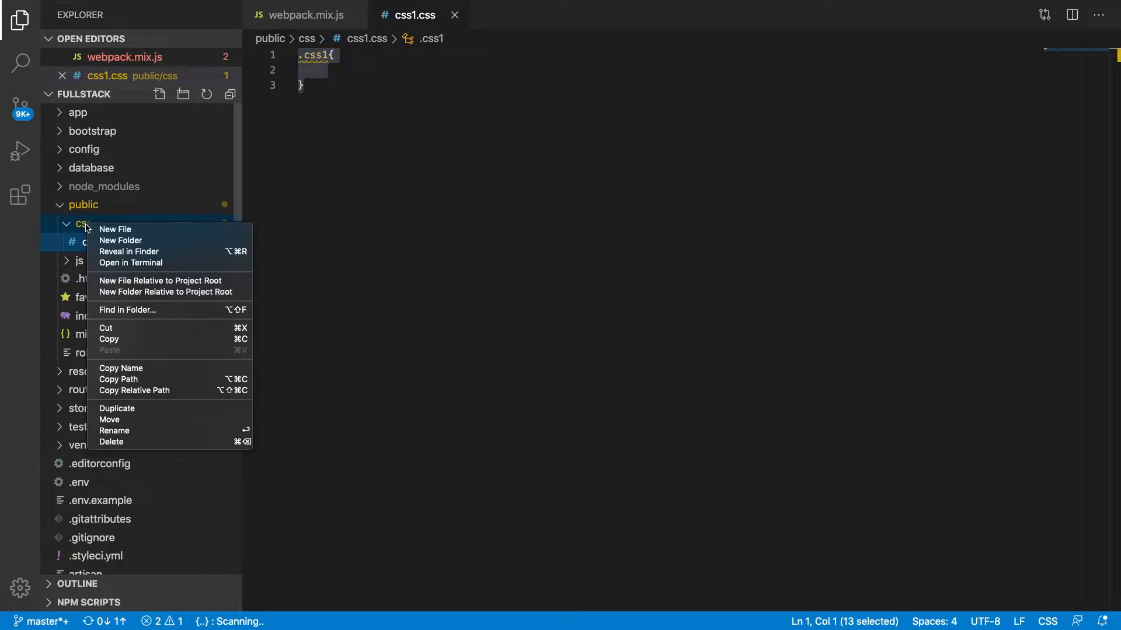
pyautogui.click(115, 229)
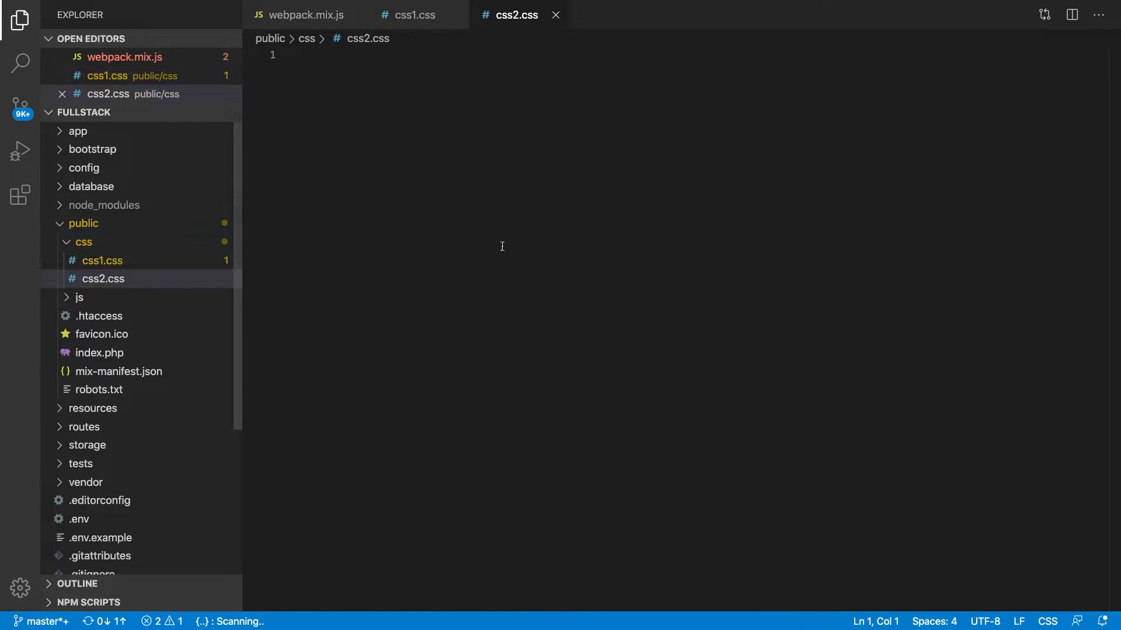
pyautogui.write('.css1{')
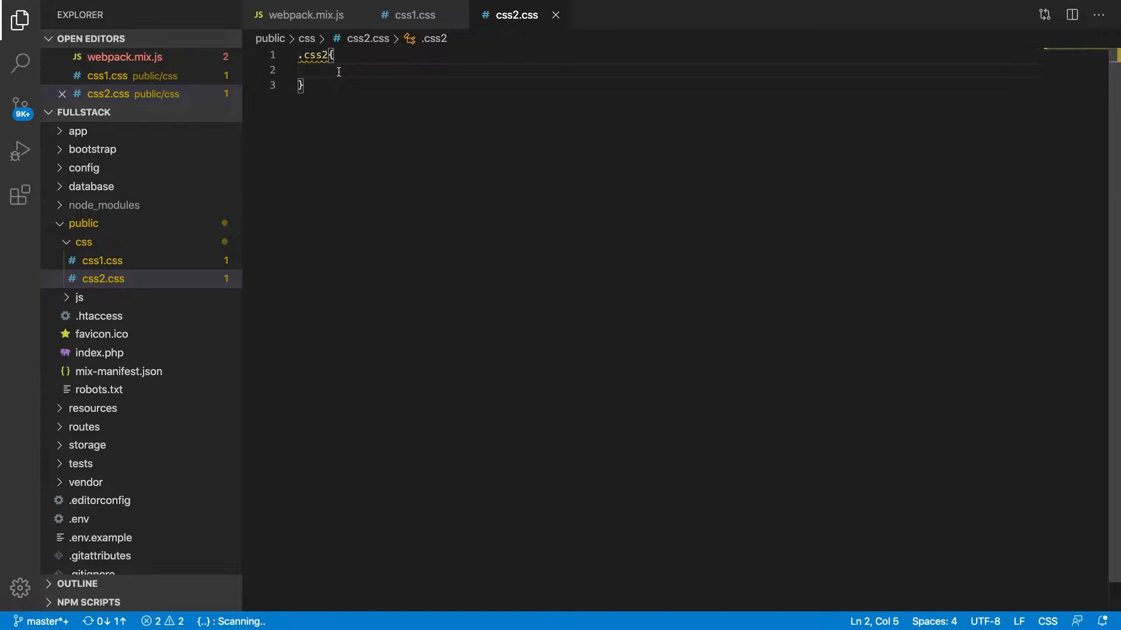
pyautogui.write('color: red;')
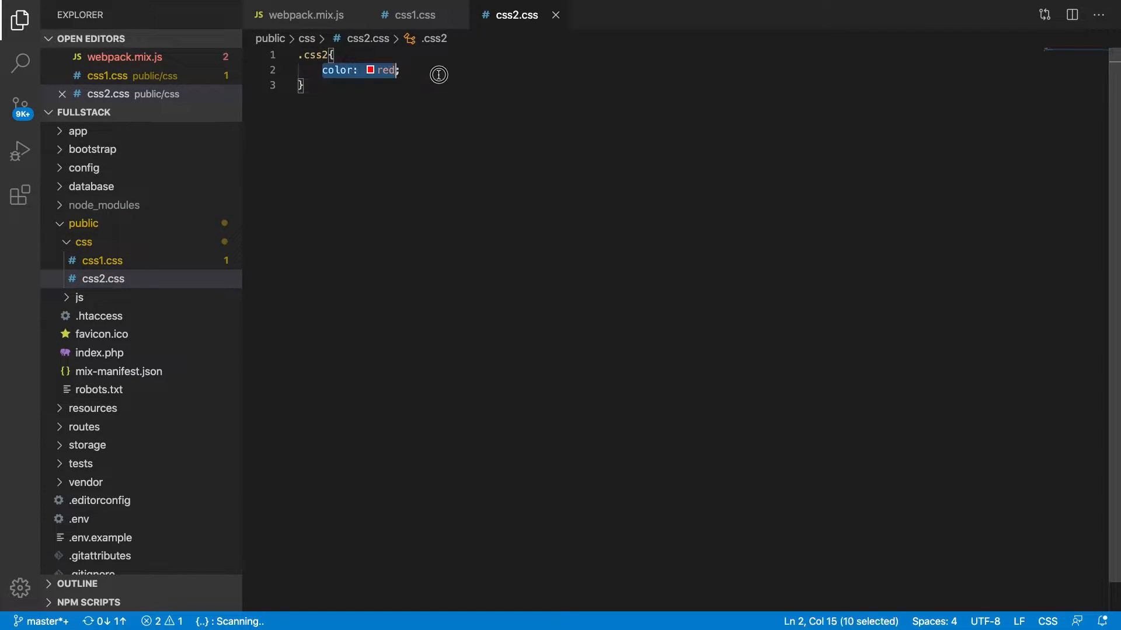
# Step: Set the .css1 colour to green in css1.css
pyautogui.click(414, 14)
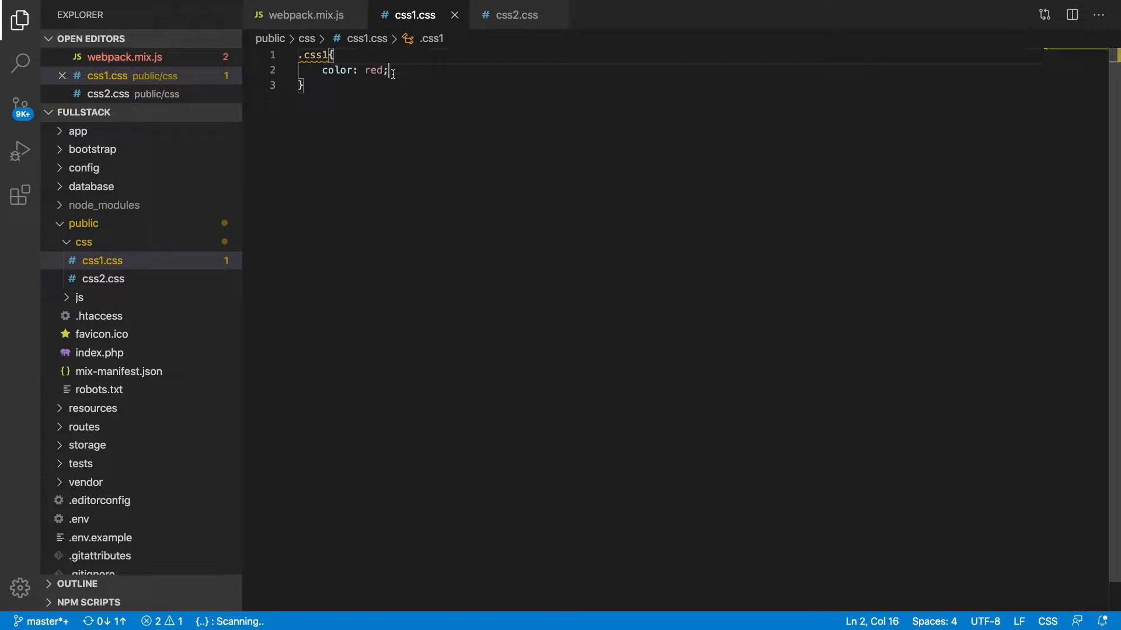
pyautogui.write('g')
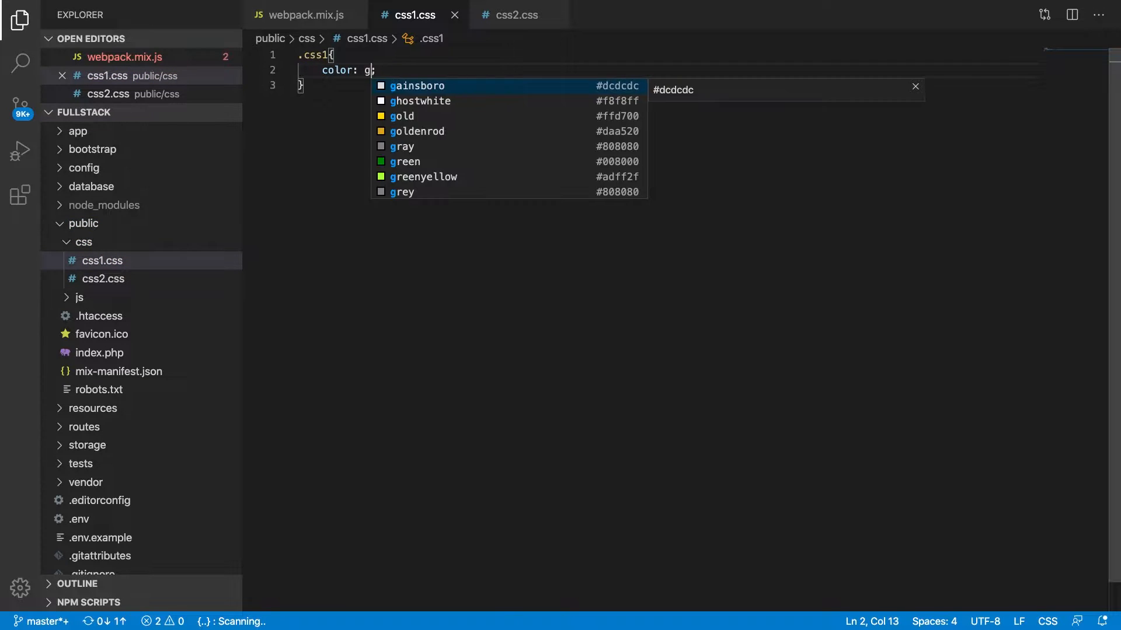
pyautogui.write('reen;')
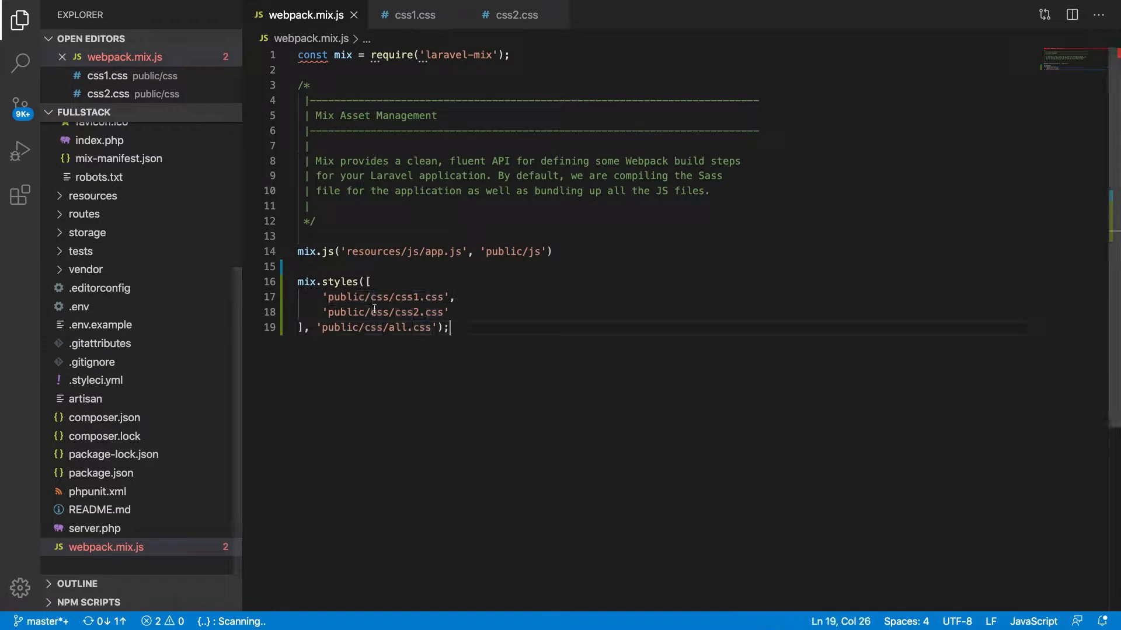
pyautogui.moveTo(321, 296); pyautogui.dragTo(455, 296)
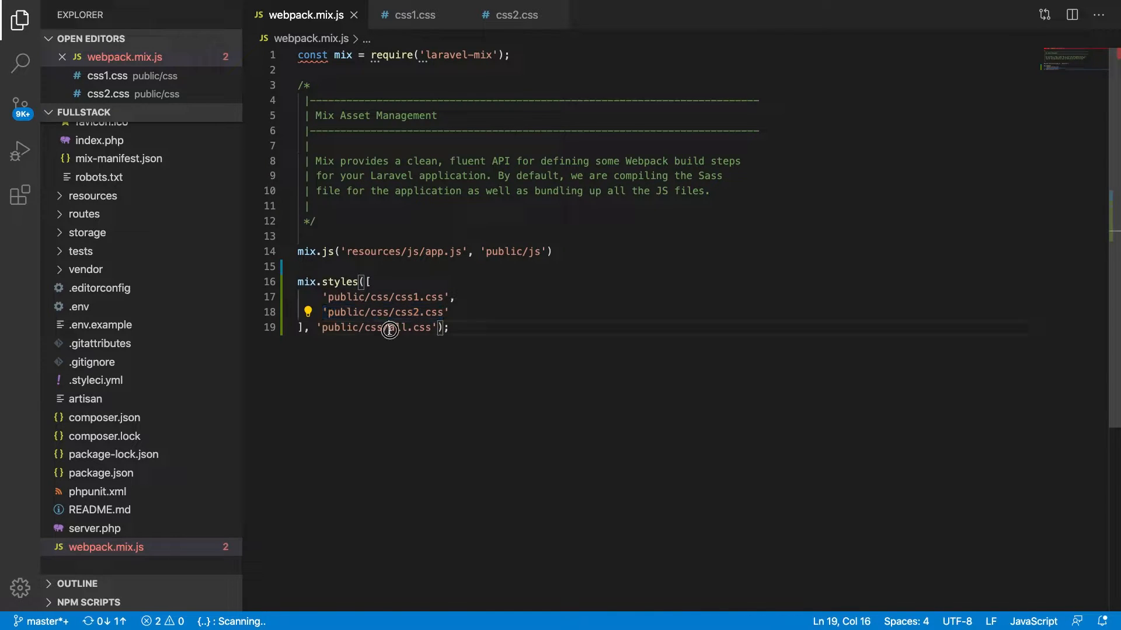
pyautogui.doubleClick(388, 296)
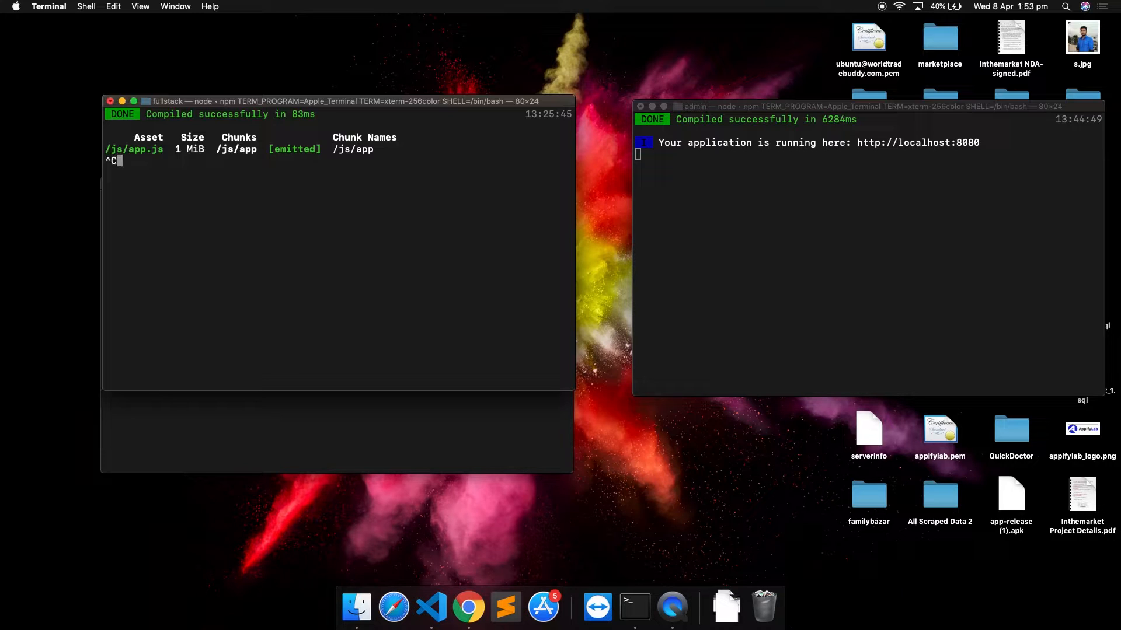
# Step: Run npm run watch in the terminal
pyautogui.write('npm run watch')
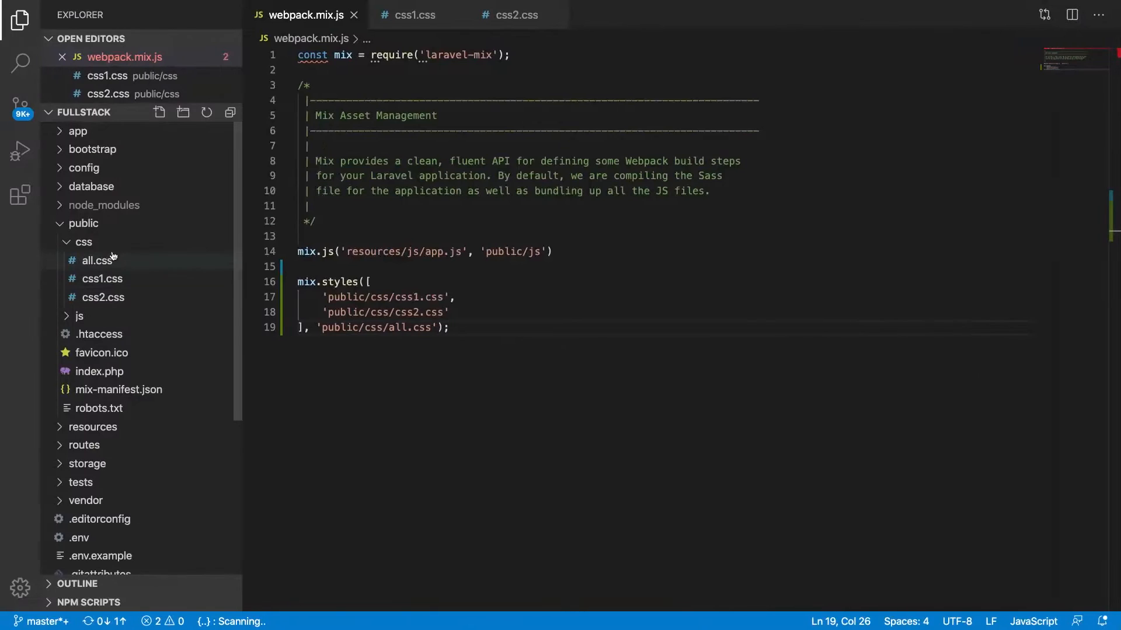
# Step: Inspect the compiled all.css contents, then delete css1.css from public/css
pyautogui.click(96, 259)
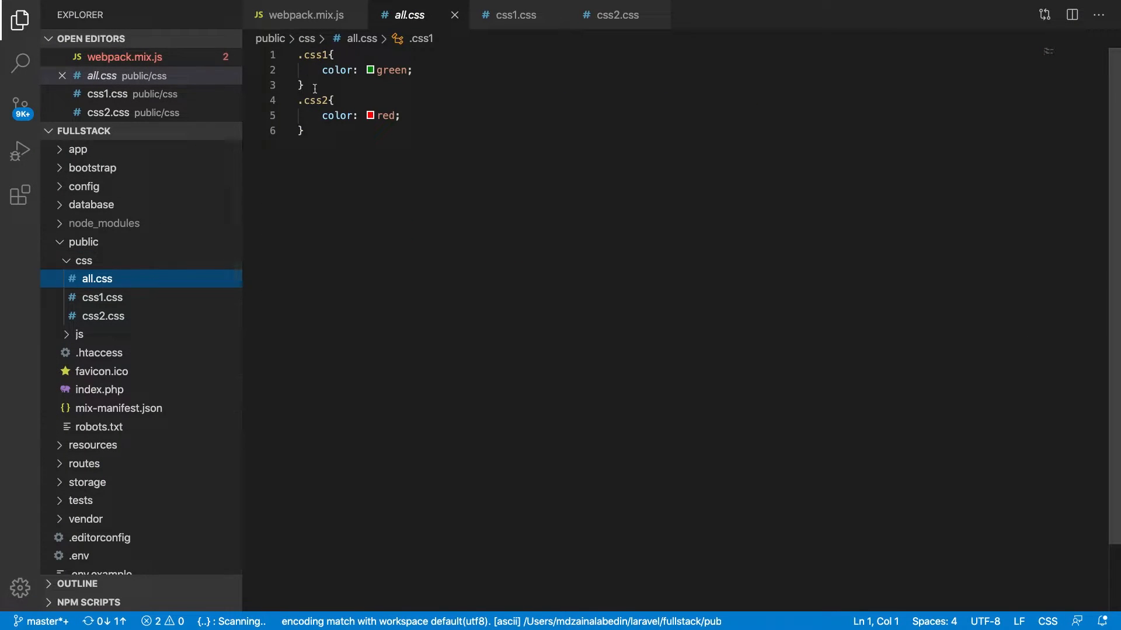
pyautogui.press('ctrl+a')
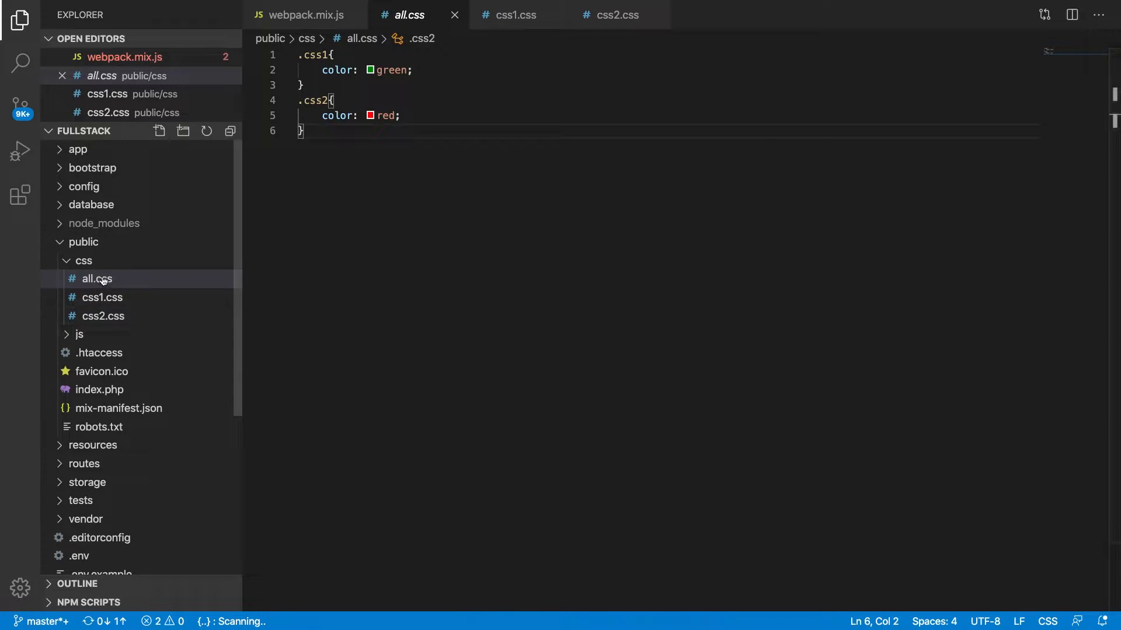
pyautogui.press('ctrl+a')
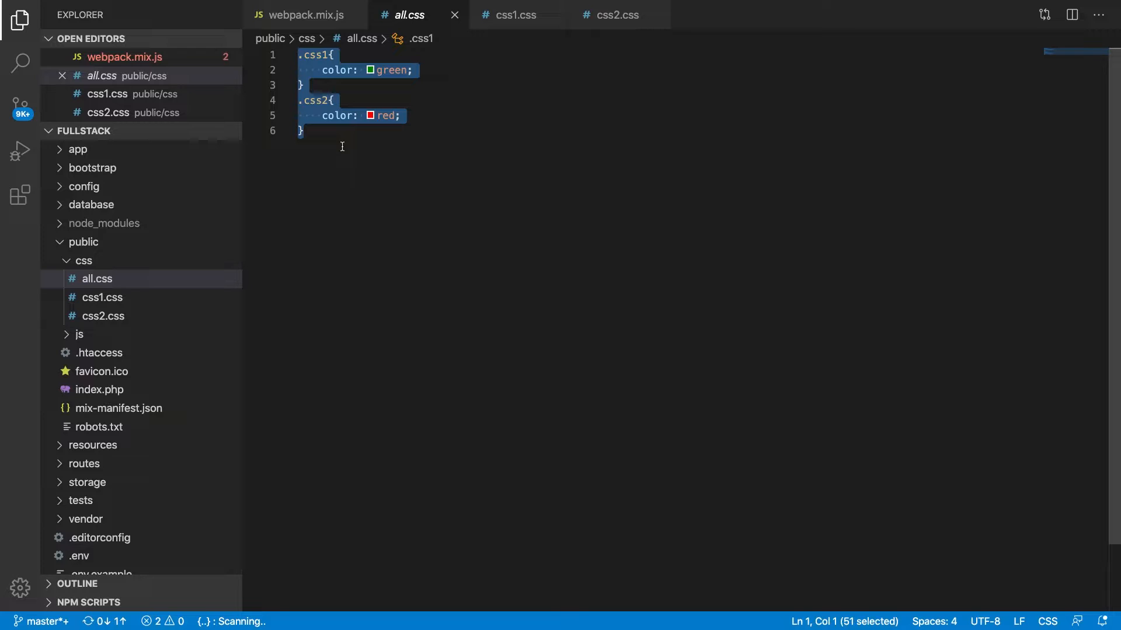
pyautogui.press('Delete')
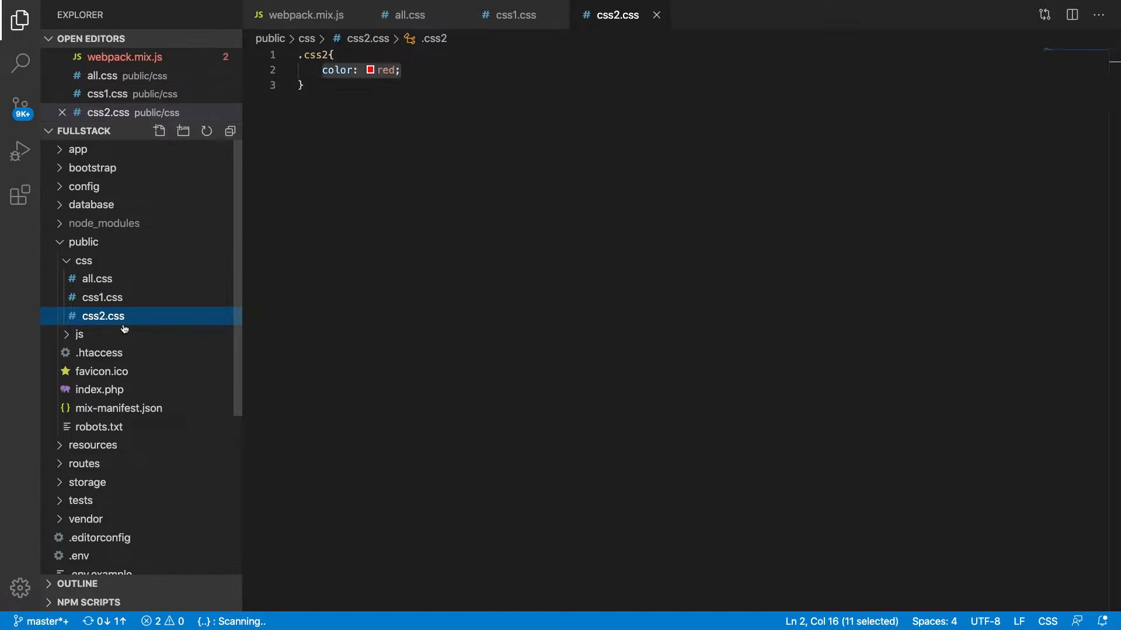
pyautogui.click(102, 297)
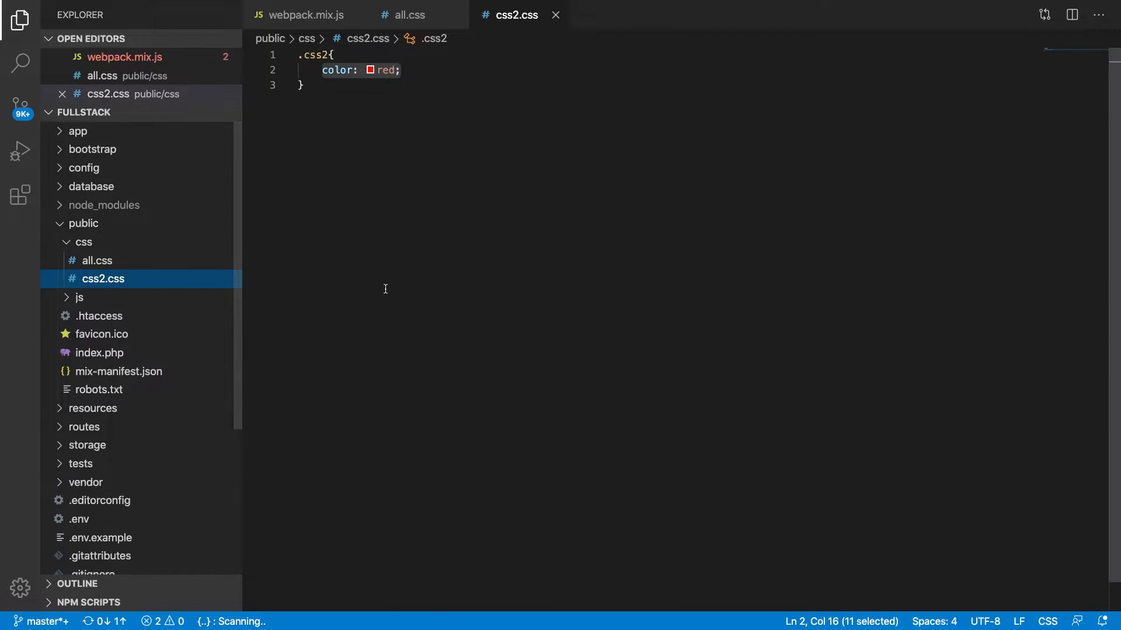
# Step: Select css2.css for renaming to main.css and view webpack.mix.js
pyautogui.click(96, 260)
pyautogui.write('main')
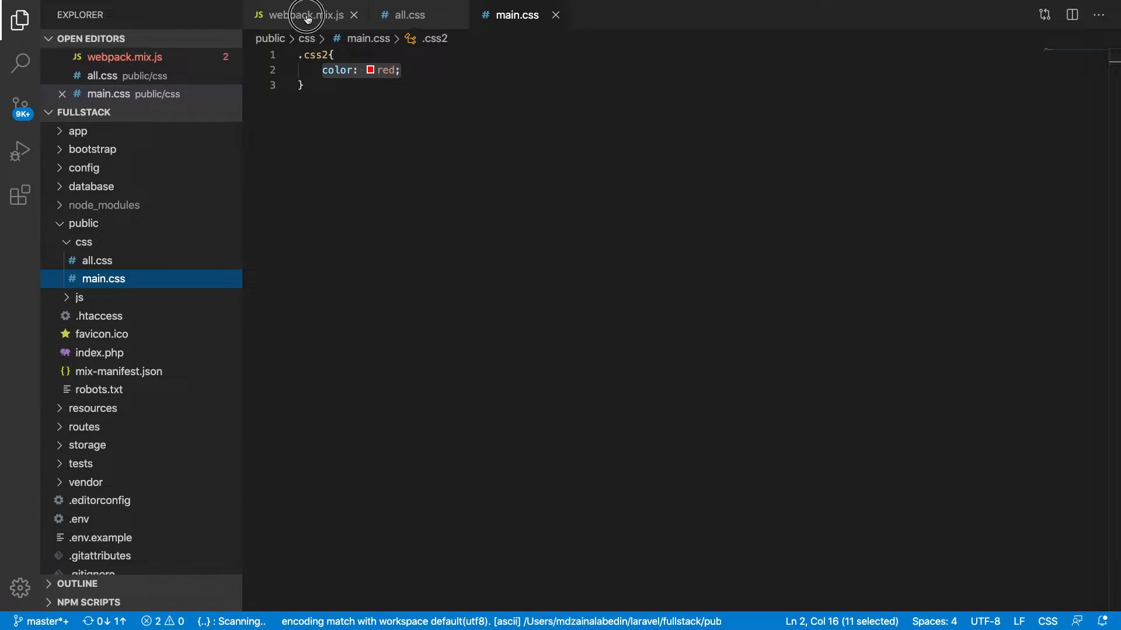
pyautogui.click(300, 14)
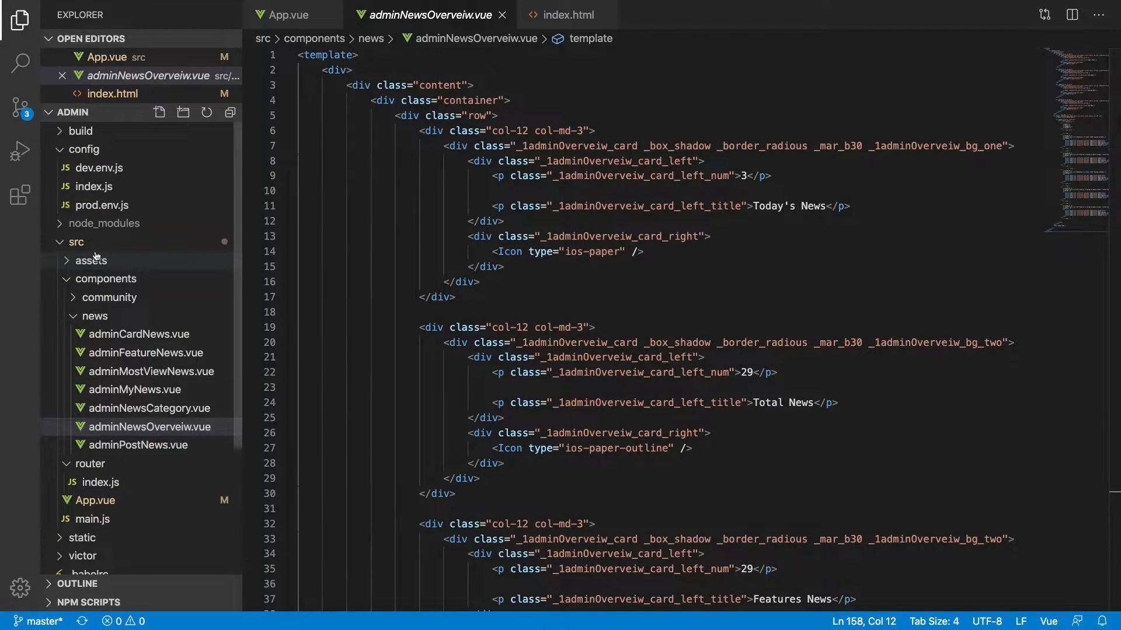
# Step: Collapse the admin project's folders, expand static to show grid.min.css, and search for 'main'
pyautogui.click(77, 242)
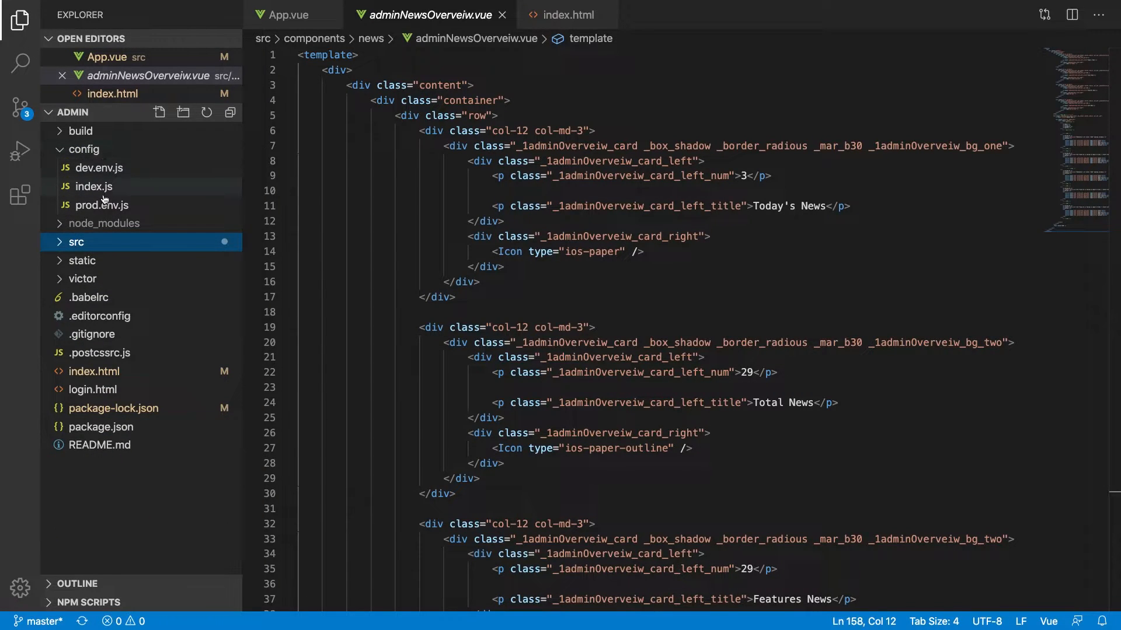
pyautogui.click(83, 149)
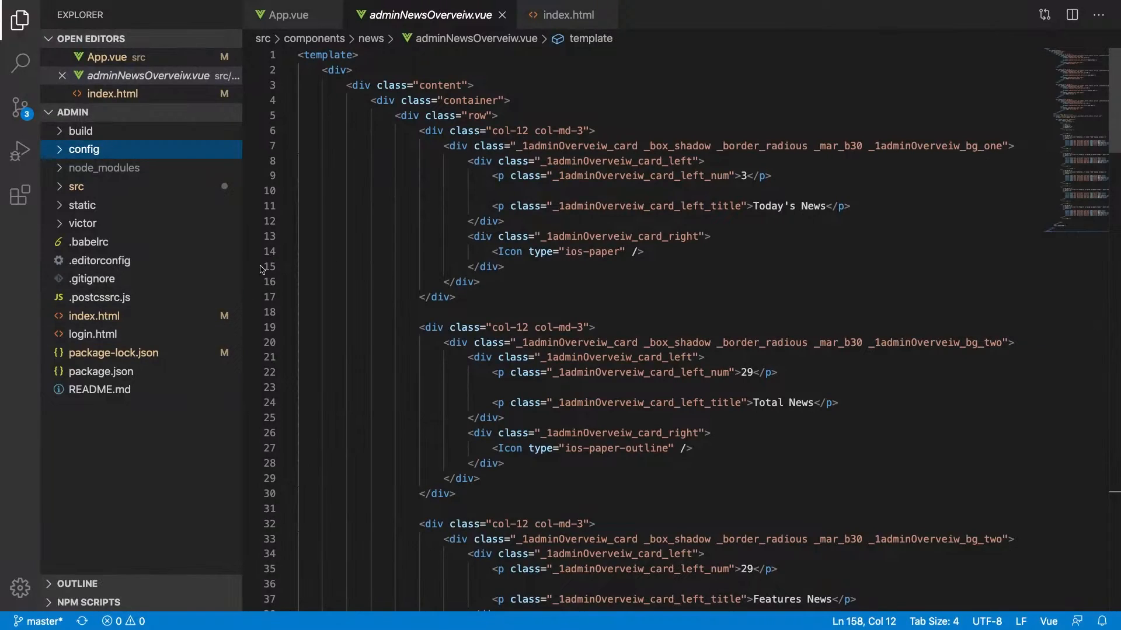
pyautogui.moveTo(147, 200)
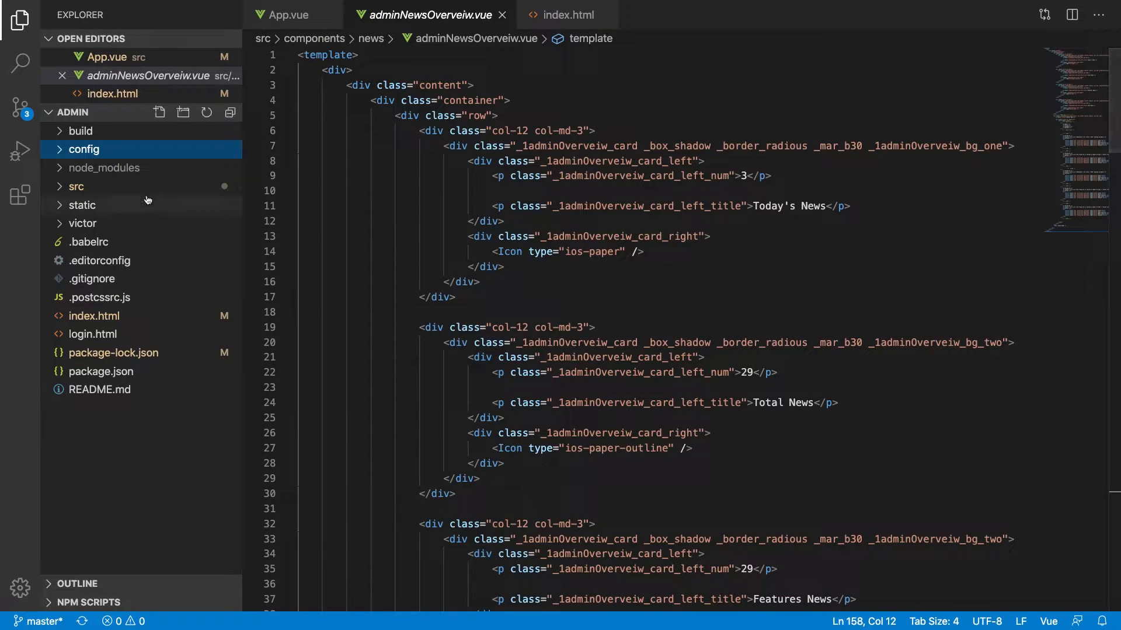
pyautogui.click(75, 187)
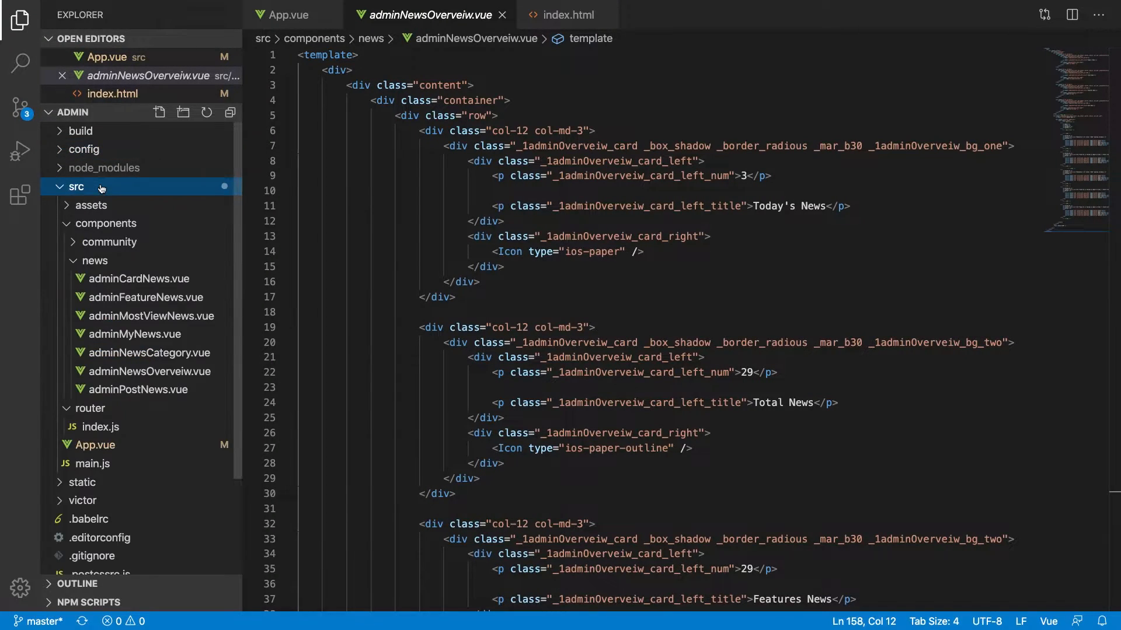
pyautogui.click(106, 223)
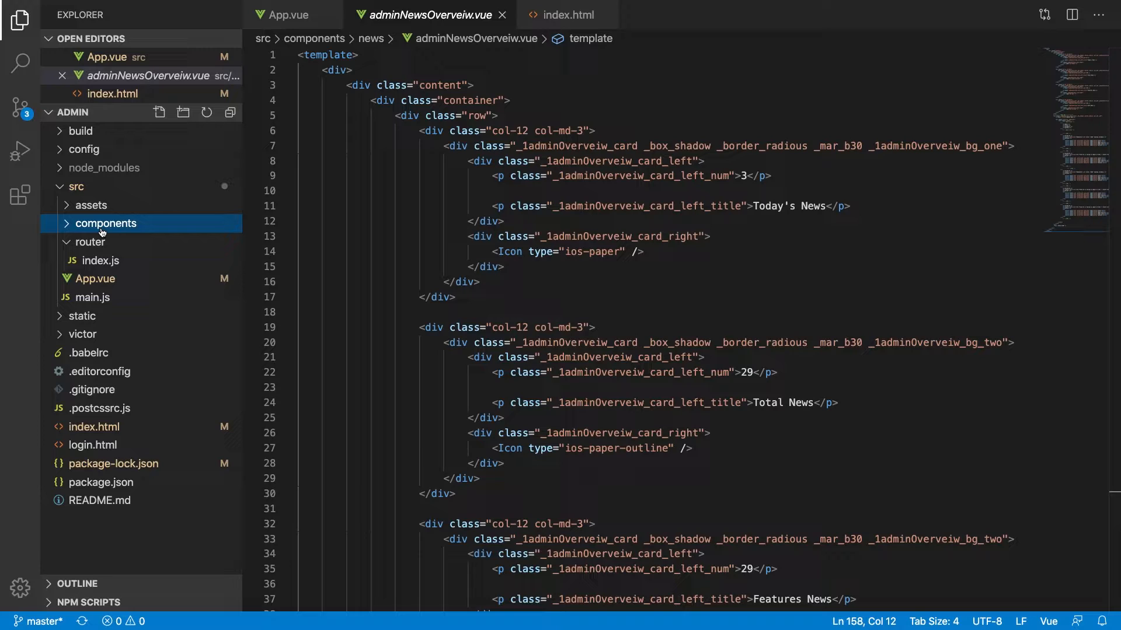
pyautogui.click(90, 241)
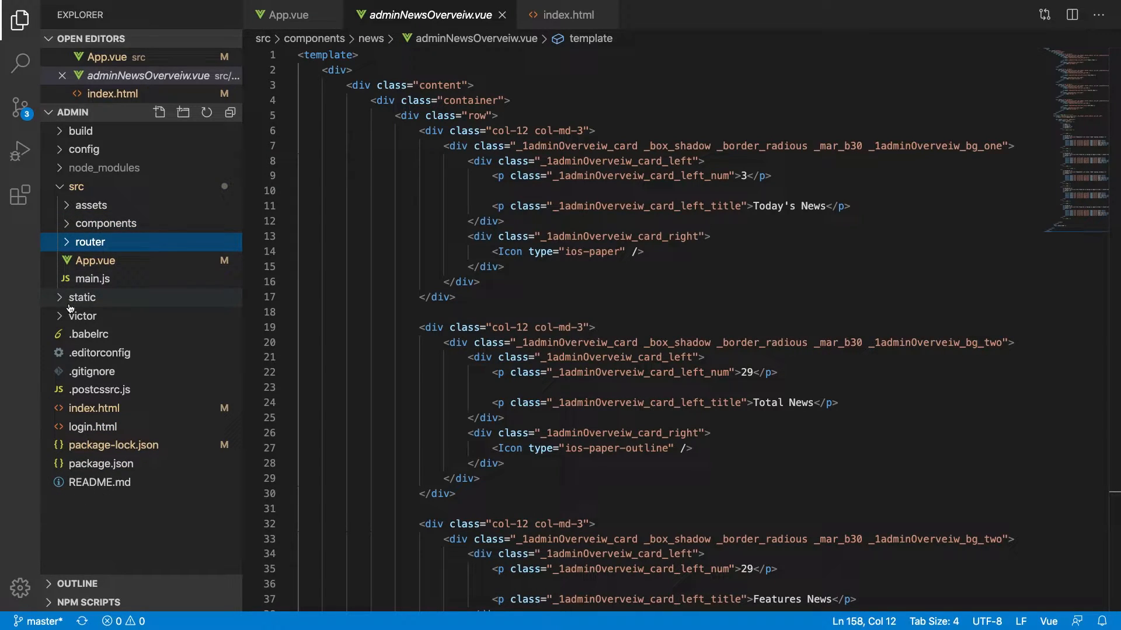
pyautogui.click(90, 205)
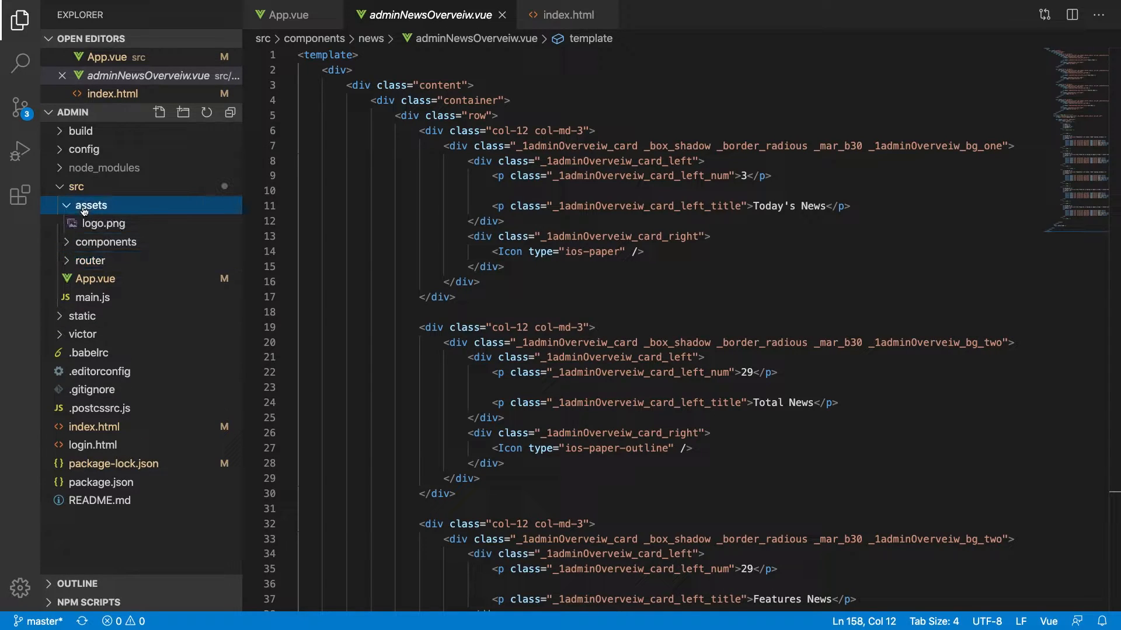
pyautogui.click(92, 205)
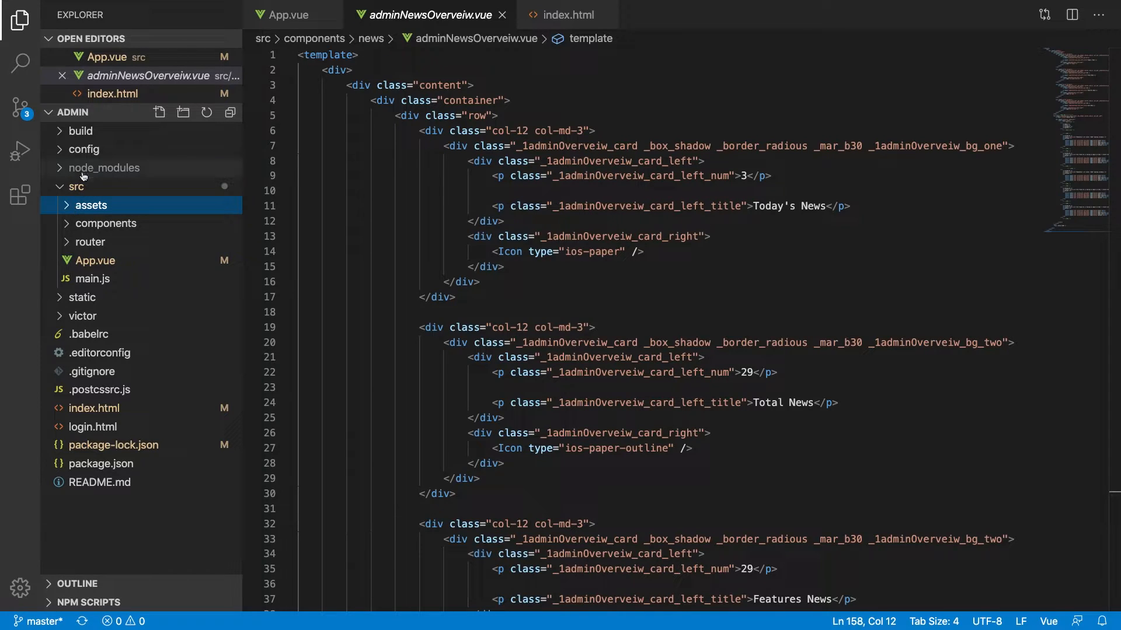
pyautogui.click(83, 297)
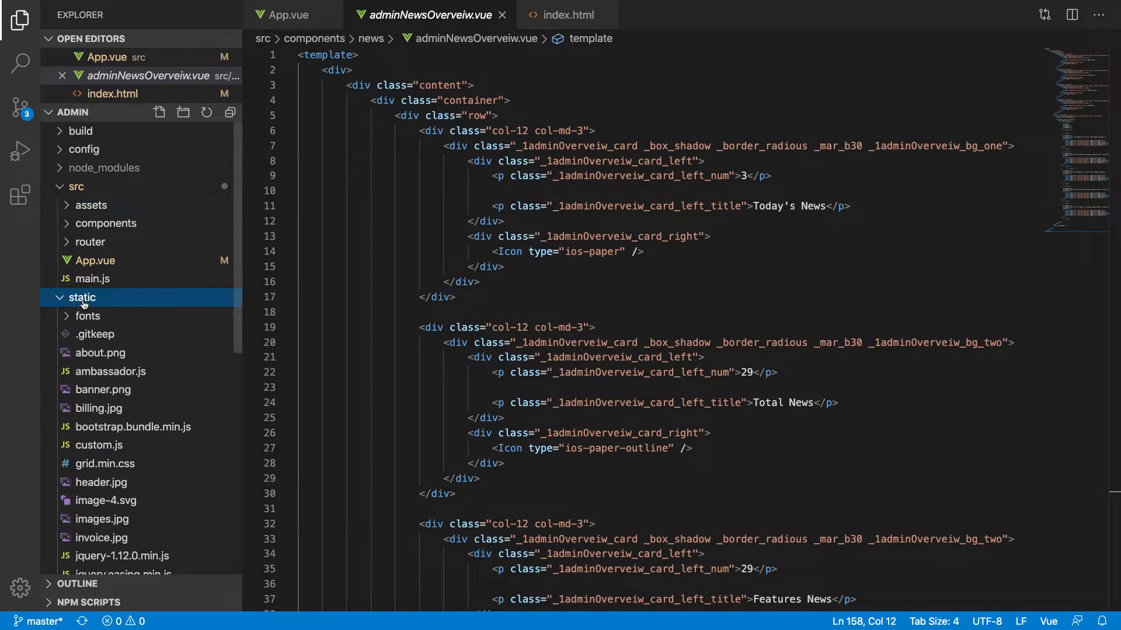
pyautogui.scroll(-3)
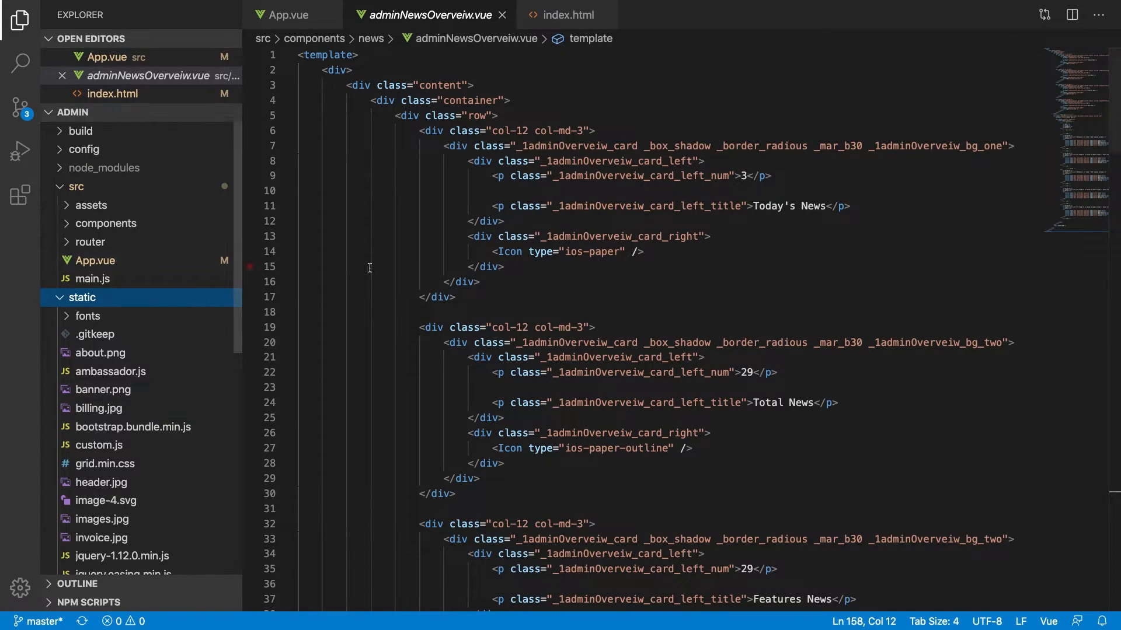
pyautogui.write('main')
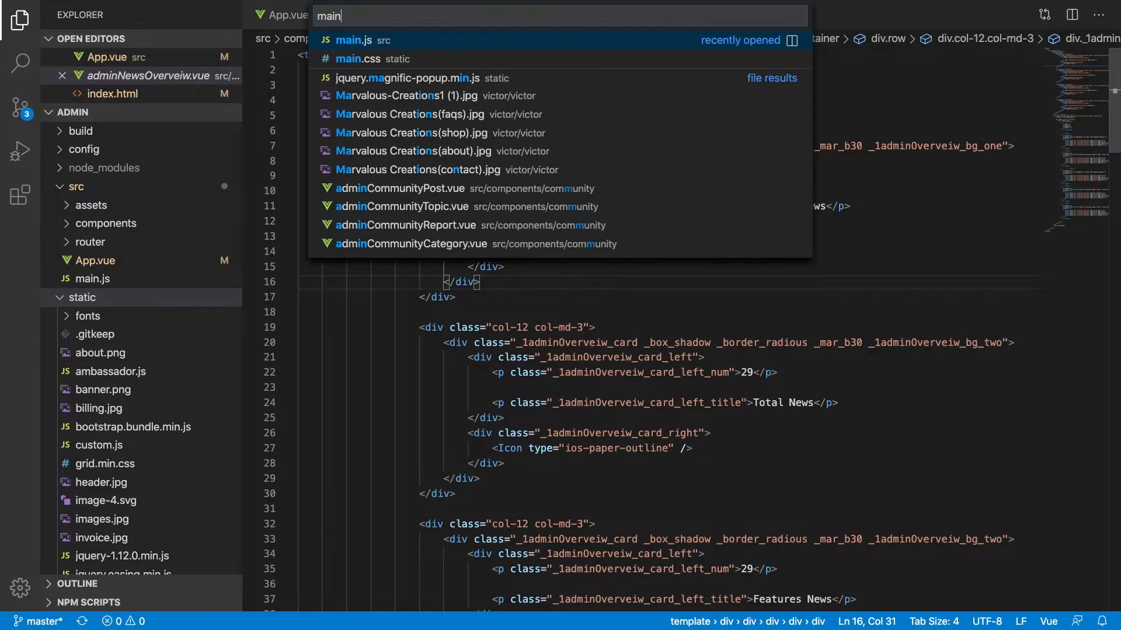
# Step: Open the static main.css and search it for 'back'
pyautogui.click(363, 58)
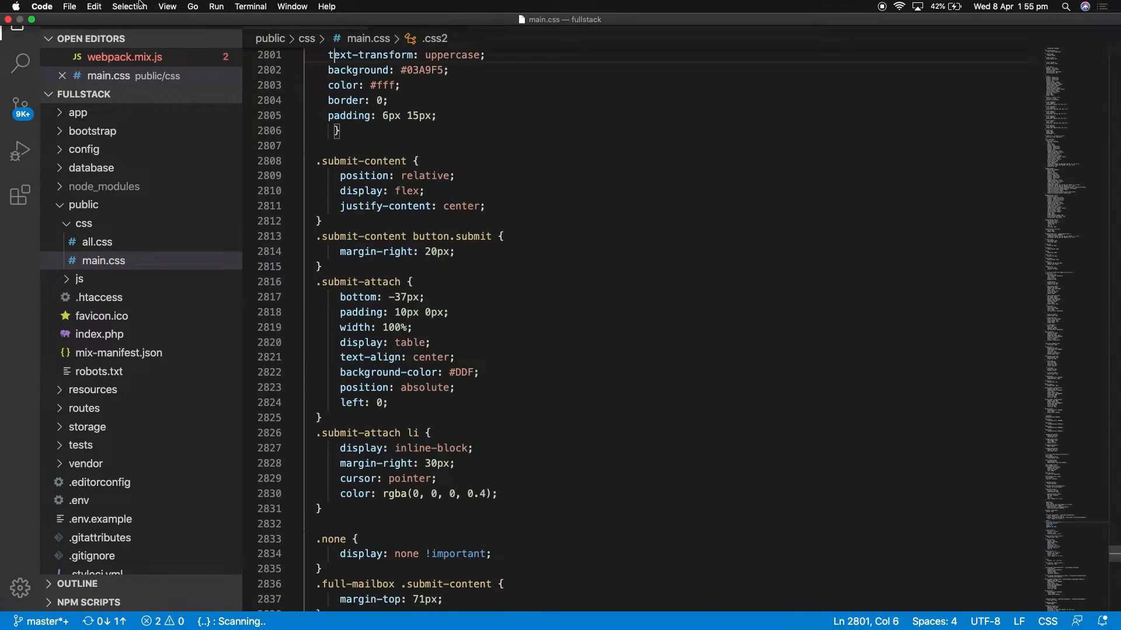
pyautogui.write('background-im')
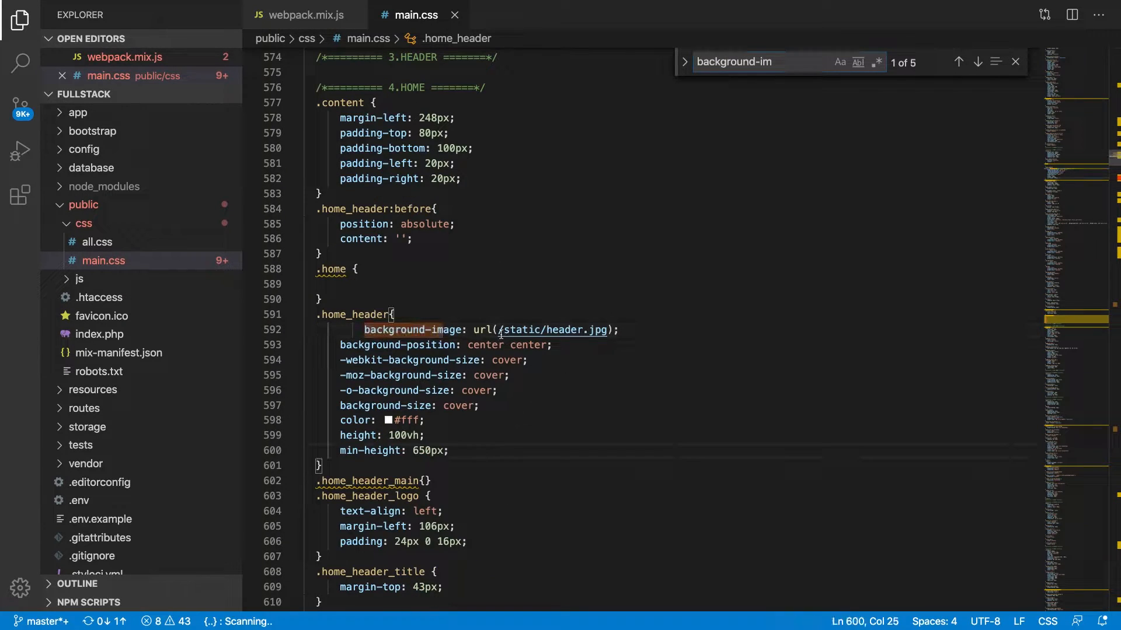
pyautogui.click(525, 360)
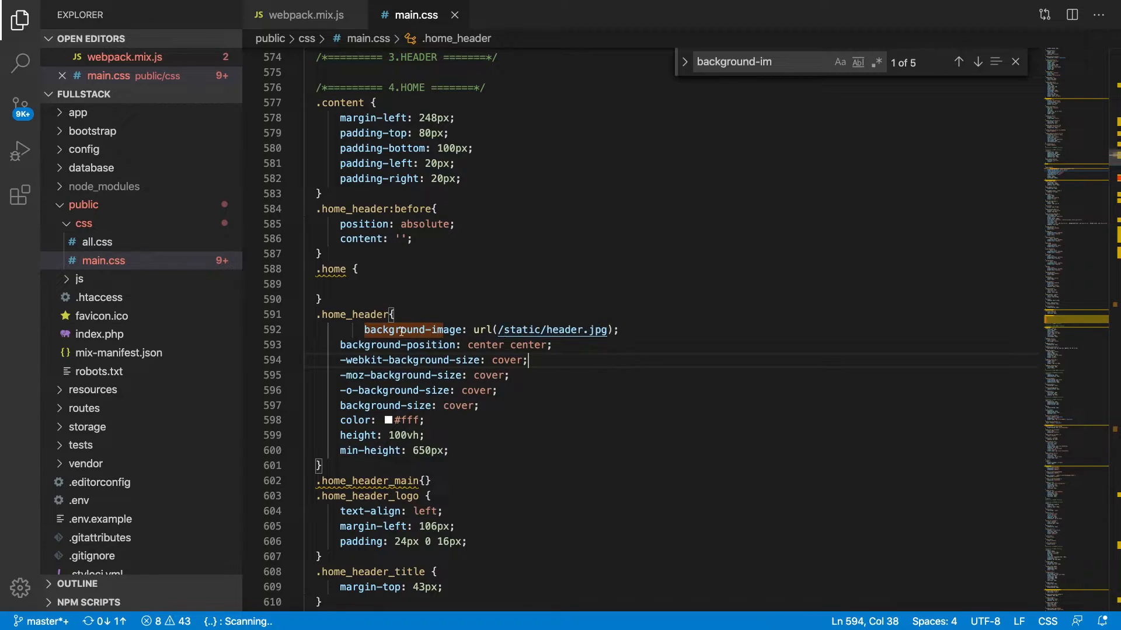
pyautogui.doubleClick(412, 331)
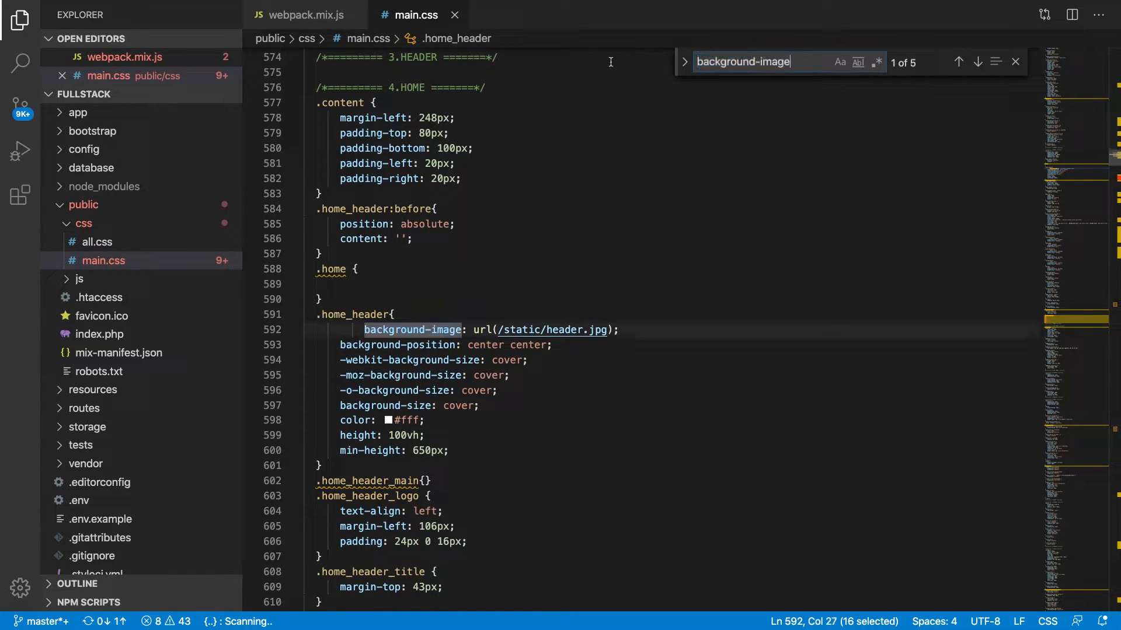
# Step: Delete the background-image lines from the light and dark .bg-pattern-dots rules
pyautogui.click(684, 74)
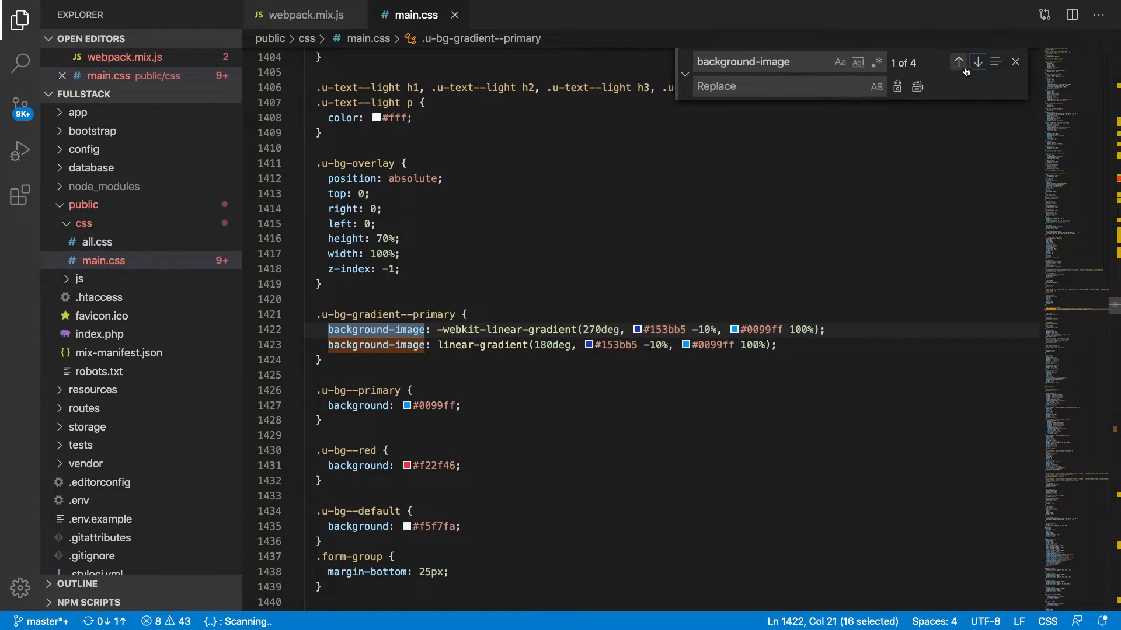
pyautogui.click(977, 62)
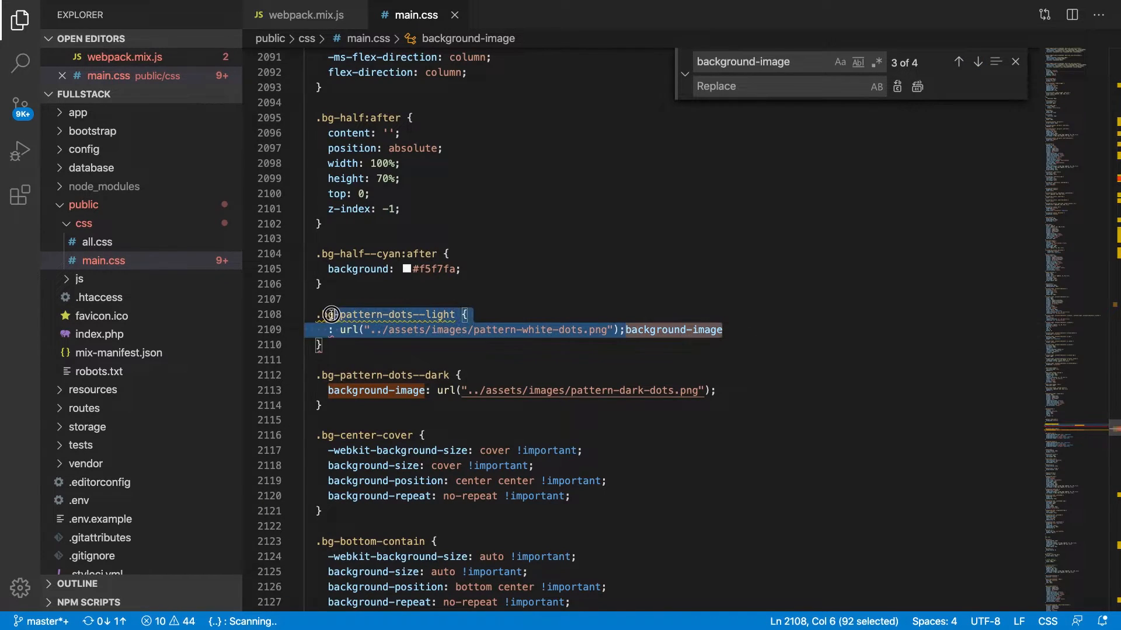
pyautogui.press('Delete')
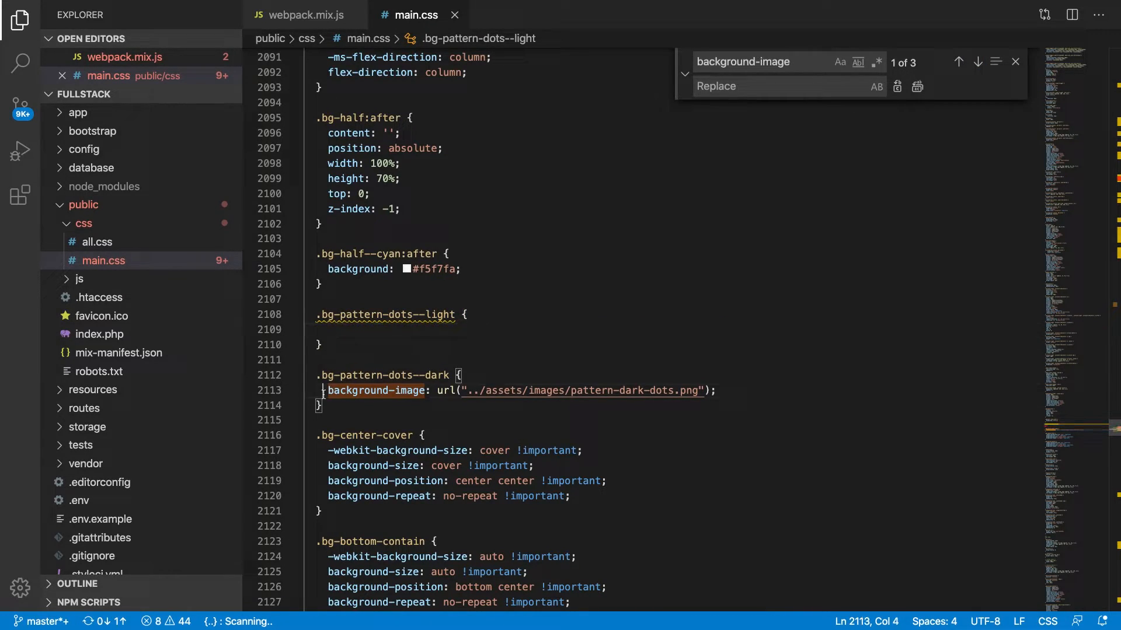
pyautogui.press('Delete')
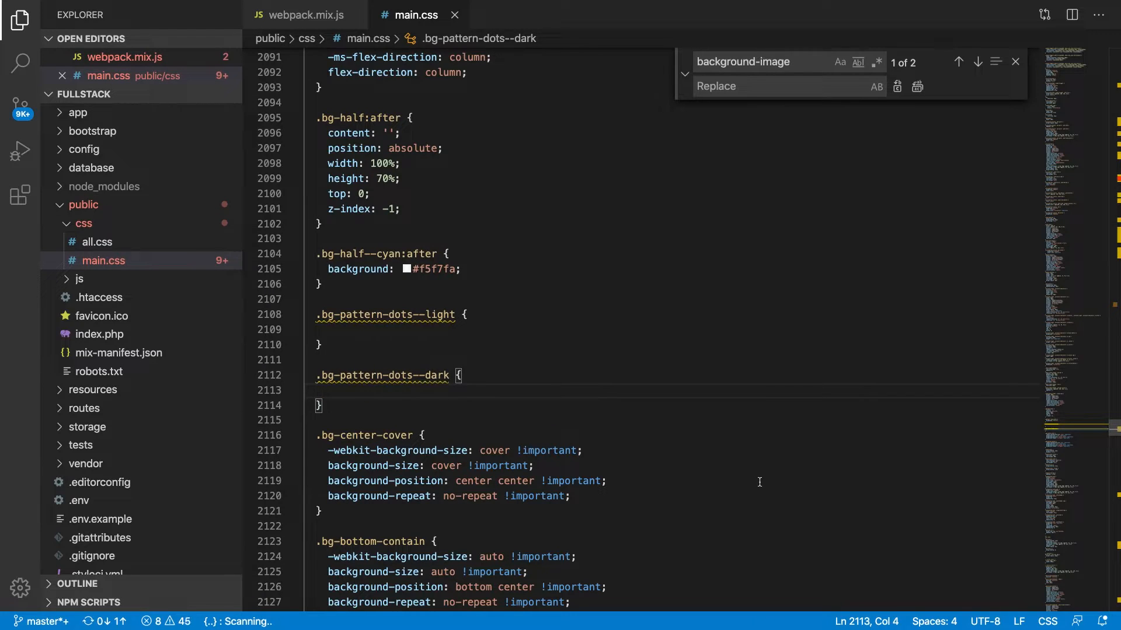
pyautogui.click(978, 62)
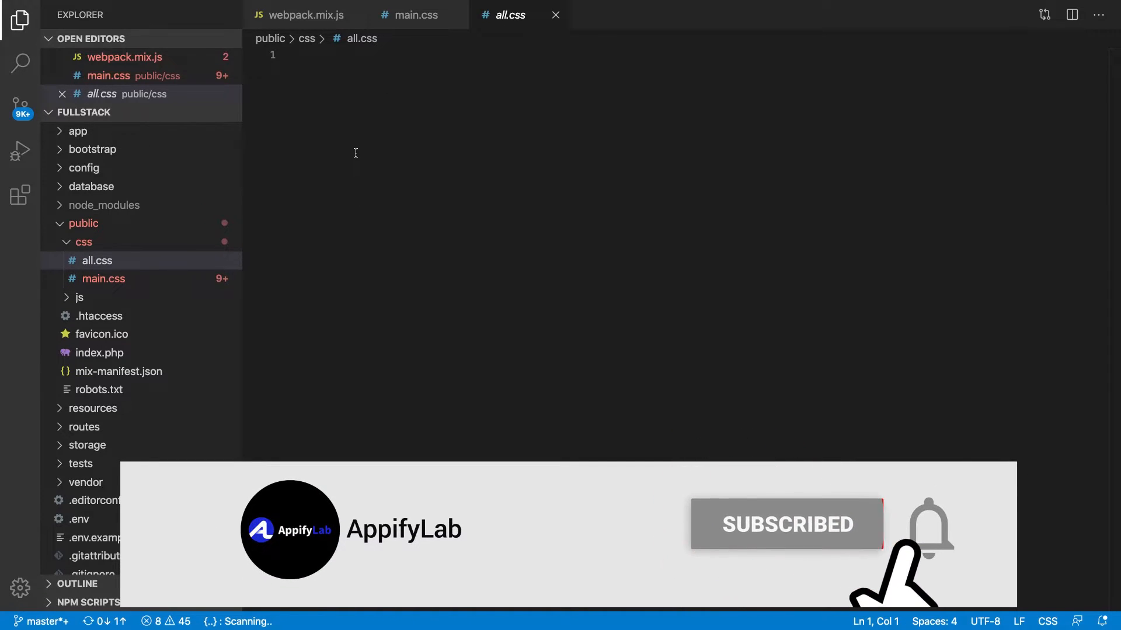
# Step: Compare the original main.css styles against the combined all.css
pyautogui.click(414, 14)
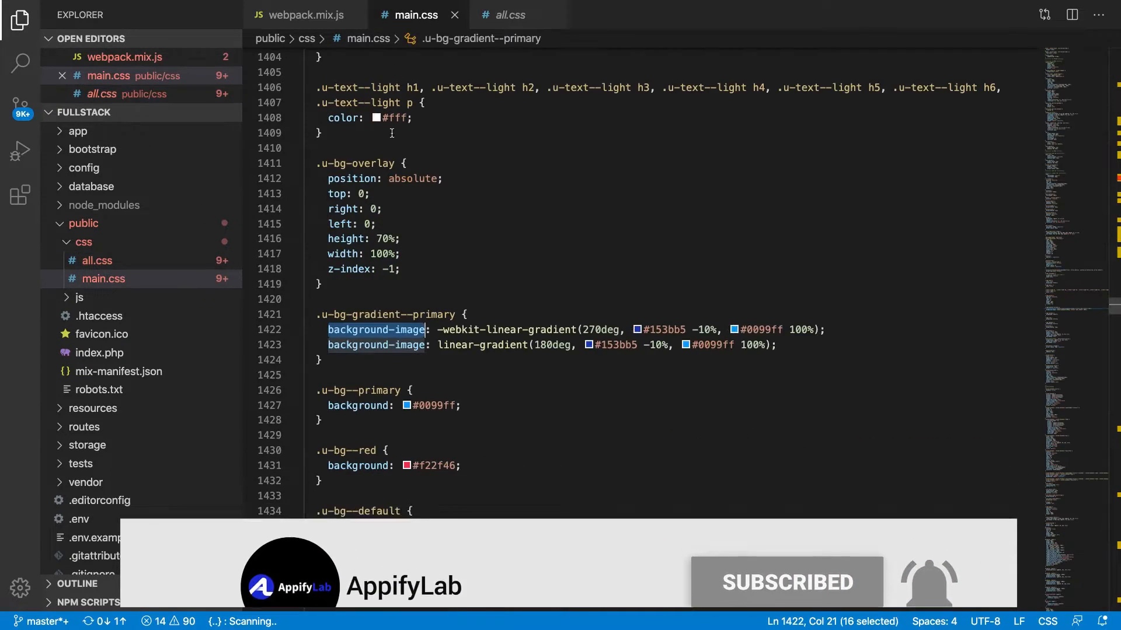
pyautogui.click(510, 14)
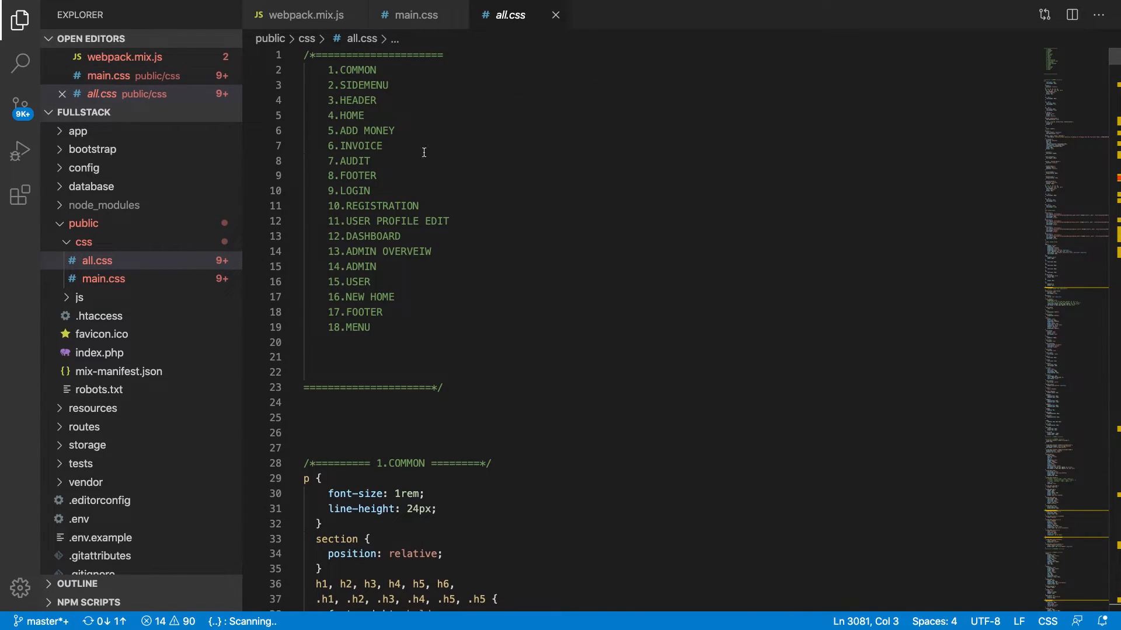
pyautogui.moveTo(417, 74)
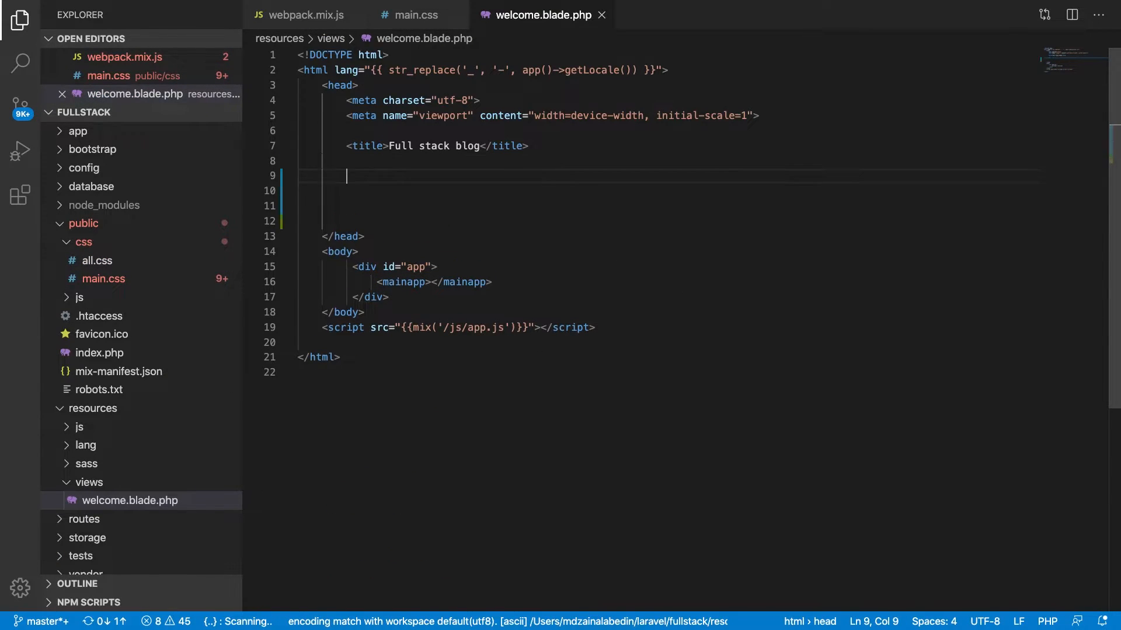
# Step: Begin a <link rel=" tag in the welcome.blade.php head
pyautogui.write('<link>')
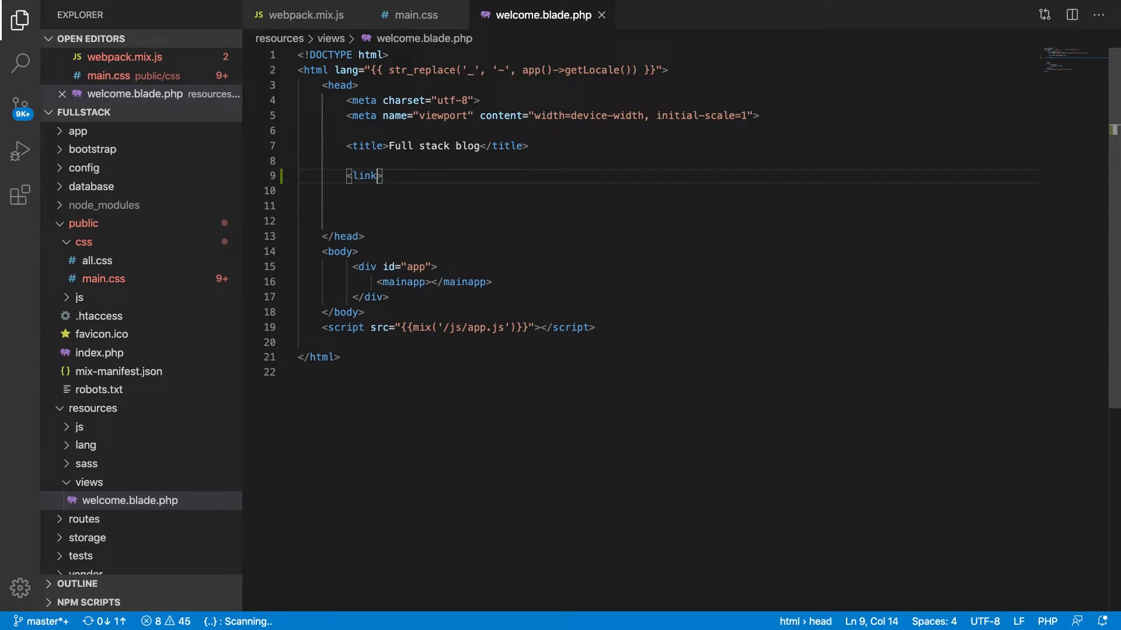
pyautogui.write('rel=')
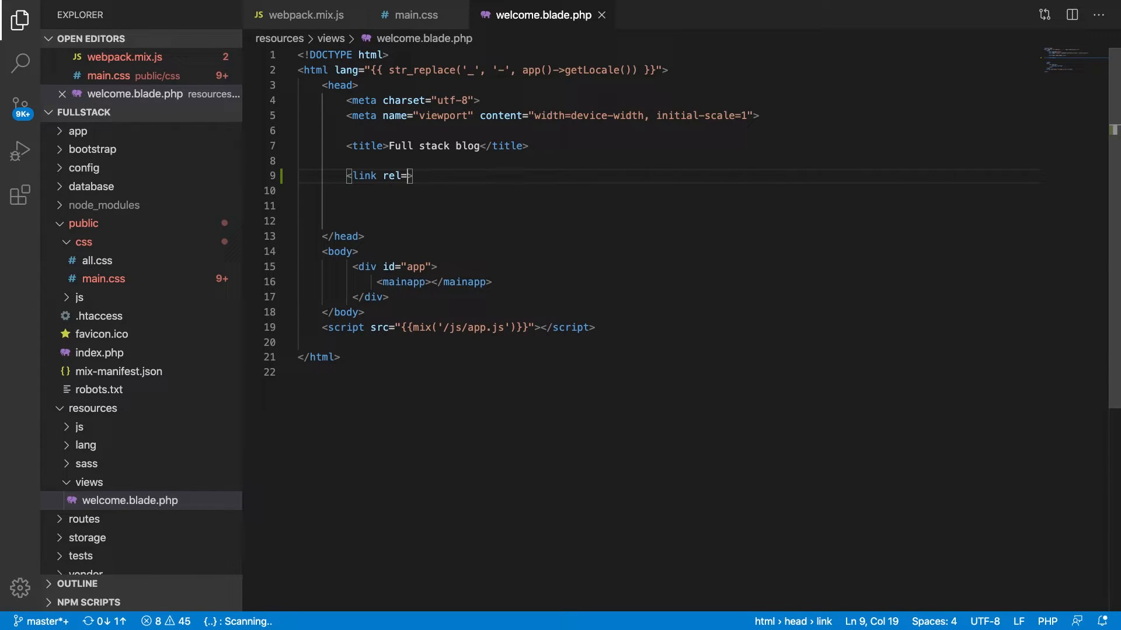
pyautogui.write('"stylw"')
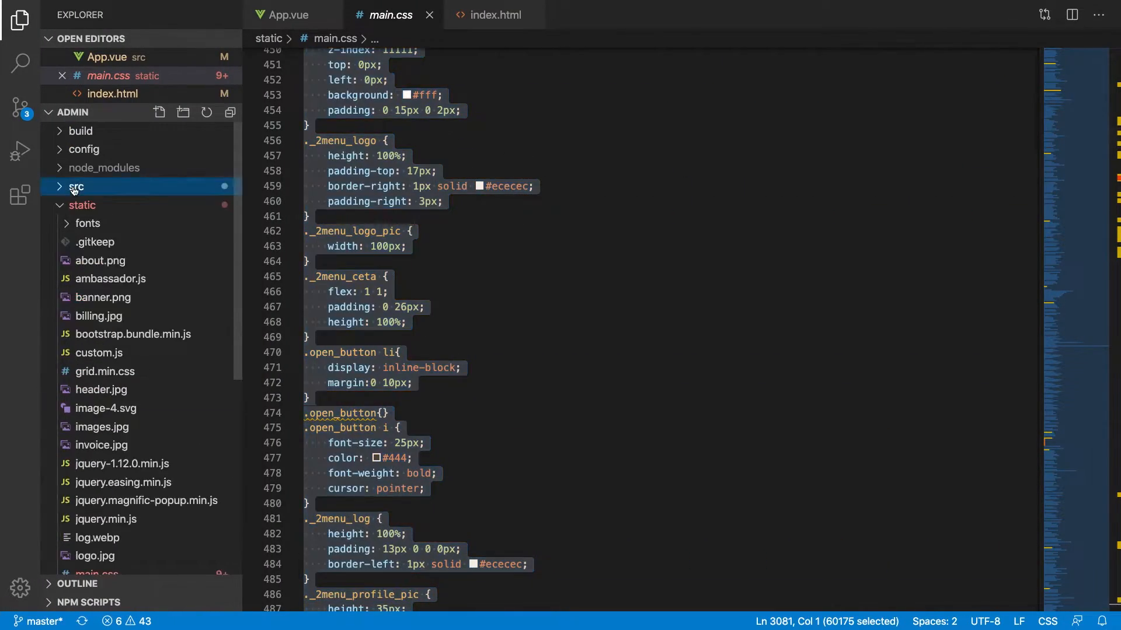
# Step: Browse the Admin static folder and index.html stylesheet links, then return to the welcome view
pyautogui.click(81, 205)
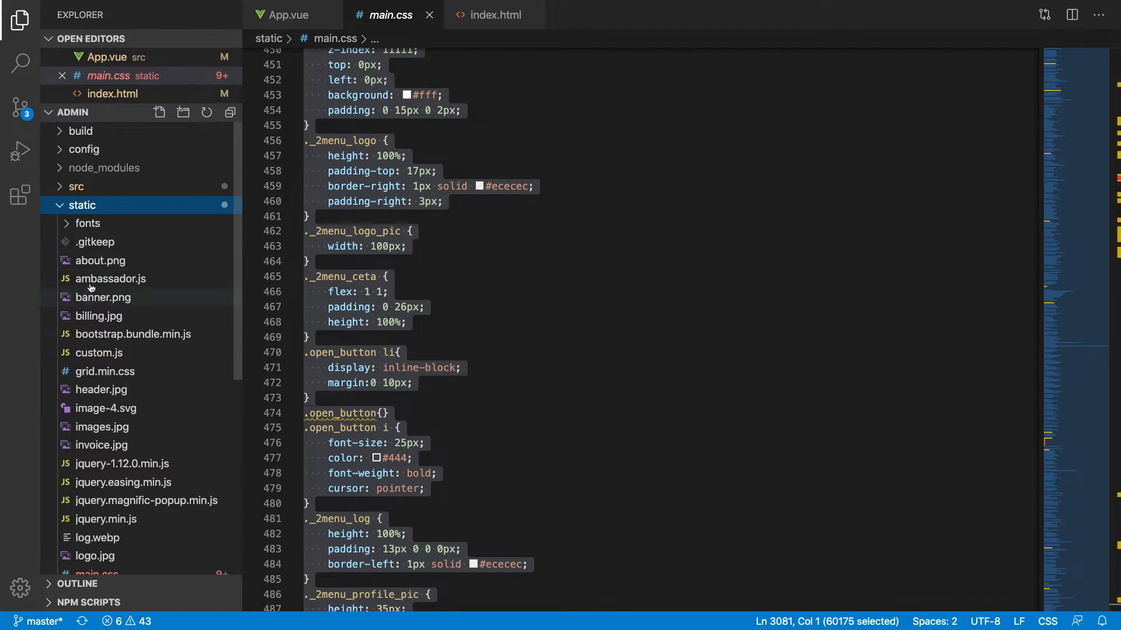
pyautogui.moveTo(101, 389)
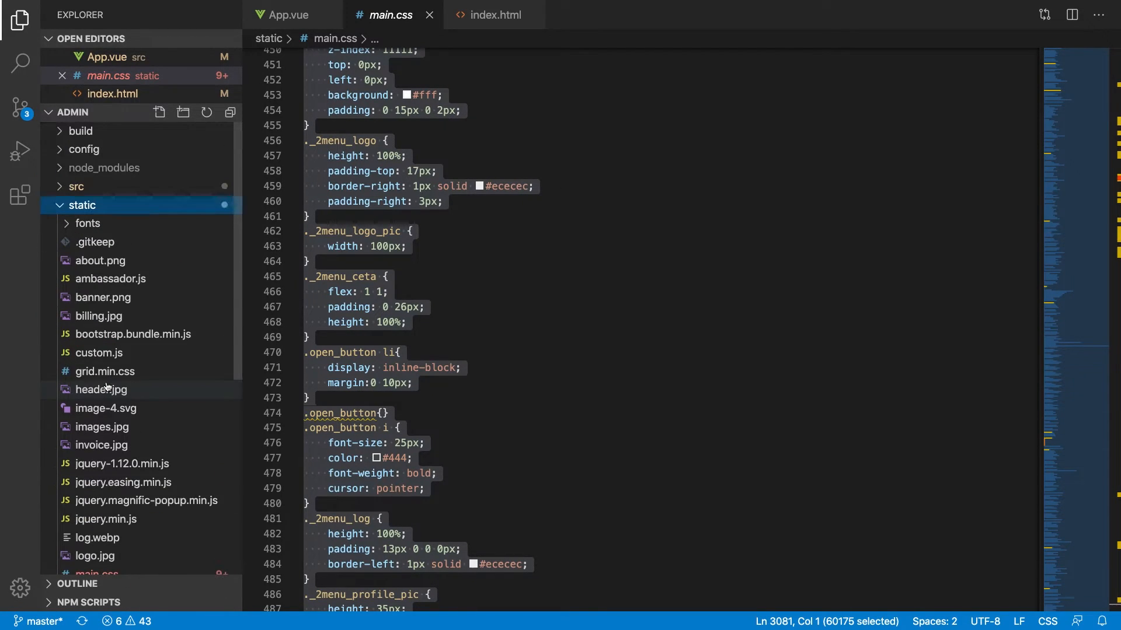
pyautogui.click(492, 14)
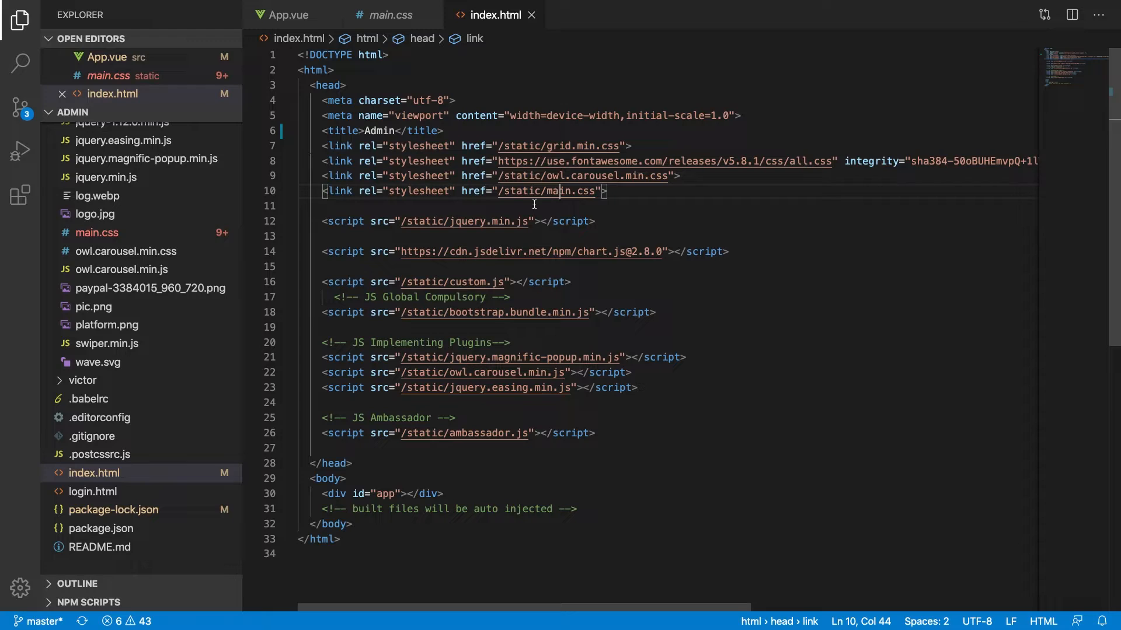
pyautogui.moveTo(328, 206)
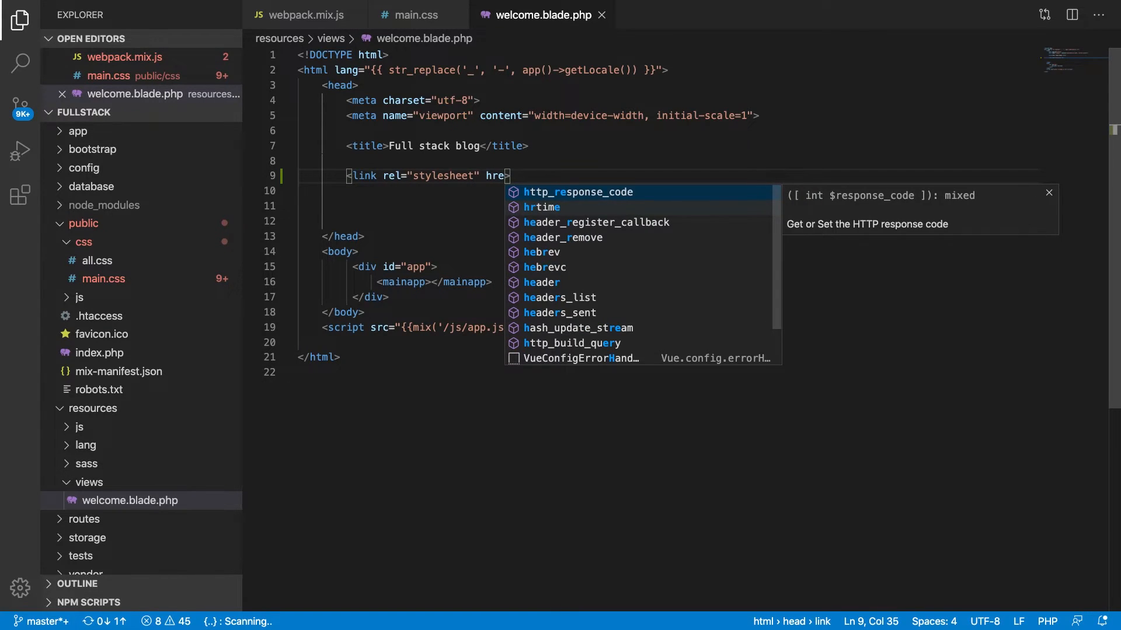
# Step: Add href="/css/all.css" to the welcome page's stylesheet link
pyautogui.write('="')
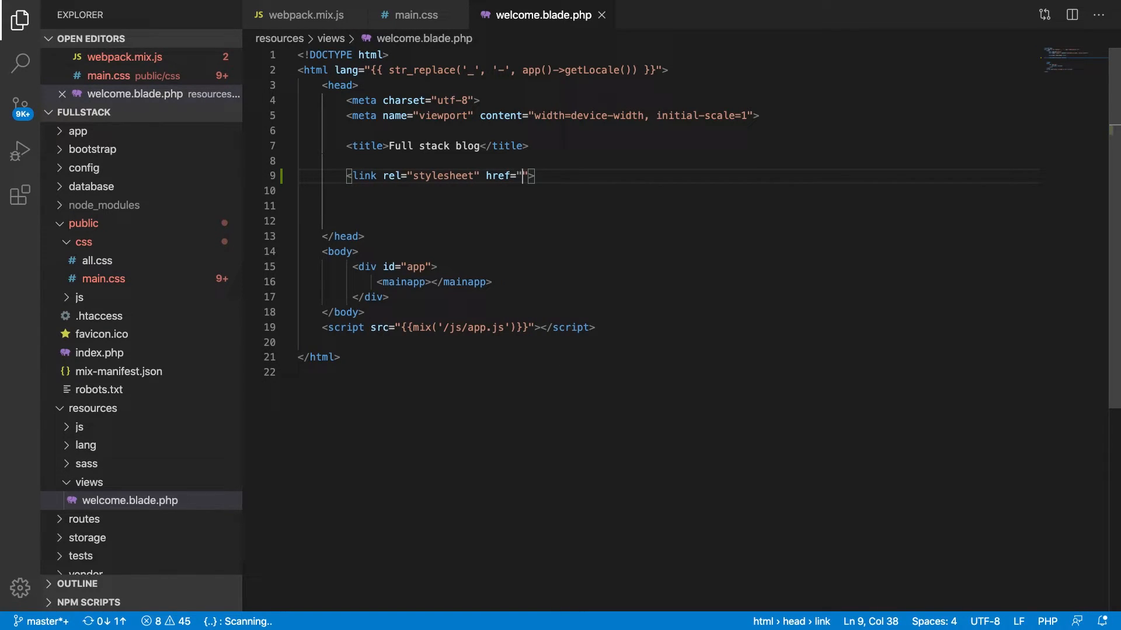
pyautogui.write('/')
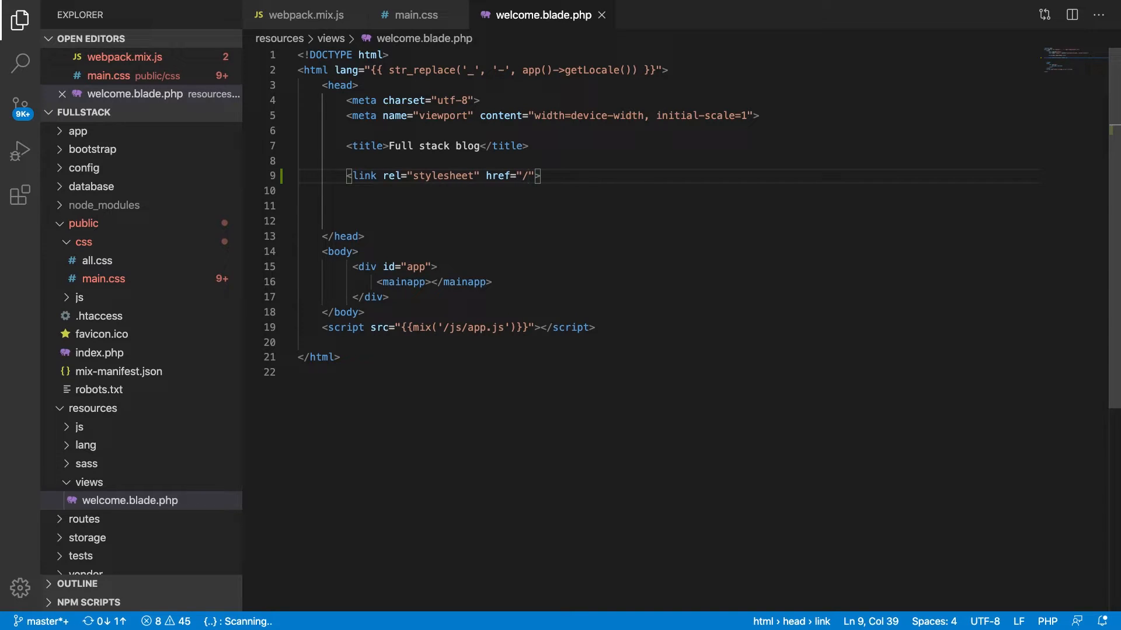
pyautogui.write('c')
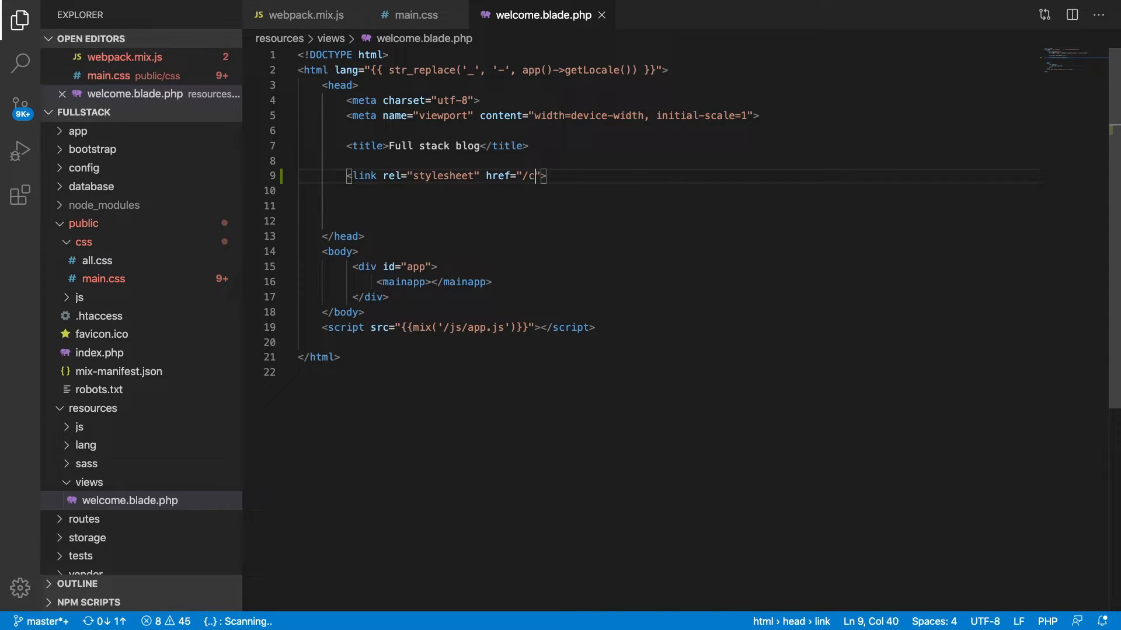
pyautogui.write('ss/all.c')
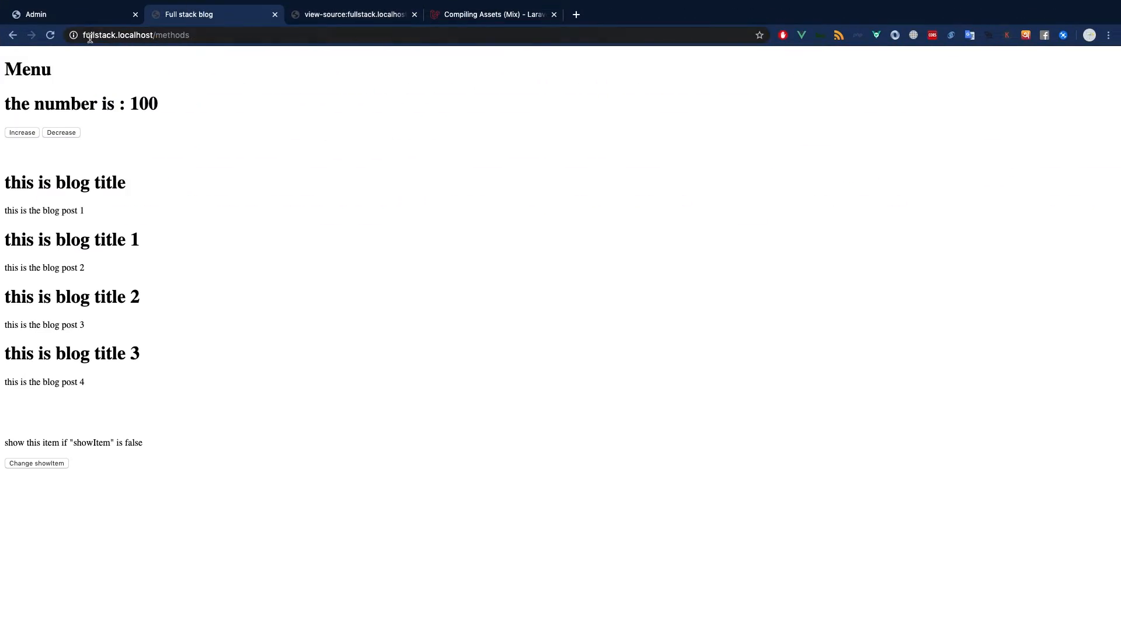
# Step: Load fullstack.localhost/css/all.css in Chrome to view the combined styles
pyautogui.click(351, 14)
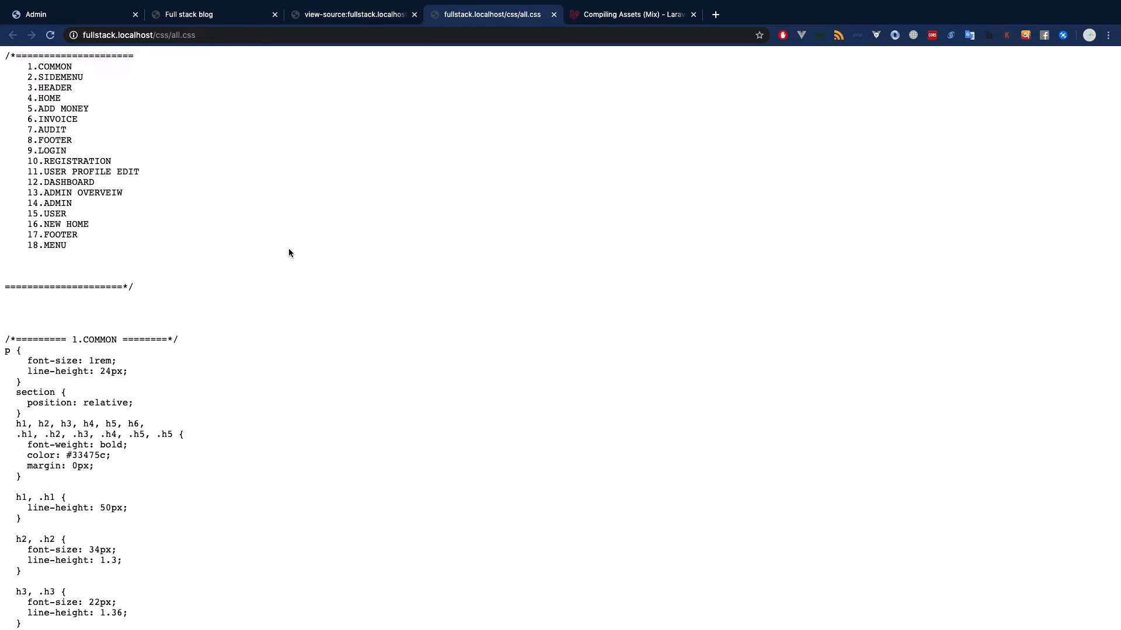
pyautogui.click(350, 14)
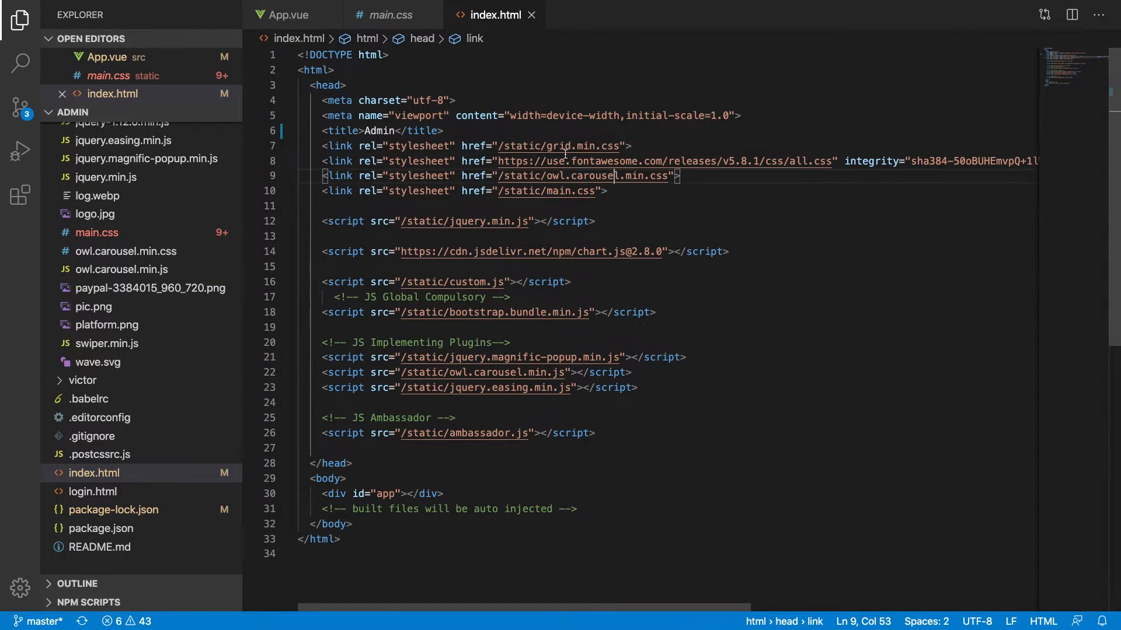
# Step: Find grid.min.css from index.html and main.css, then open grid.min.css
pyautogui.doubleClick(582, 145)
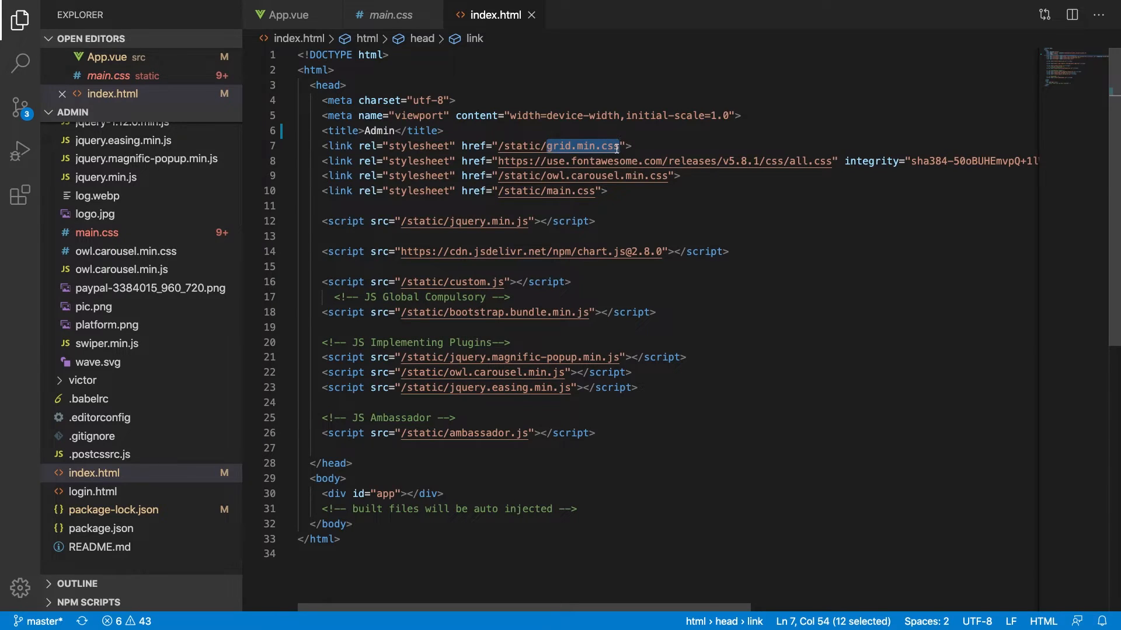
pyautogui.write('main')
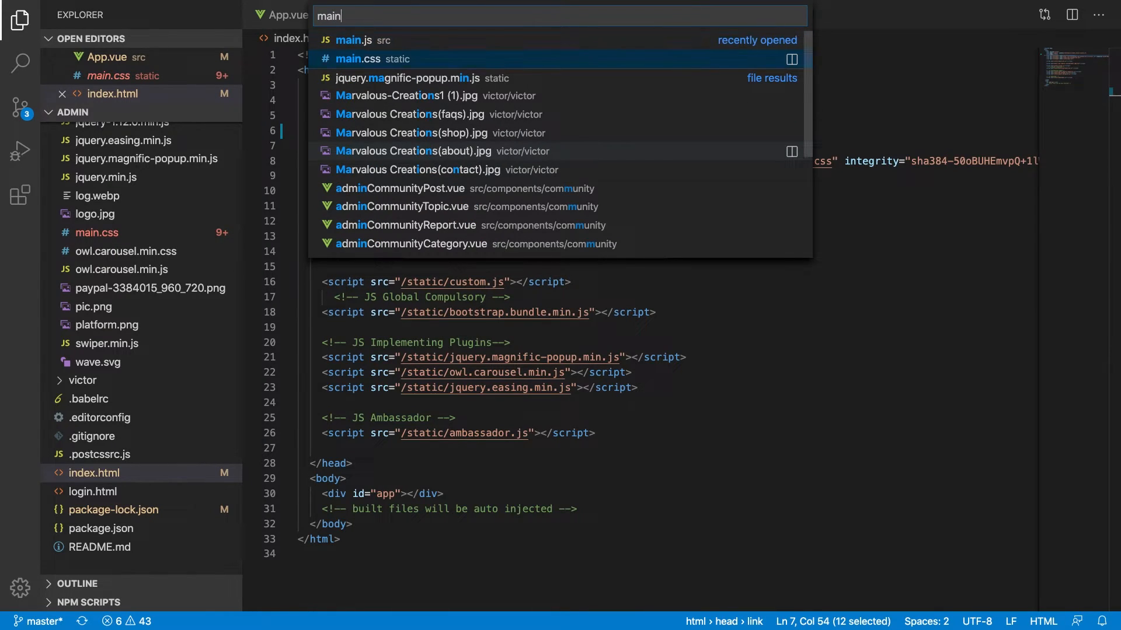
pyautogui.click(370, 58)
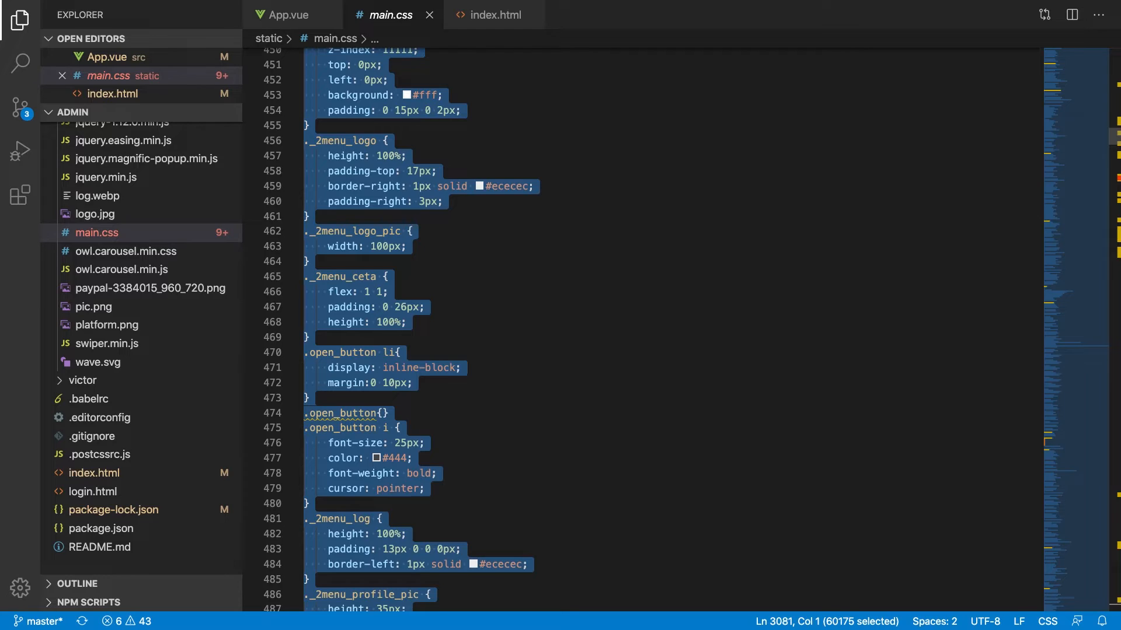
pyautogui.press('Ctrl+f')
pyautogui.write('grid.min.css')
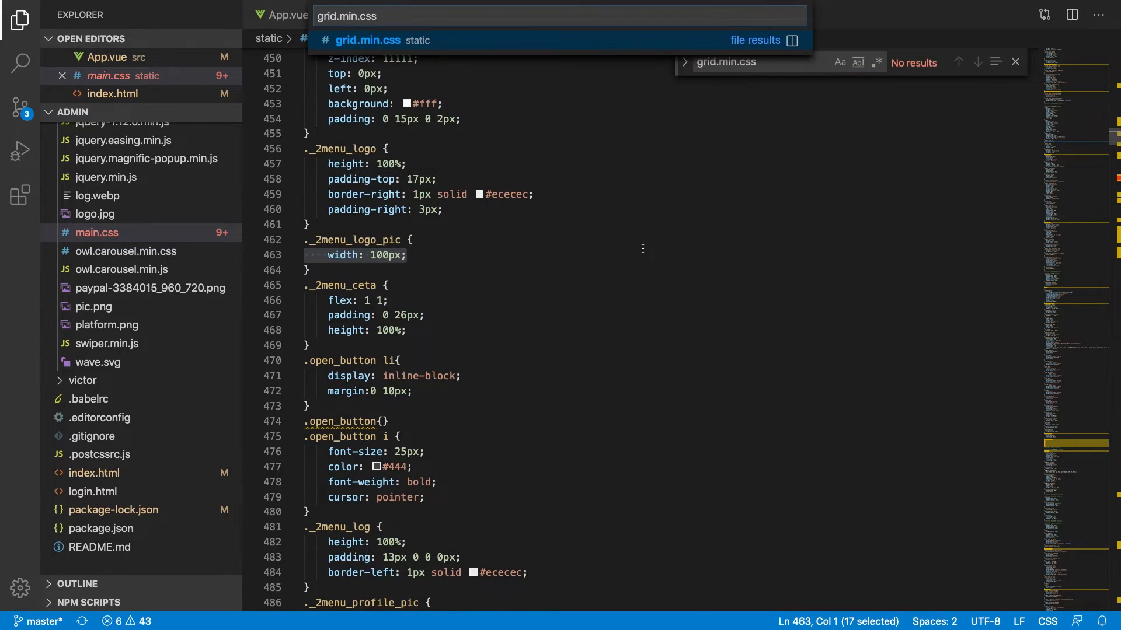
pyautogui.click(367, 41)
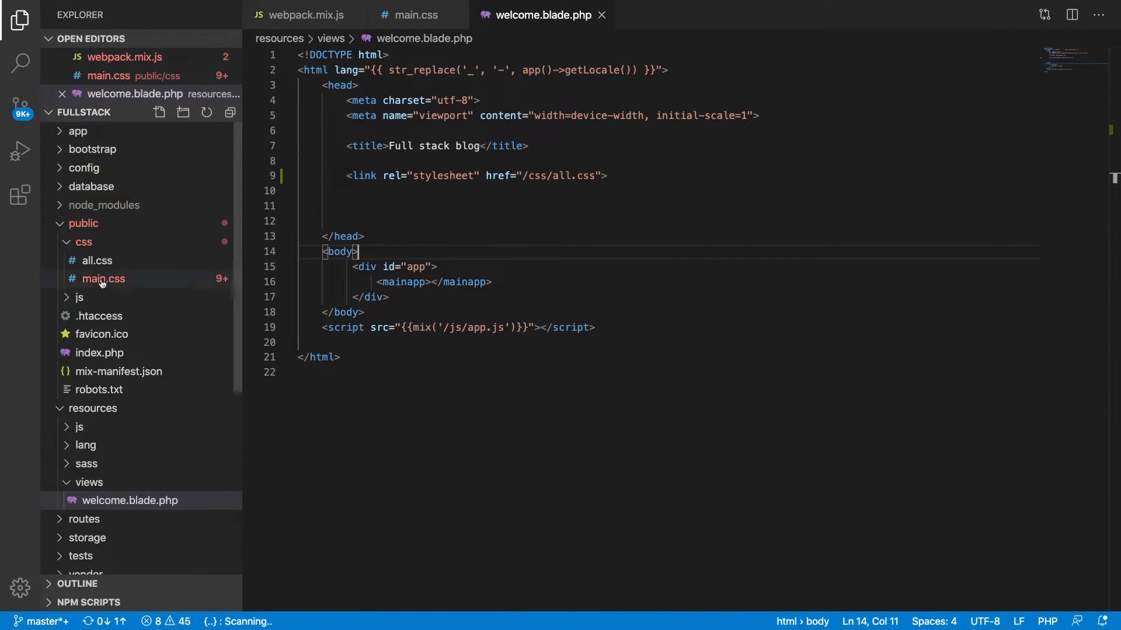
# Step: Create public/css/grid.min.css with the Bootstrap grid styles, then reopen webpack.mix.js
pyautogui.rightClick(84, 242)
pyautogui.write('gt')
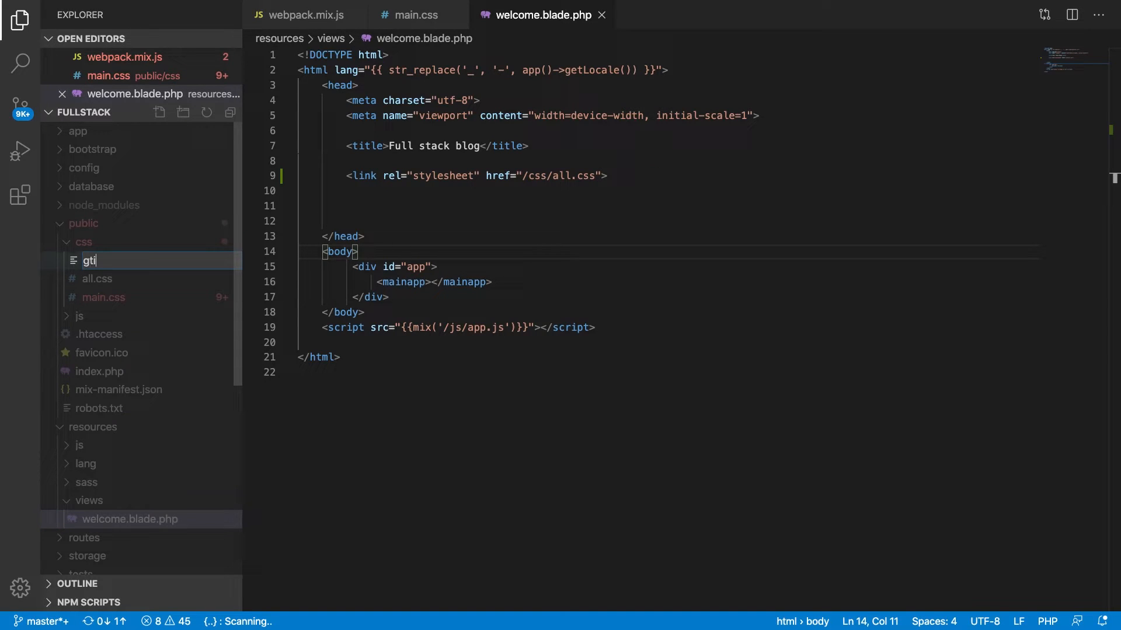
pyautogui.write('grid.min.')
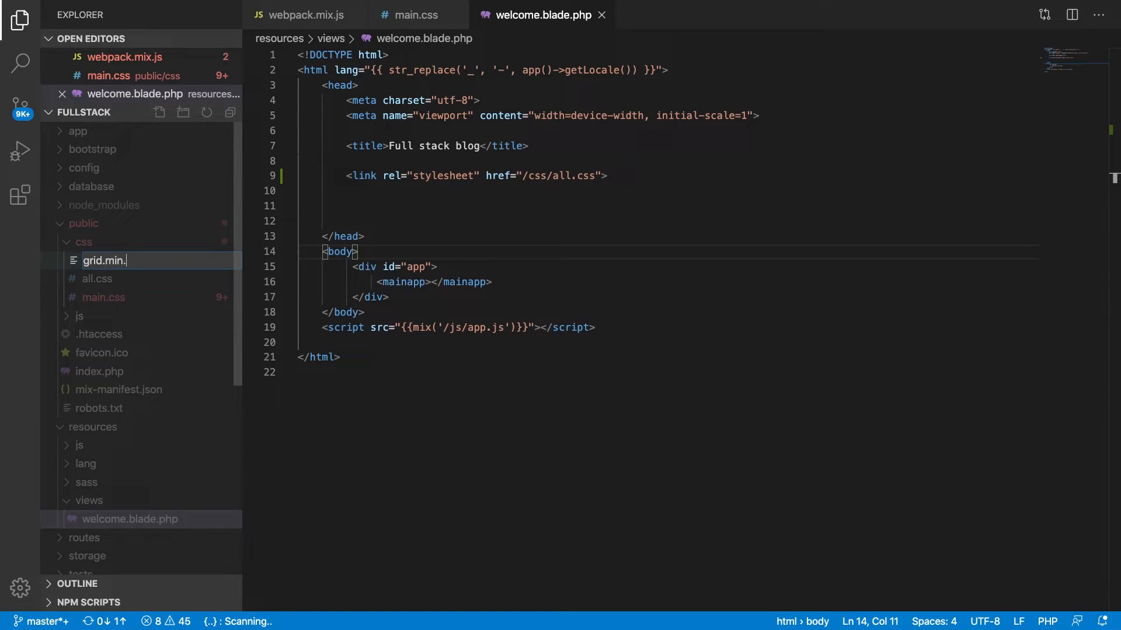
pyautogui.press('Enter')
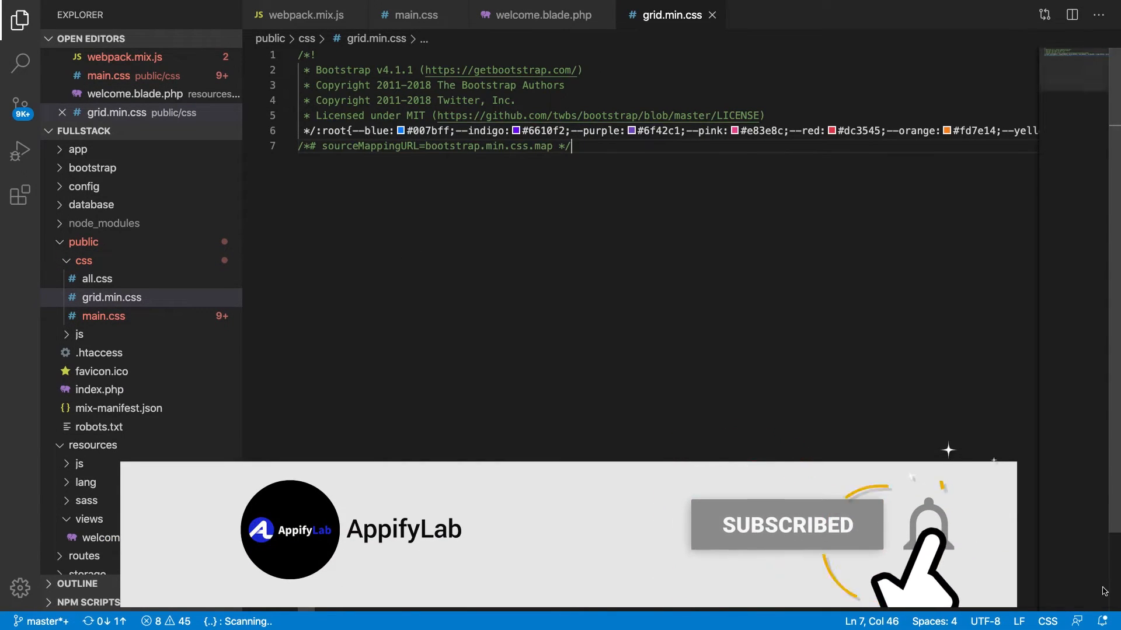
pyautogui.click(305, 14)
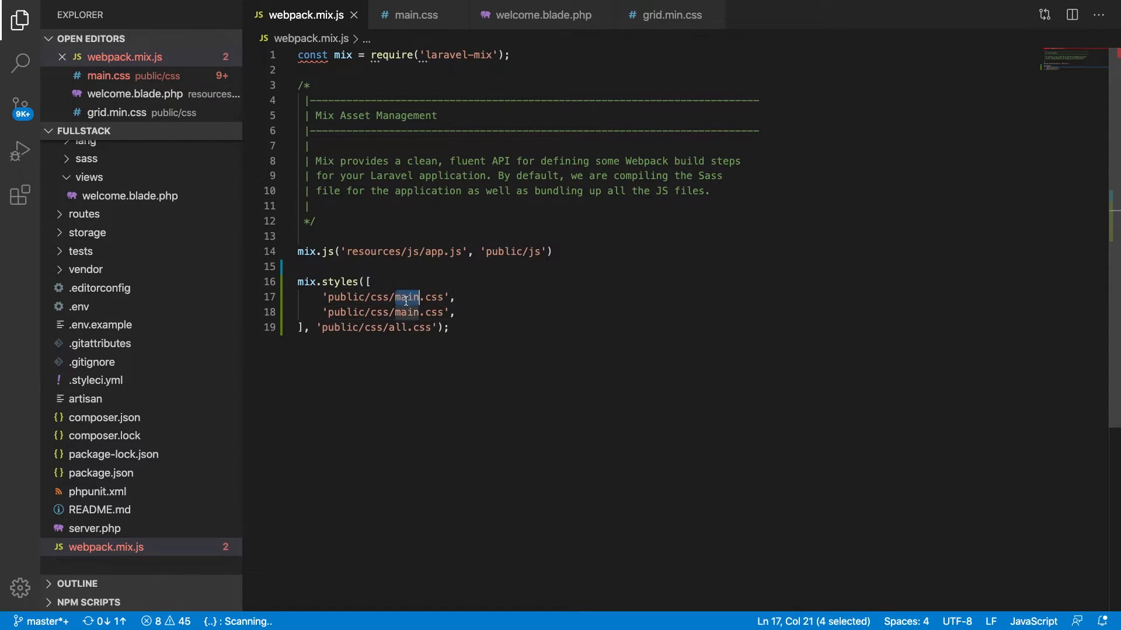
# Step: Change the first mix.styles entry in webpack.mix.js to grid.min.css
pyautogui.write('grid.')
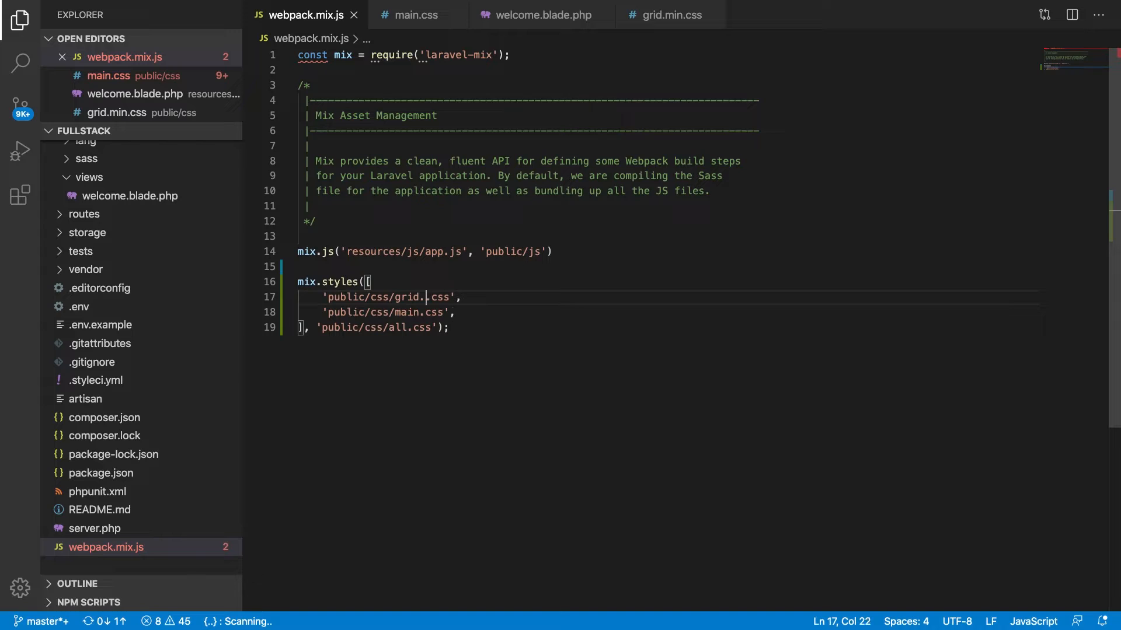
pyautogui.write('min')
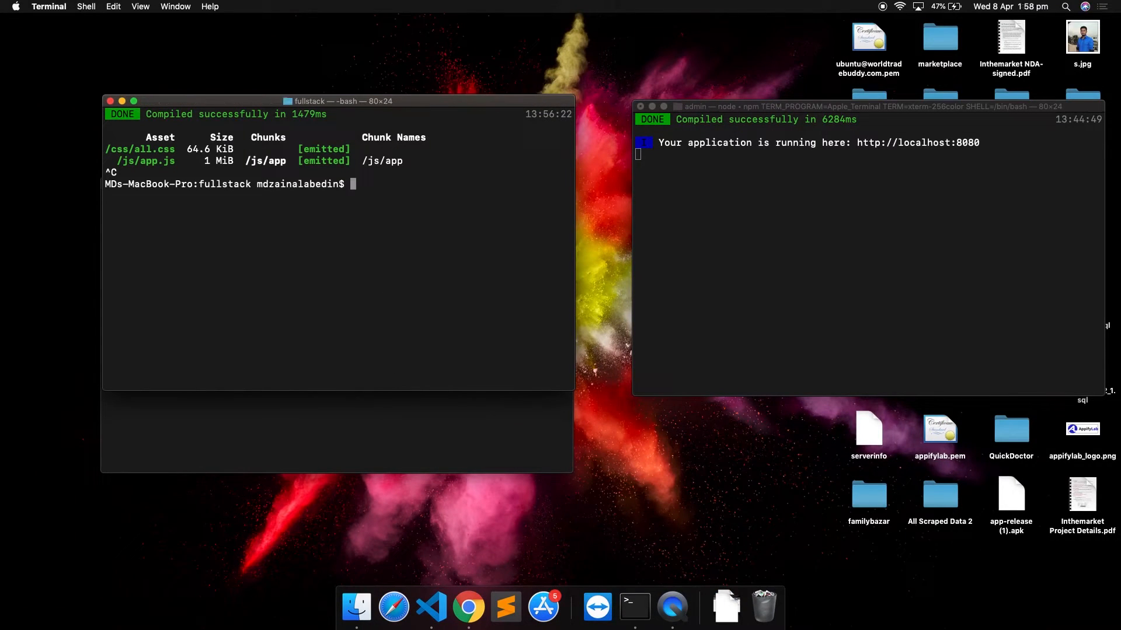
# Step: Run npm run watch in the fullstack terminal and return to VS Code
pyautogui.write('npm run watch')
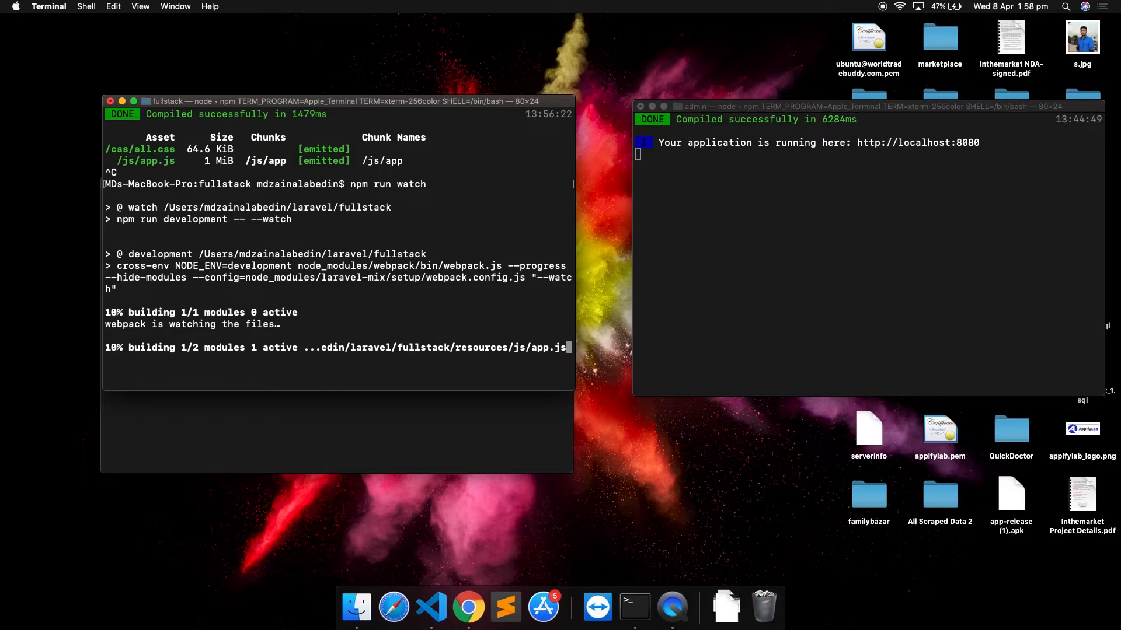
pyautogui.click(430, 607)
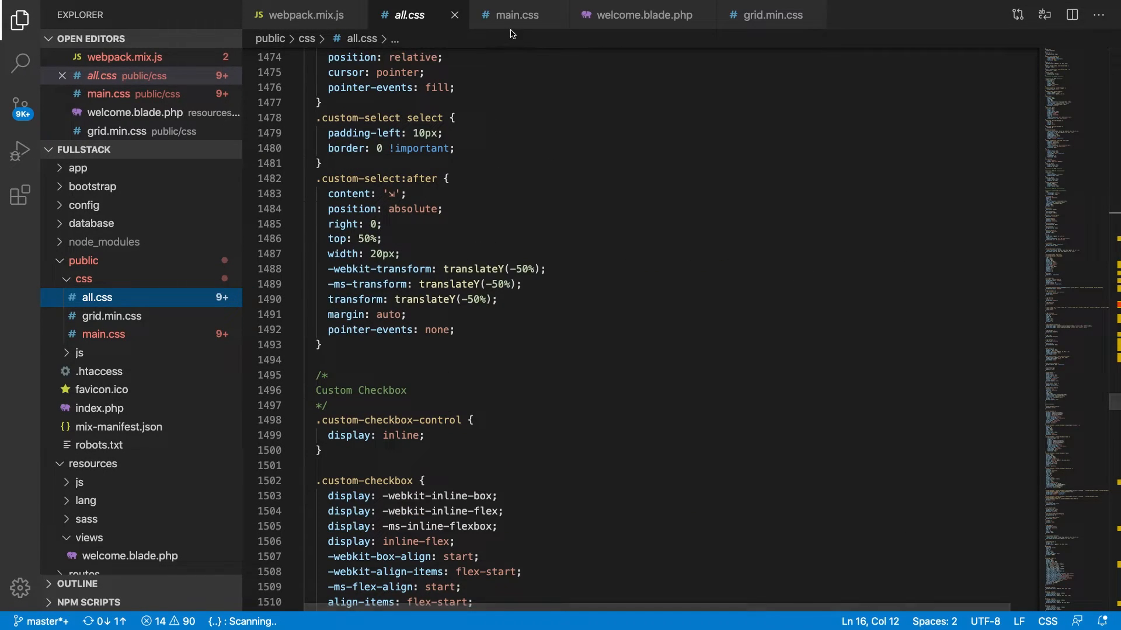
# Step: Close the main.css, all.css and grid.min.css editor tabs
pyautogui.click(512, 14)
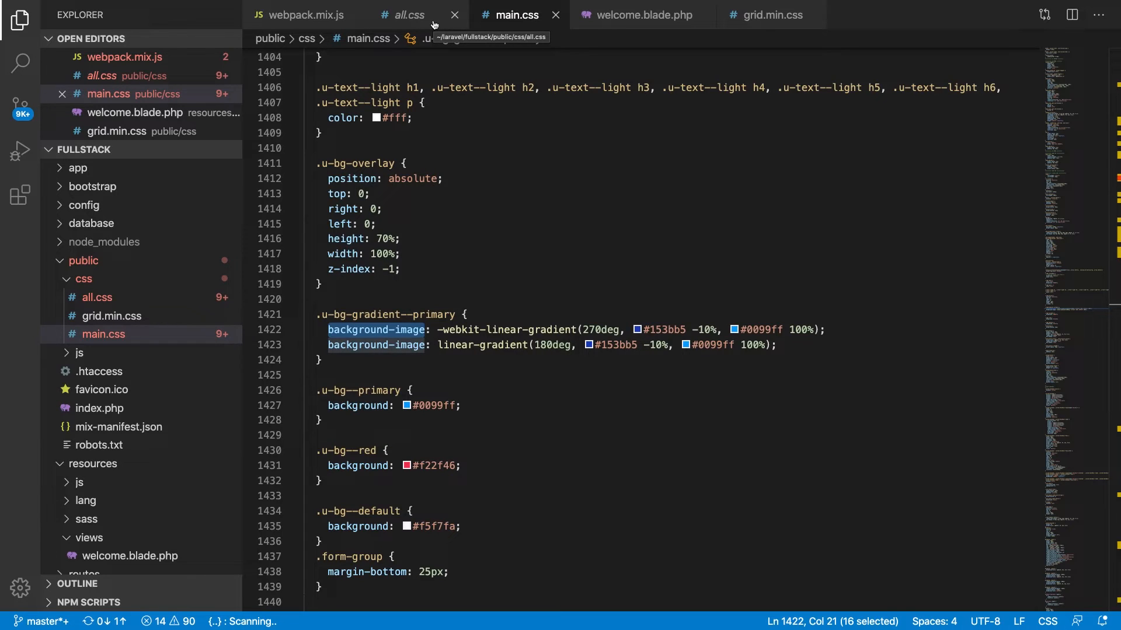
pyautogui.click(555, 14)
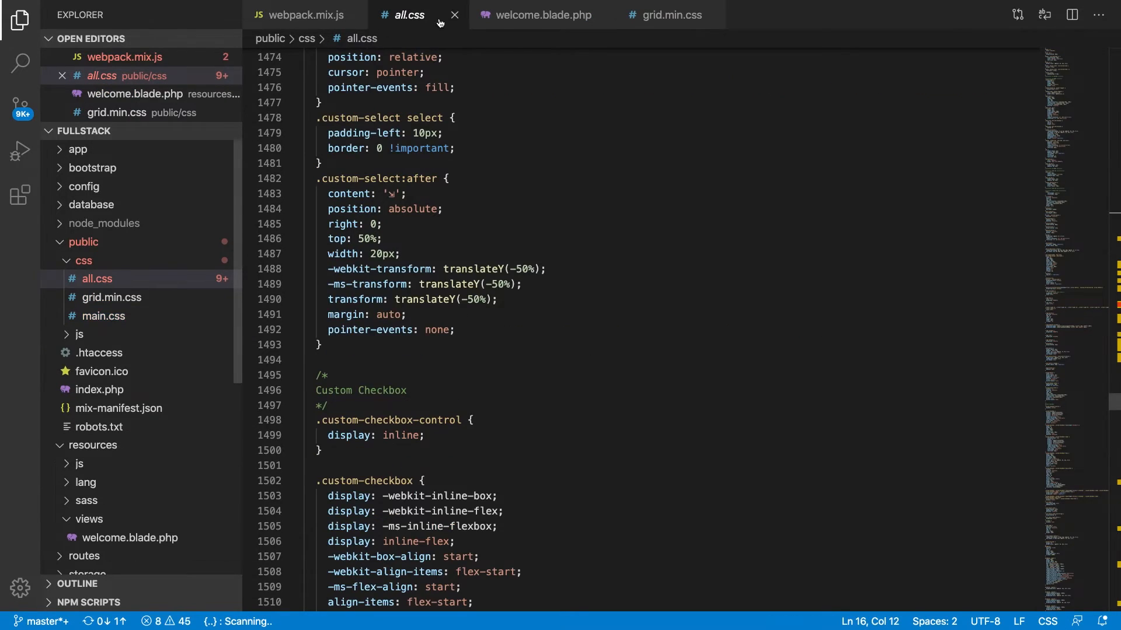
pyautogui.moveTo(454, 14)
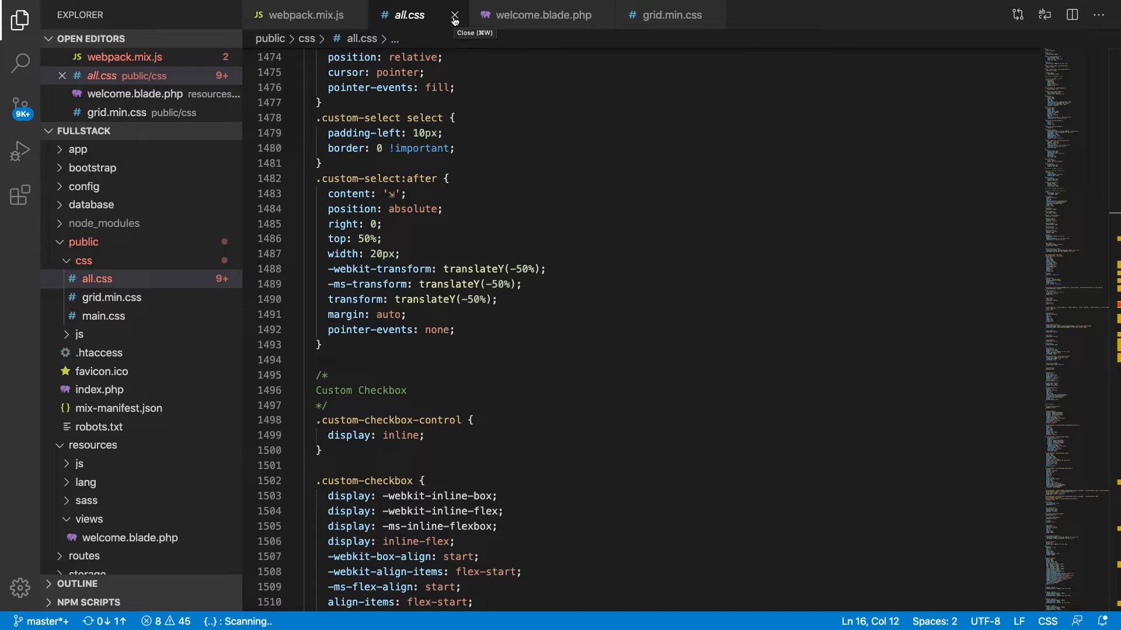
pyautogui.click(453, 14)
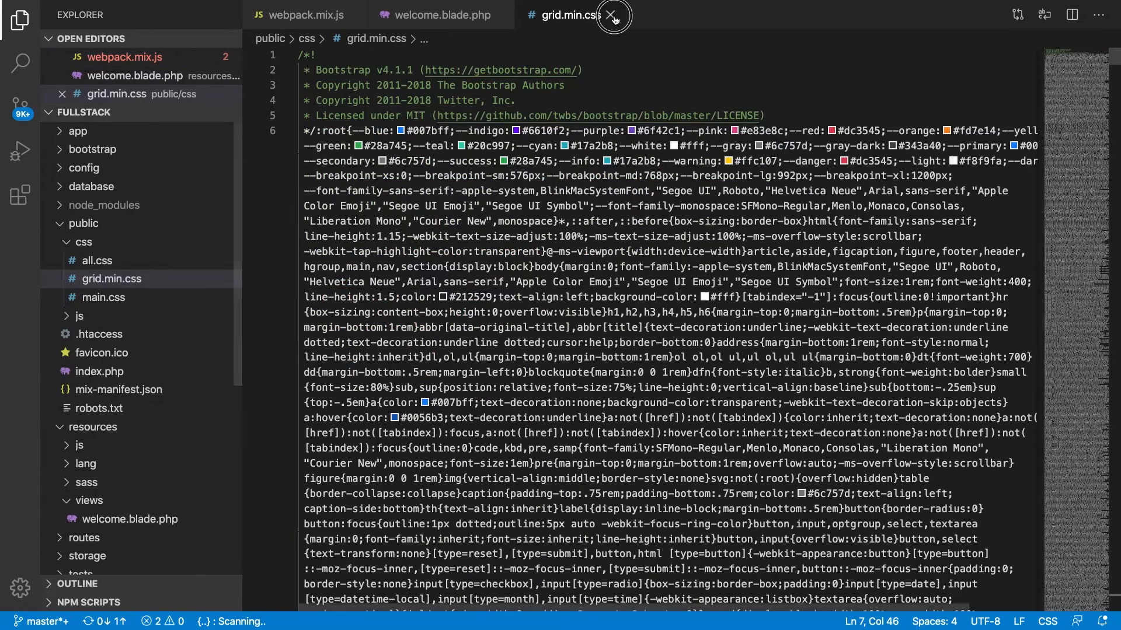
pyautogui.click(612, 15)
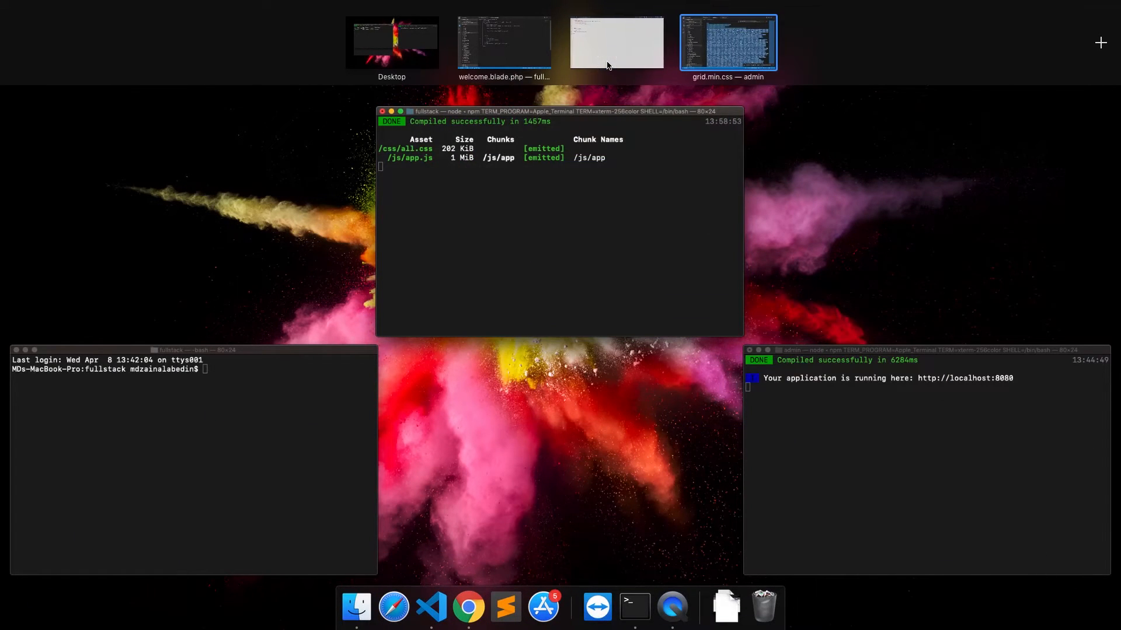
# Step: Return from the watcher output to the welcome.blade.php editor window
pyautogui.click(616, 43)
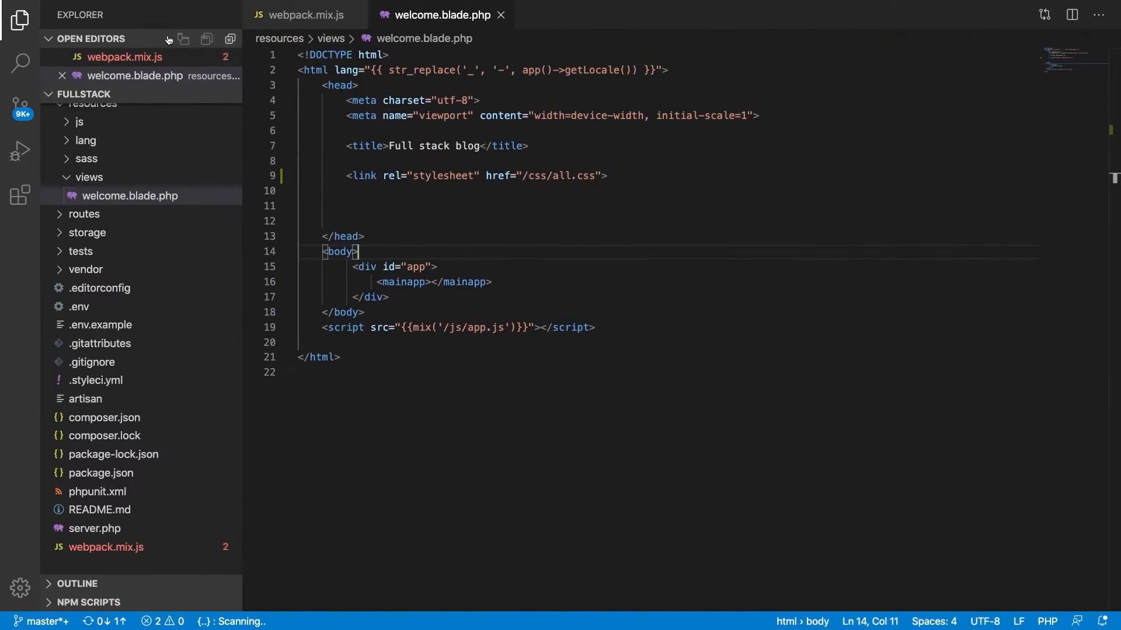
pyautogui.moveTo(612, 240)
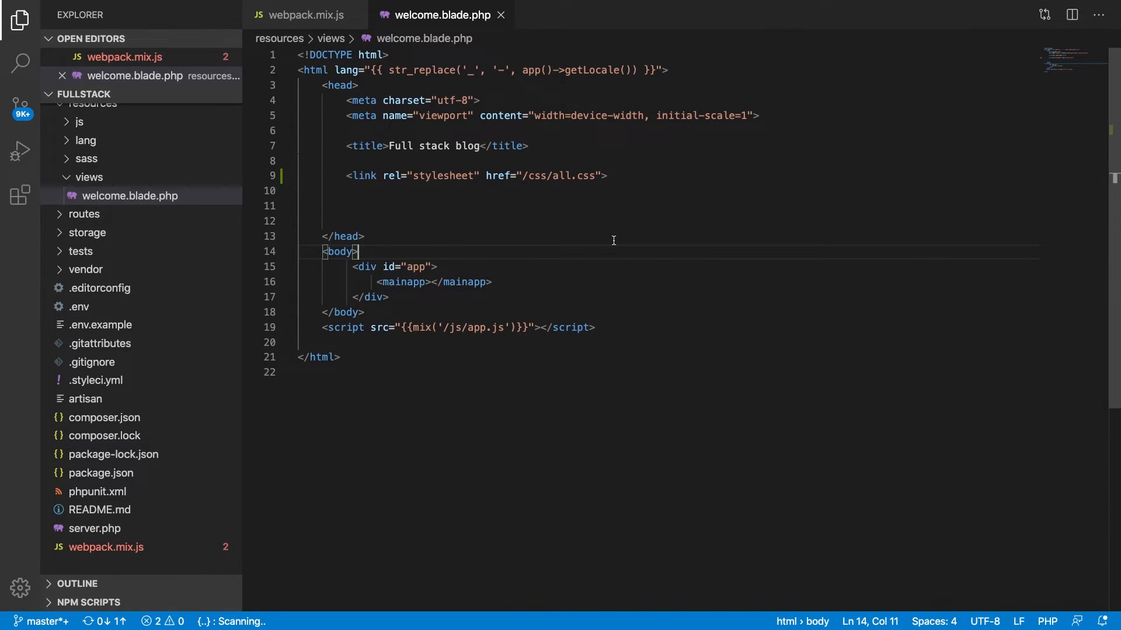
# Step: Open routes/web.php and select the catch-all Route::any slug route block
pyautogui.write('web')
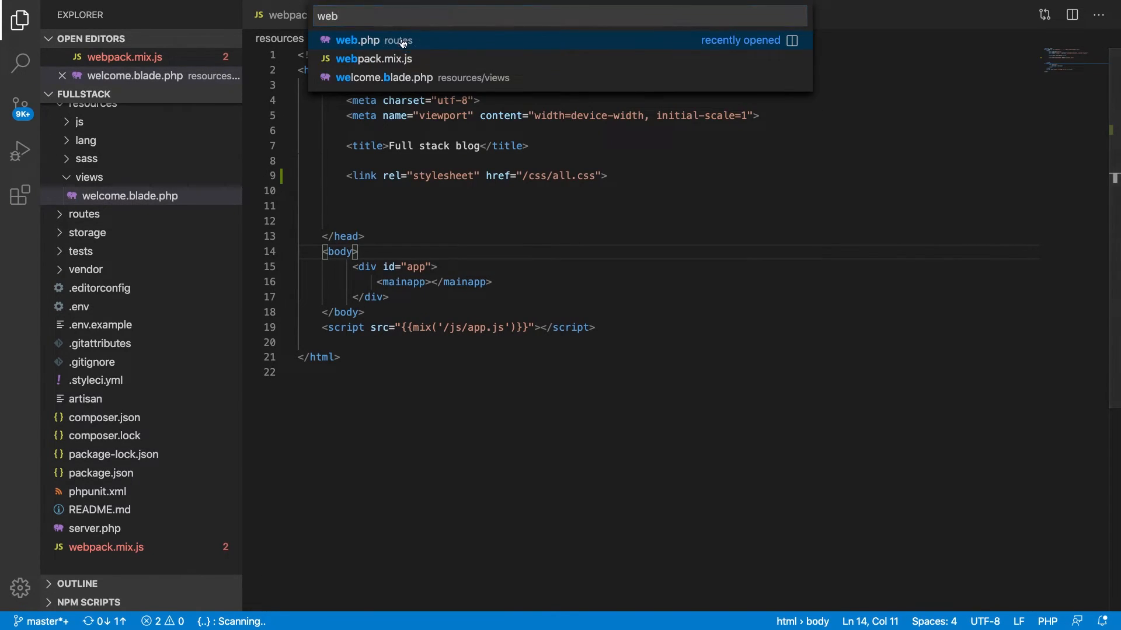
pyautogui.click(356, 40)
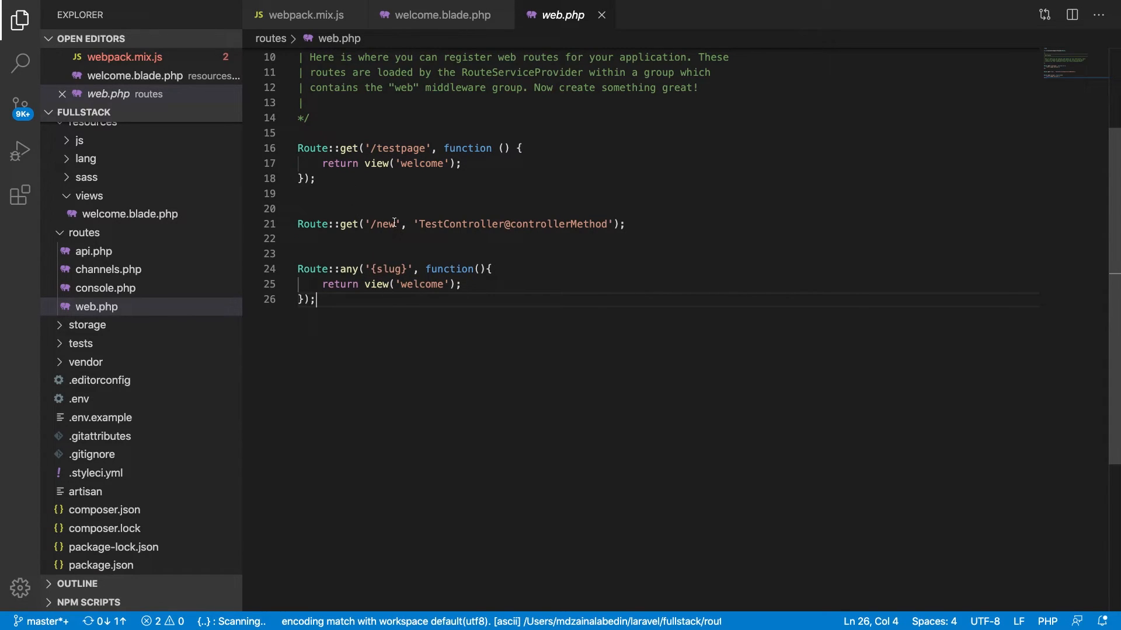
pyautogui.moveTo(297, 268); pyautogui.dragTo(316, 299)
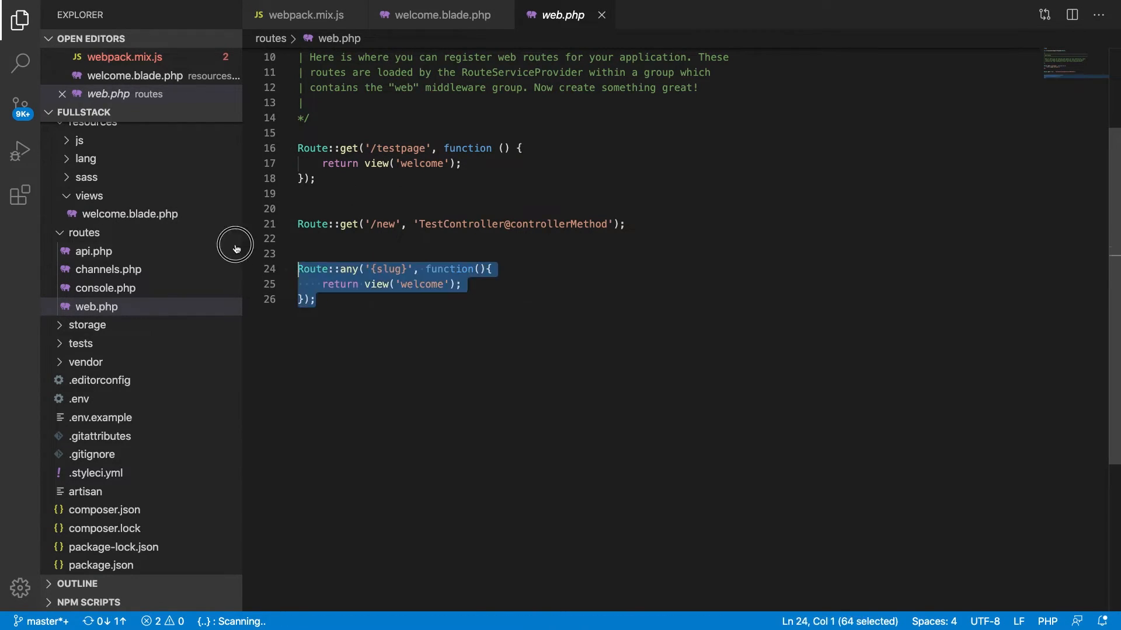
pyautogui.press('ctrl+p')
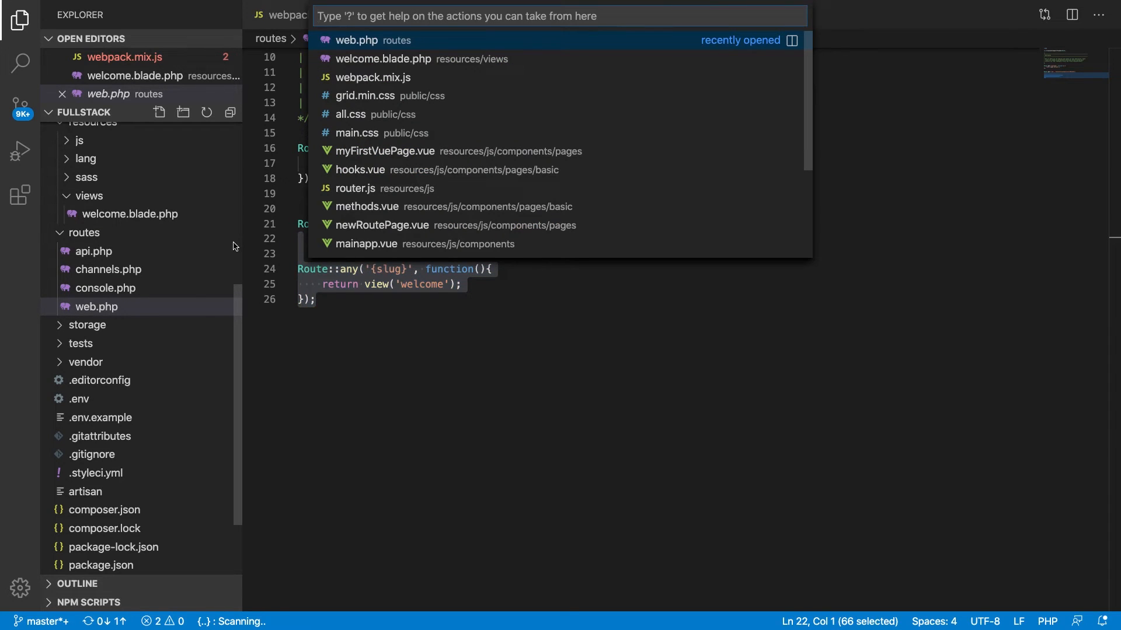
# Step: In router.js, duplicate the first route object and add a '//projects routes....' comment above it
pyautogui.click(354, 188)
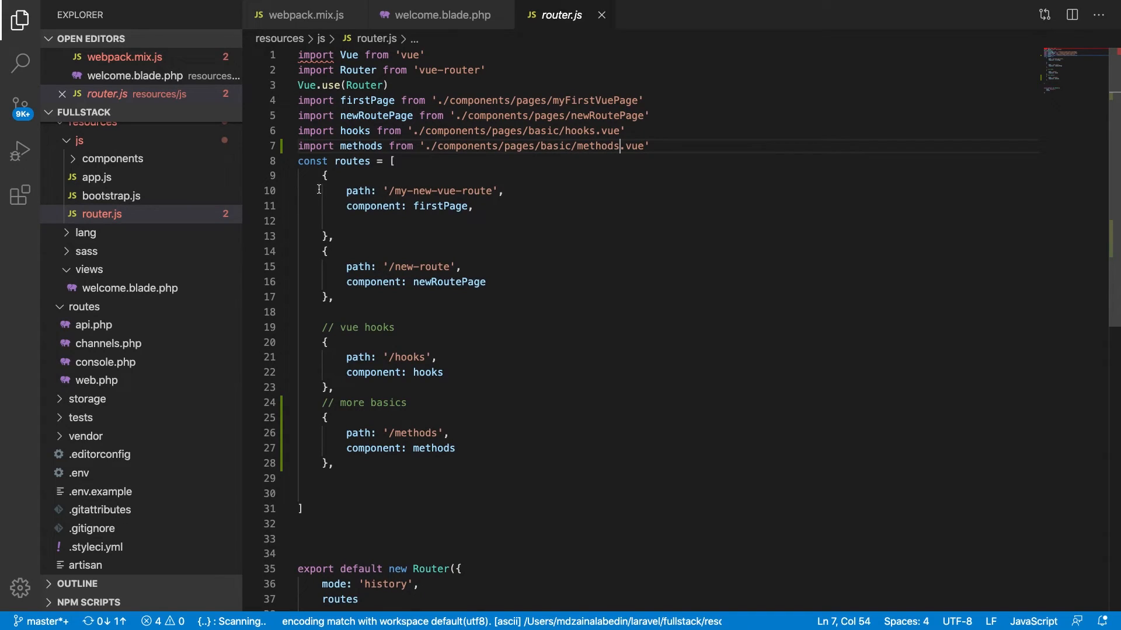
pyautogui.moveTo(324, 175); pyautogui.dragTo(334, 236)
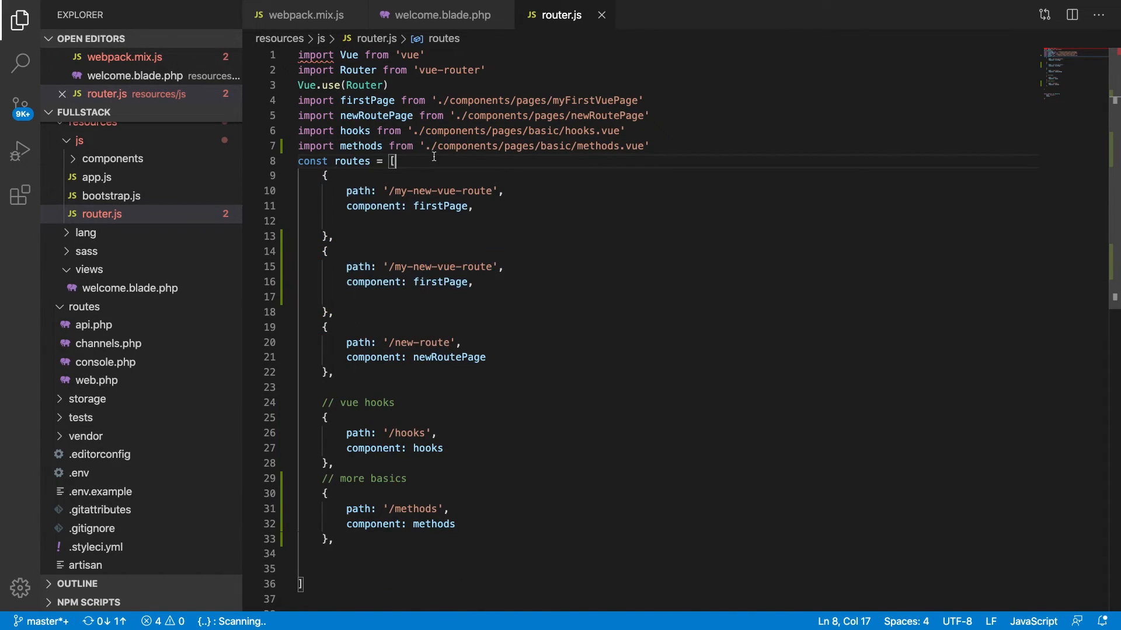
pyautogui.press('enter')
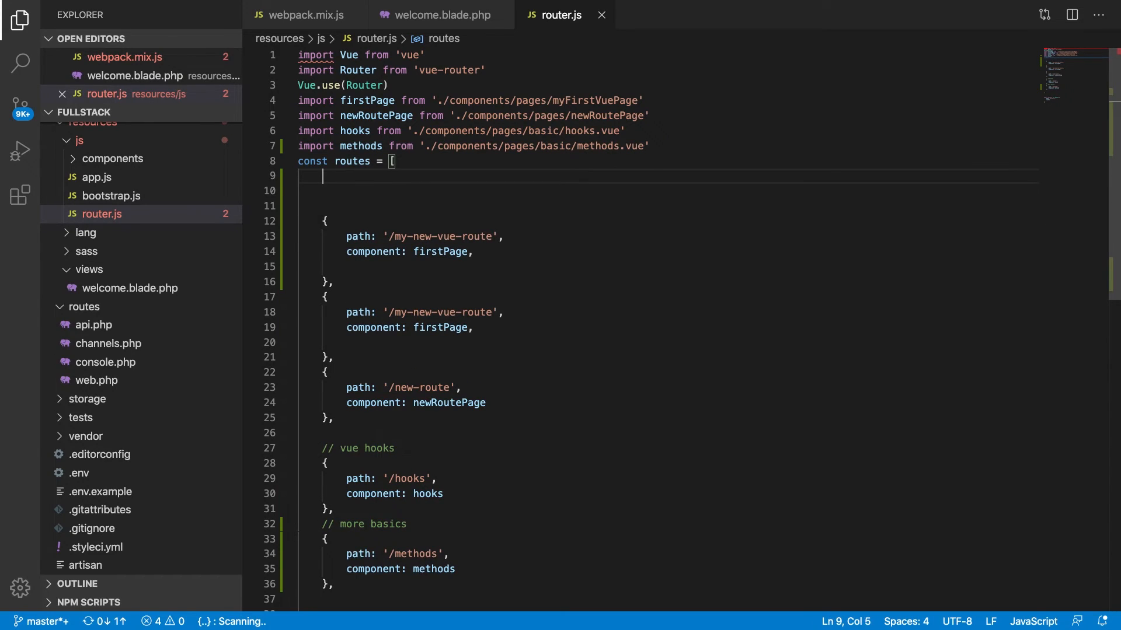
pyautogui.write('//proje')
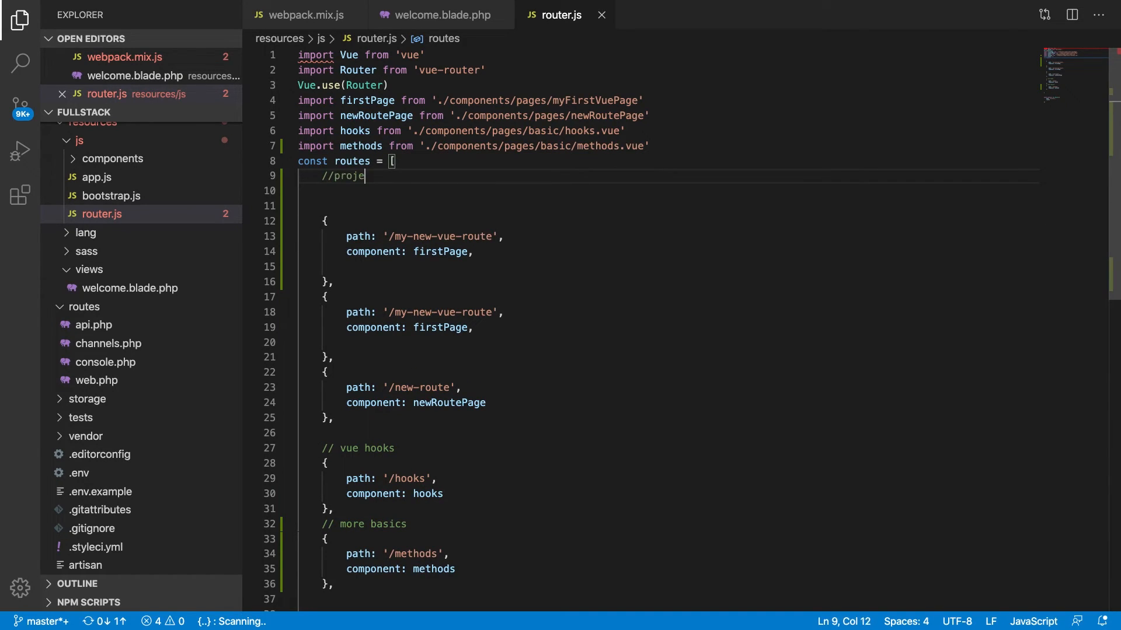
pyautogui.write('cts route')
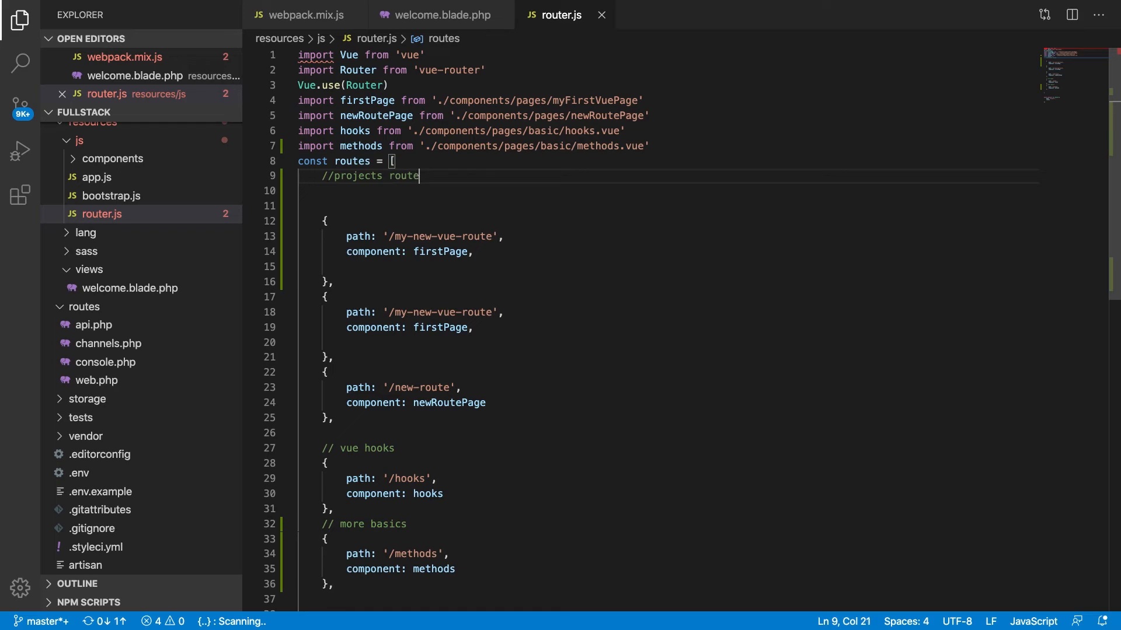
pyautogui.write('s....')
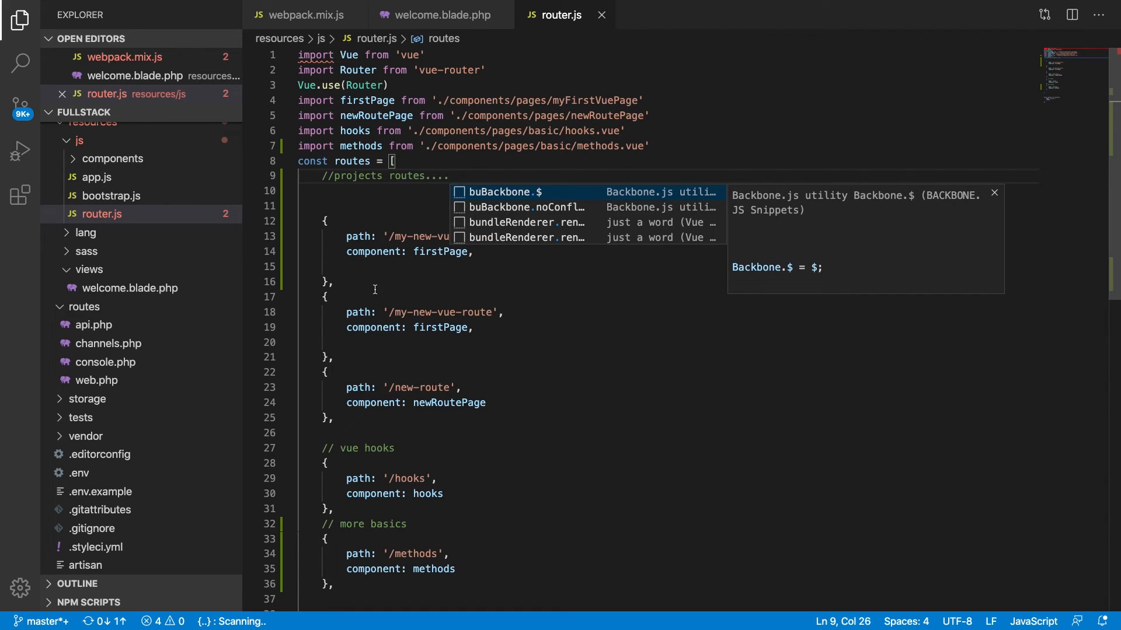